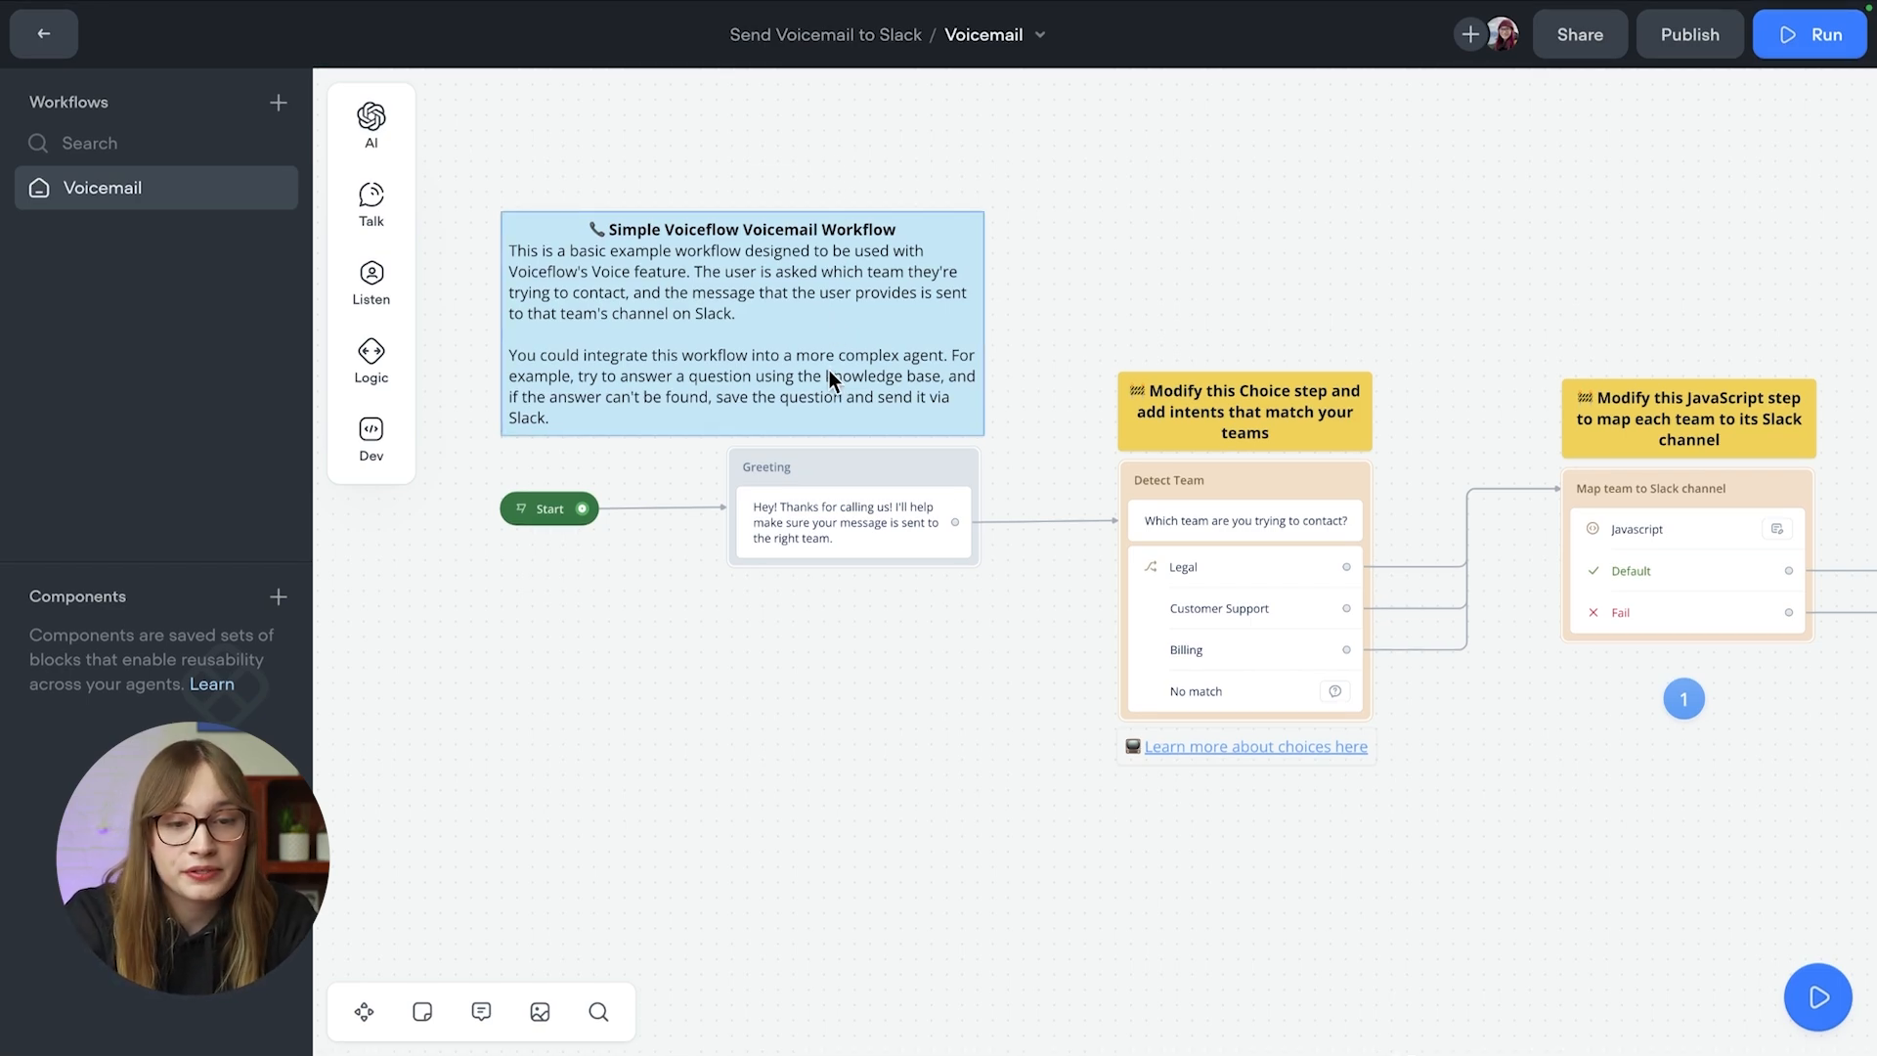
pyautogui.moveTo(835, 489)
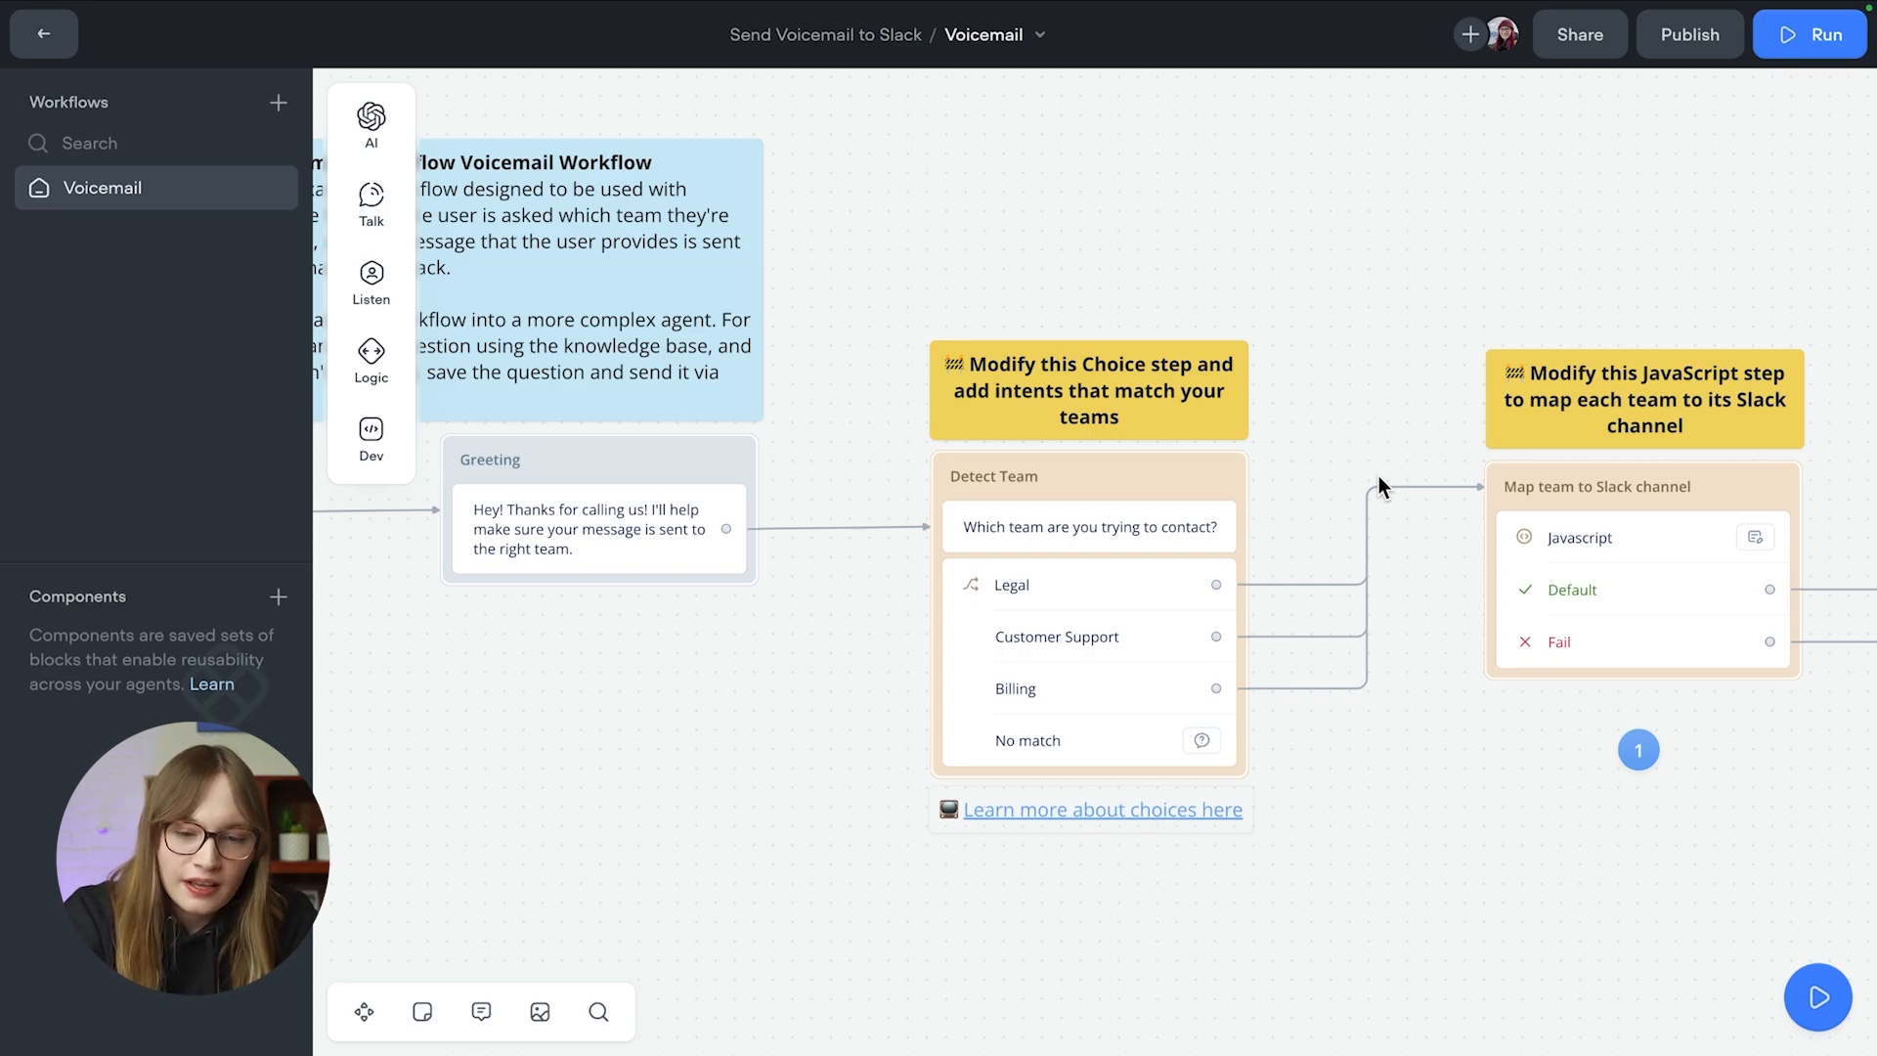
pyautogui.moveTo(1304, 540)
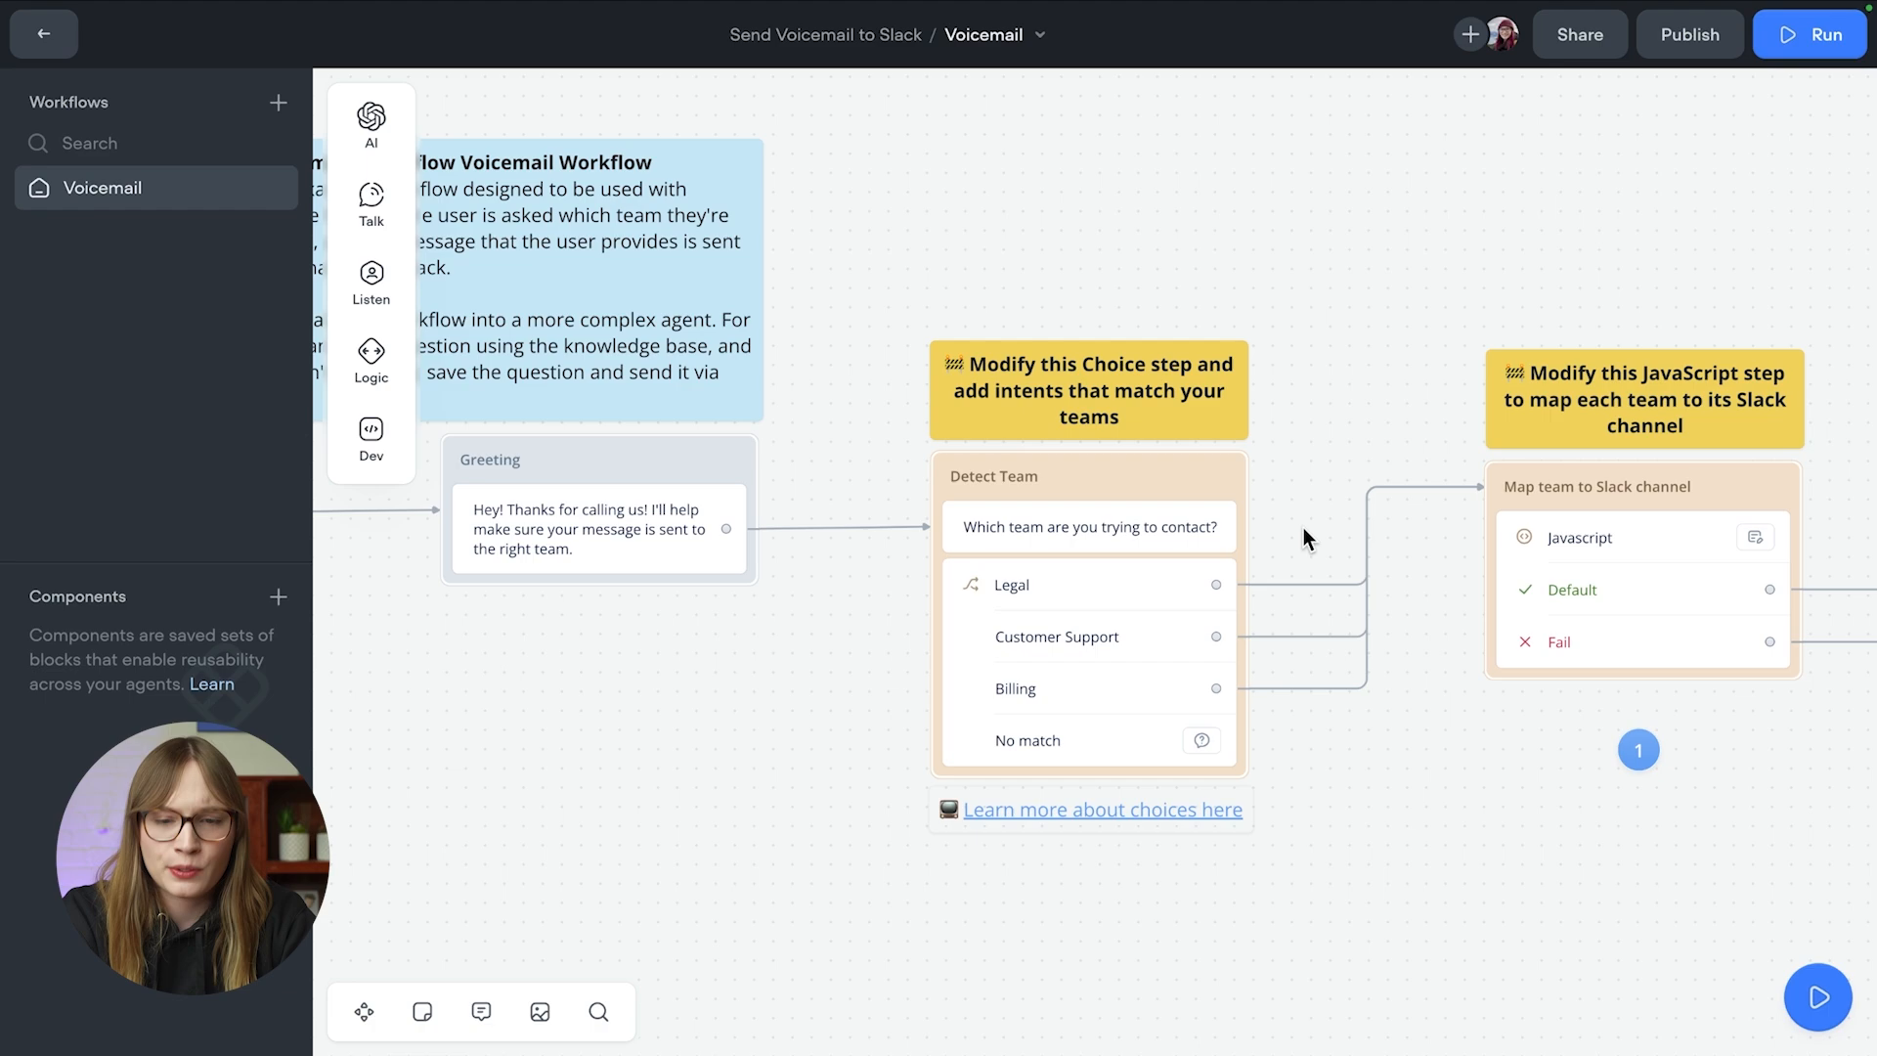
# Step: Select the Detect Team choice step to show its triggers, including the Billing intent
pyautogui.click(1090, 610)
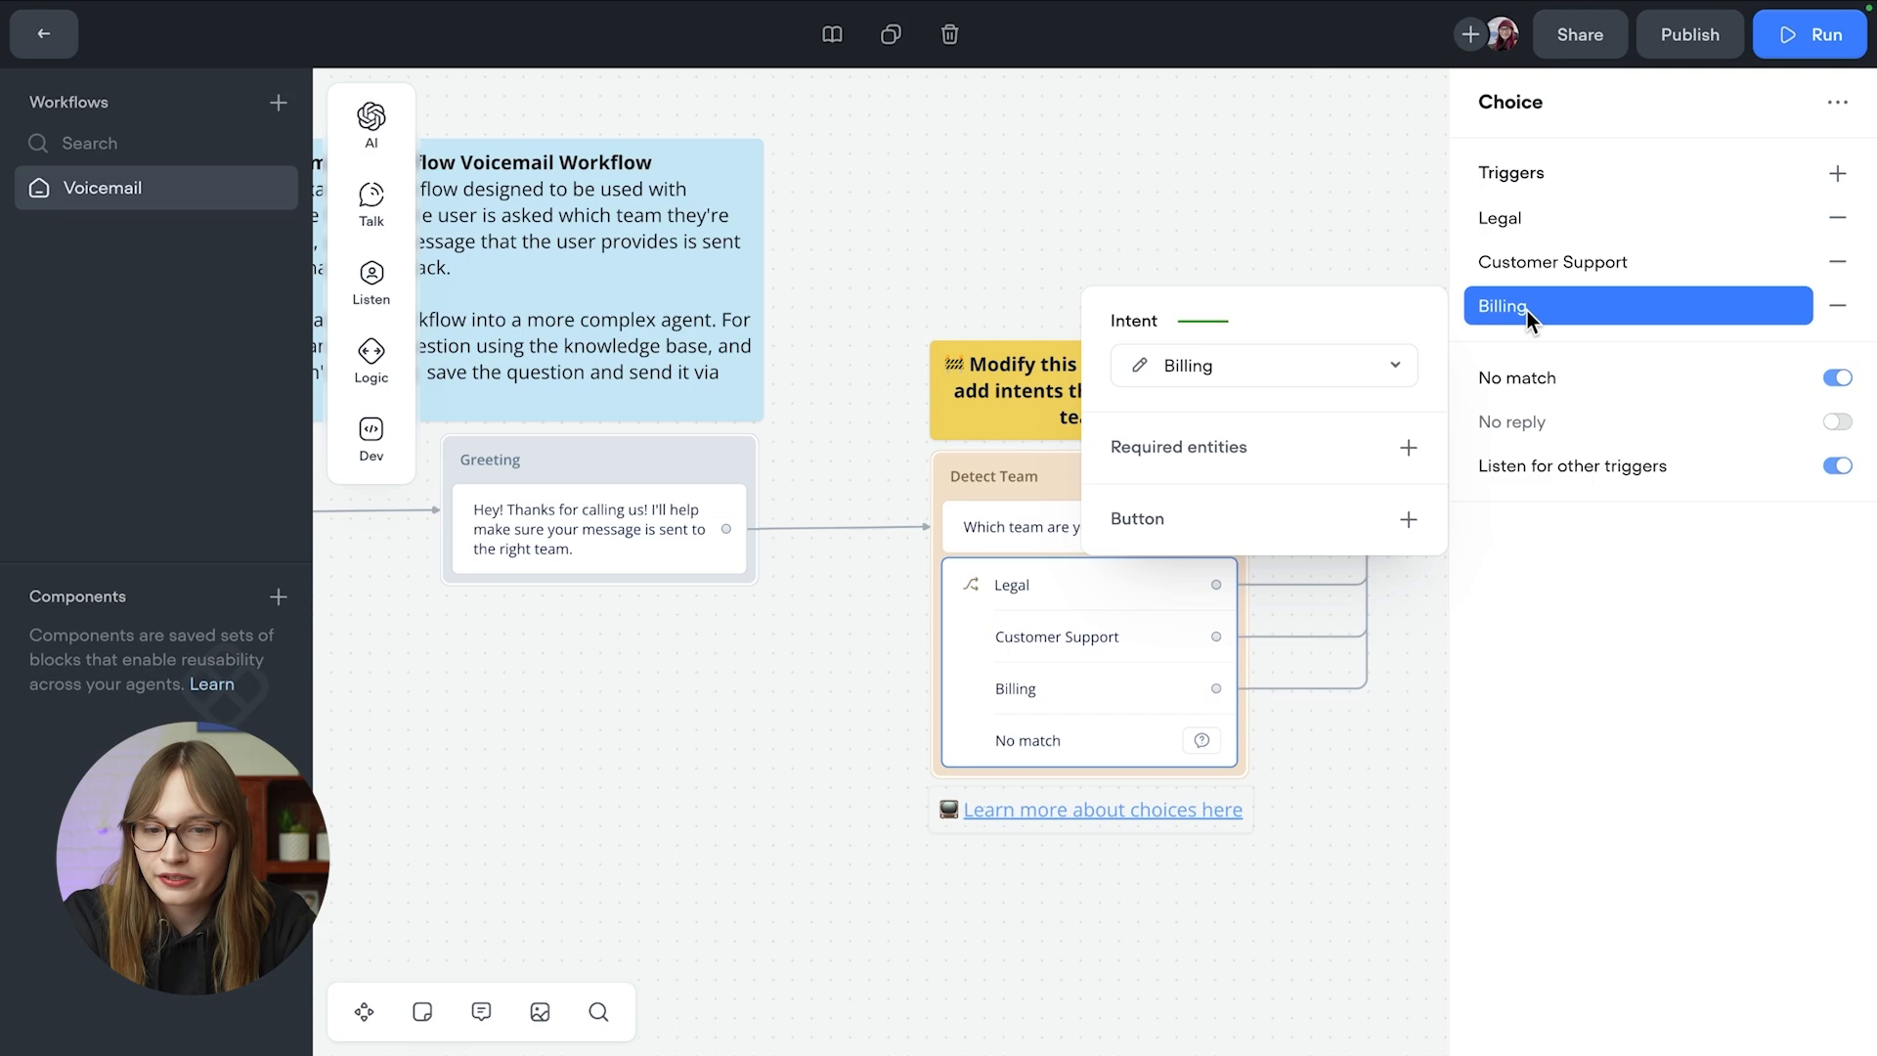
# Step: Review the Billing intent's description and utterances in Edit intent, then close it
pyautogui.click(1189, 366)
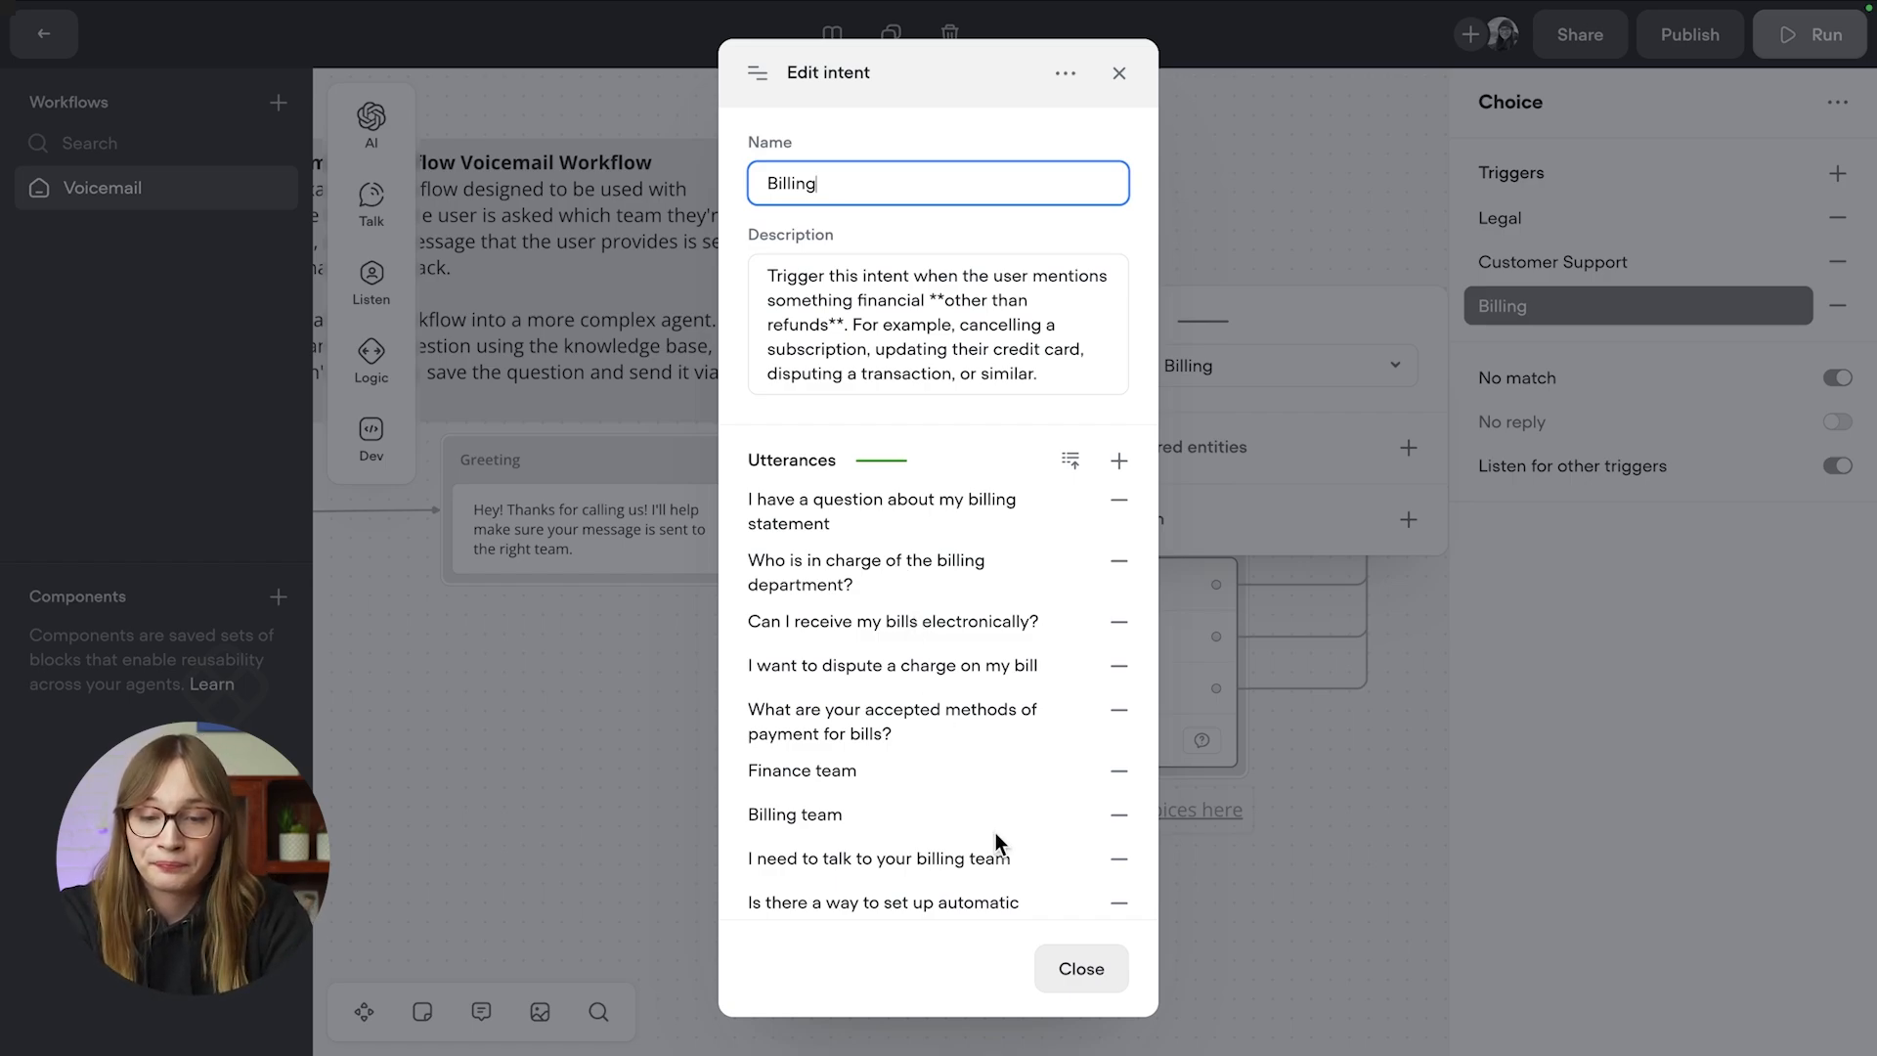
pyautogui.click(1079, 968)
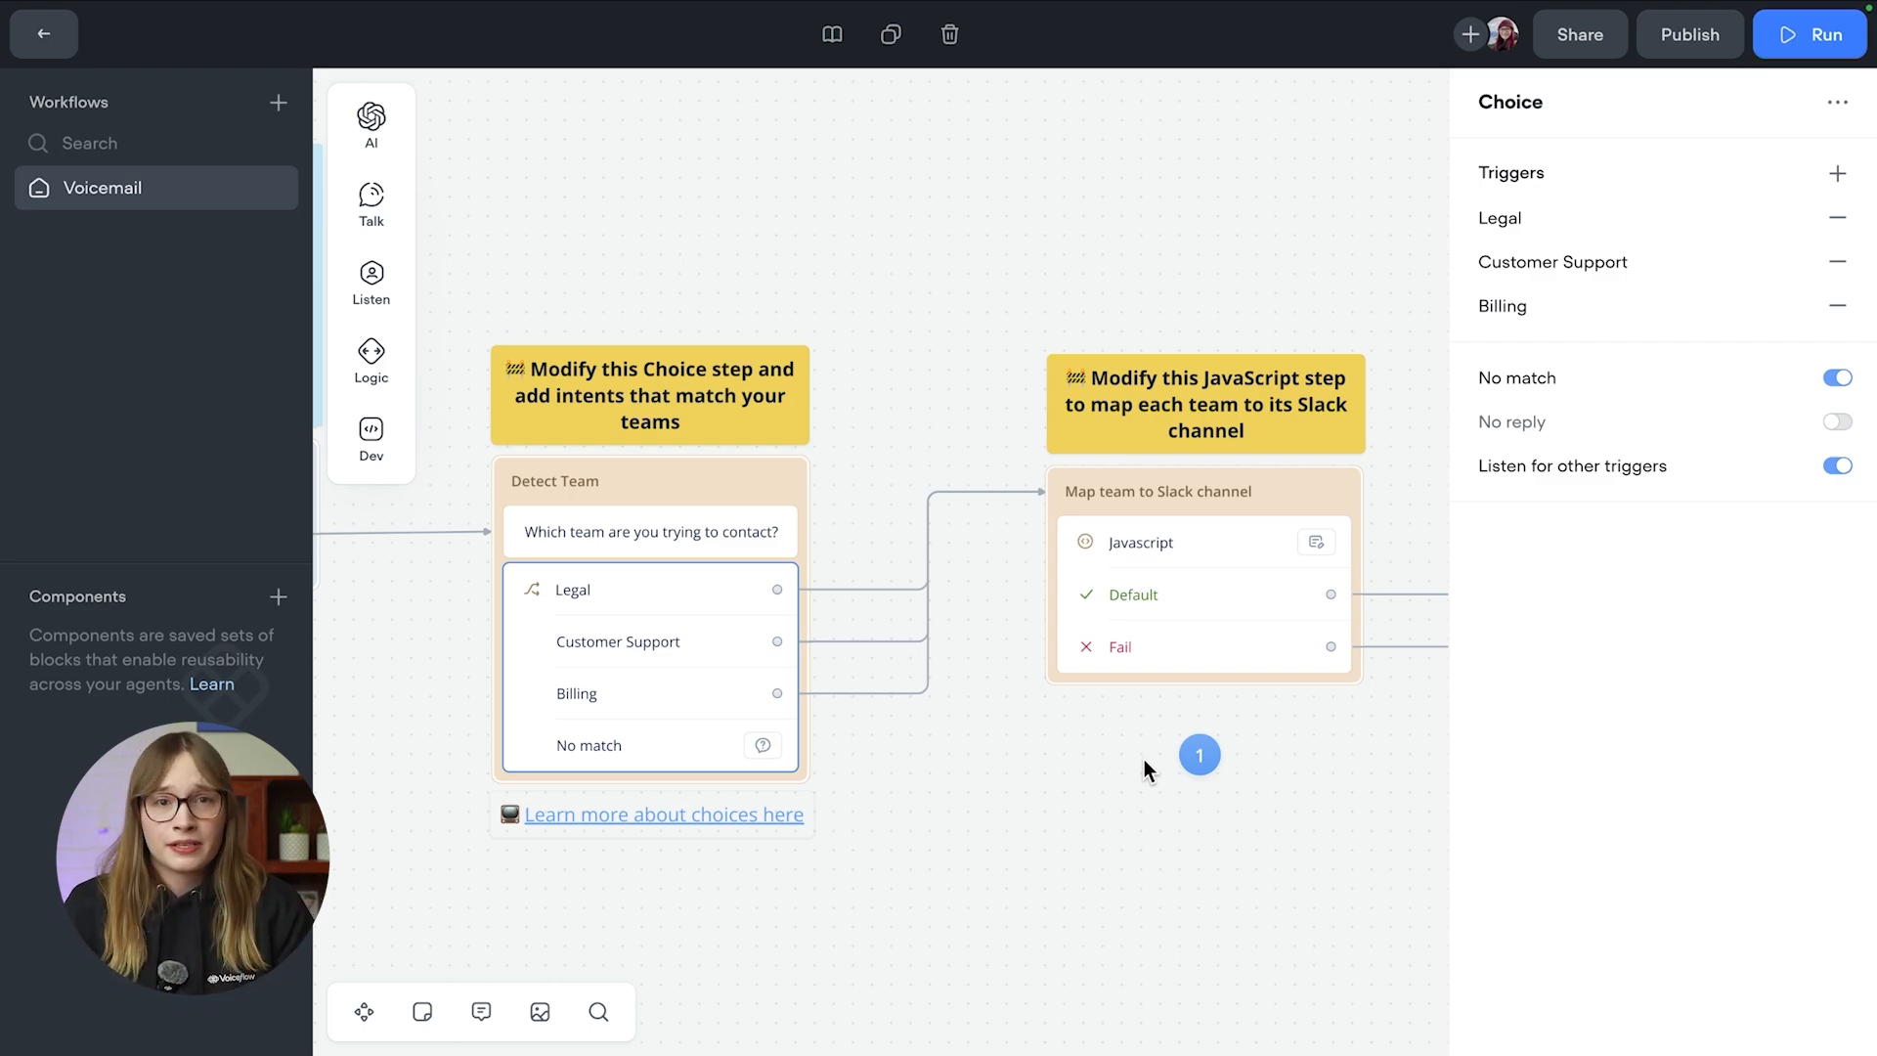
pyautogui.moveTo(1154, 683)
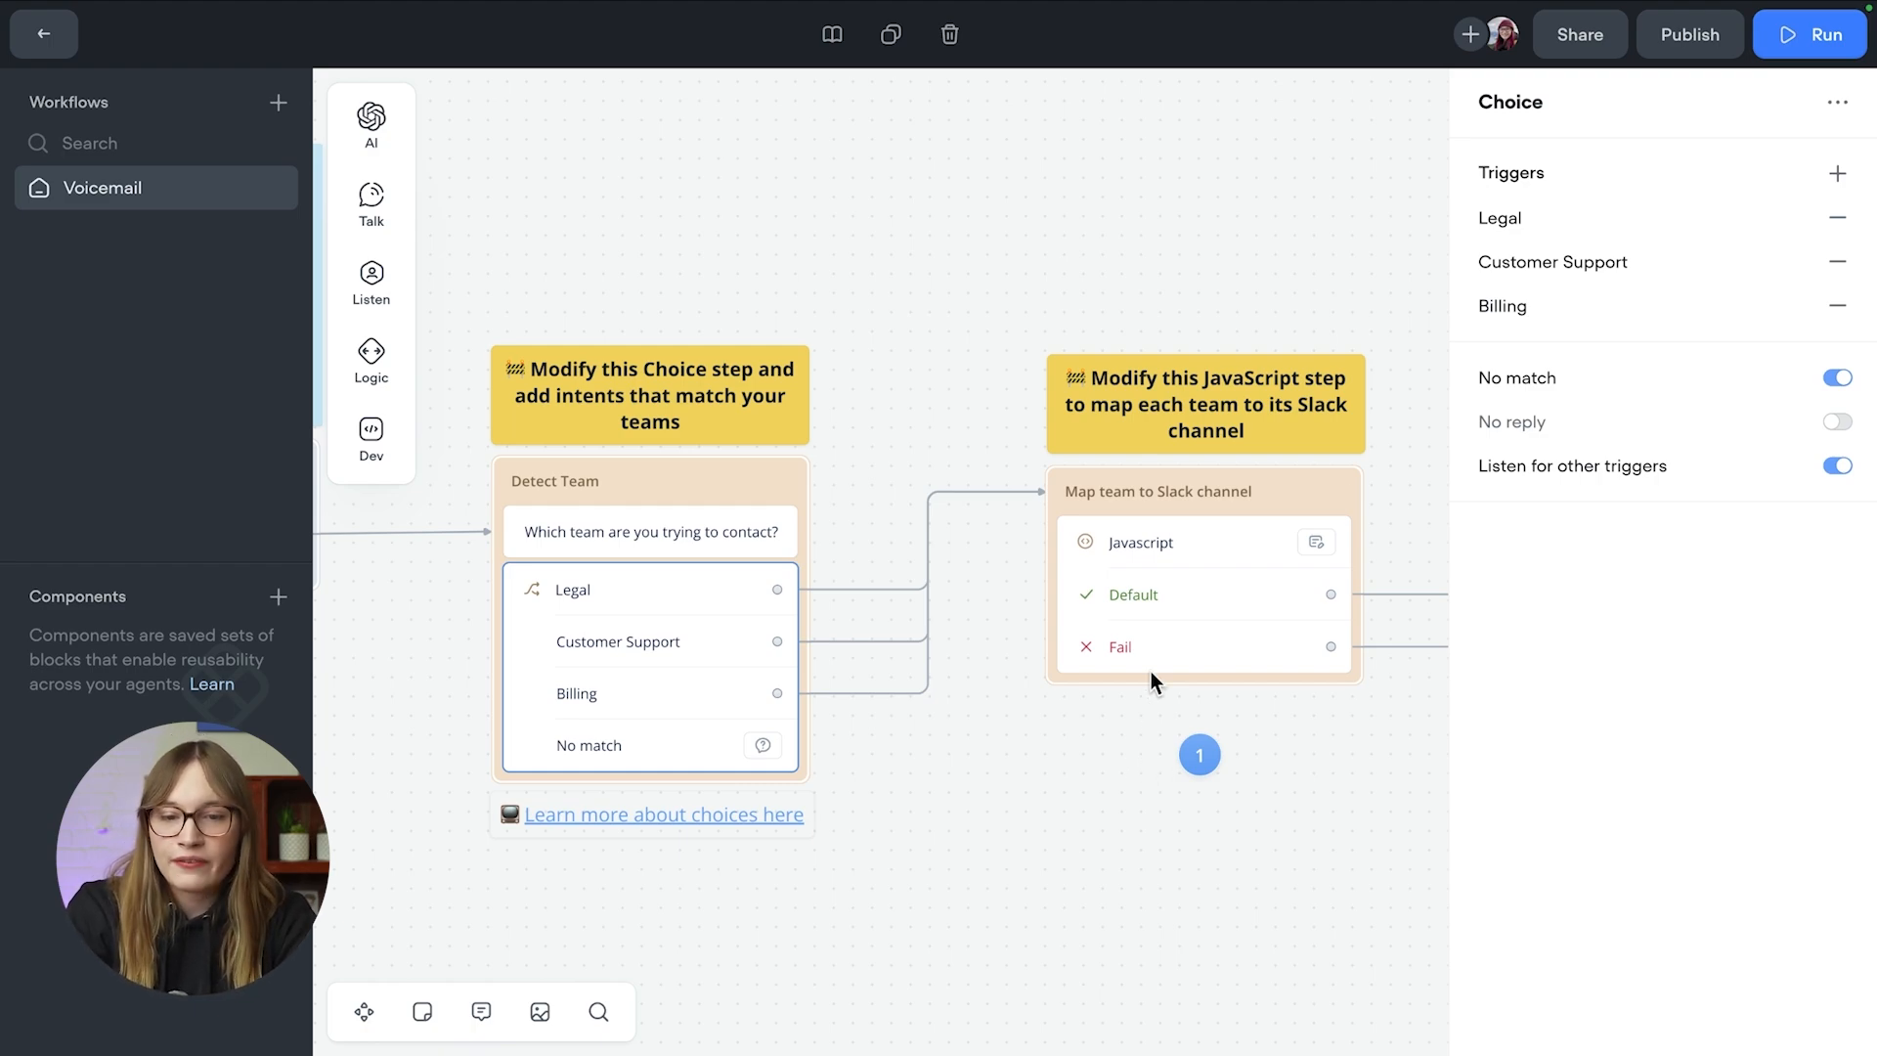
# Step: Show the Map team to Slack channel JavaScript that maps each team name to a channel ID
pyautogui.click(1142, 541)
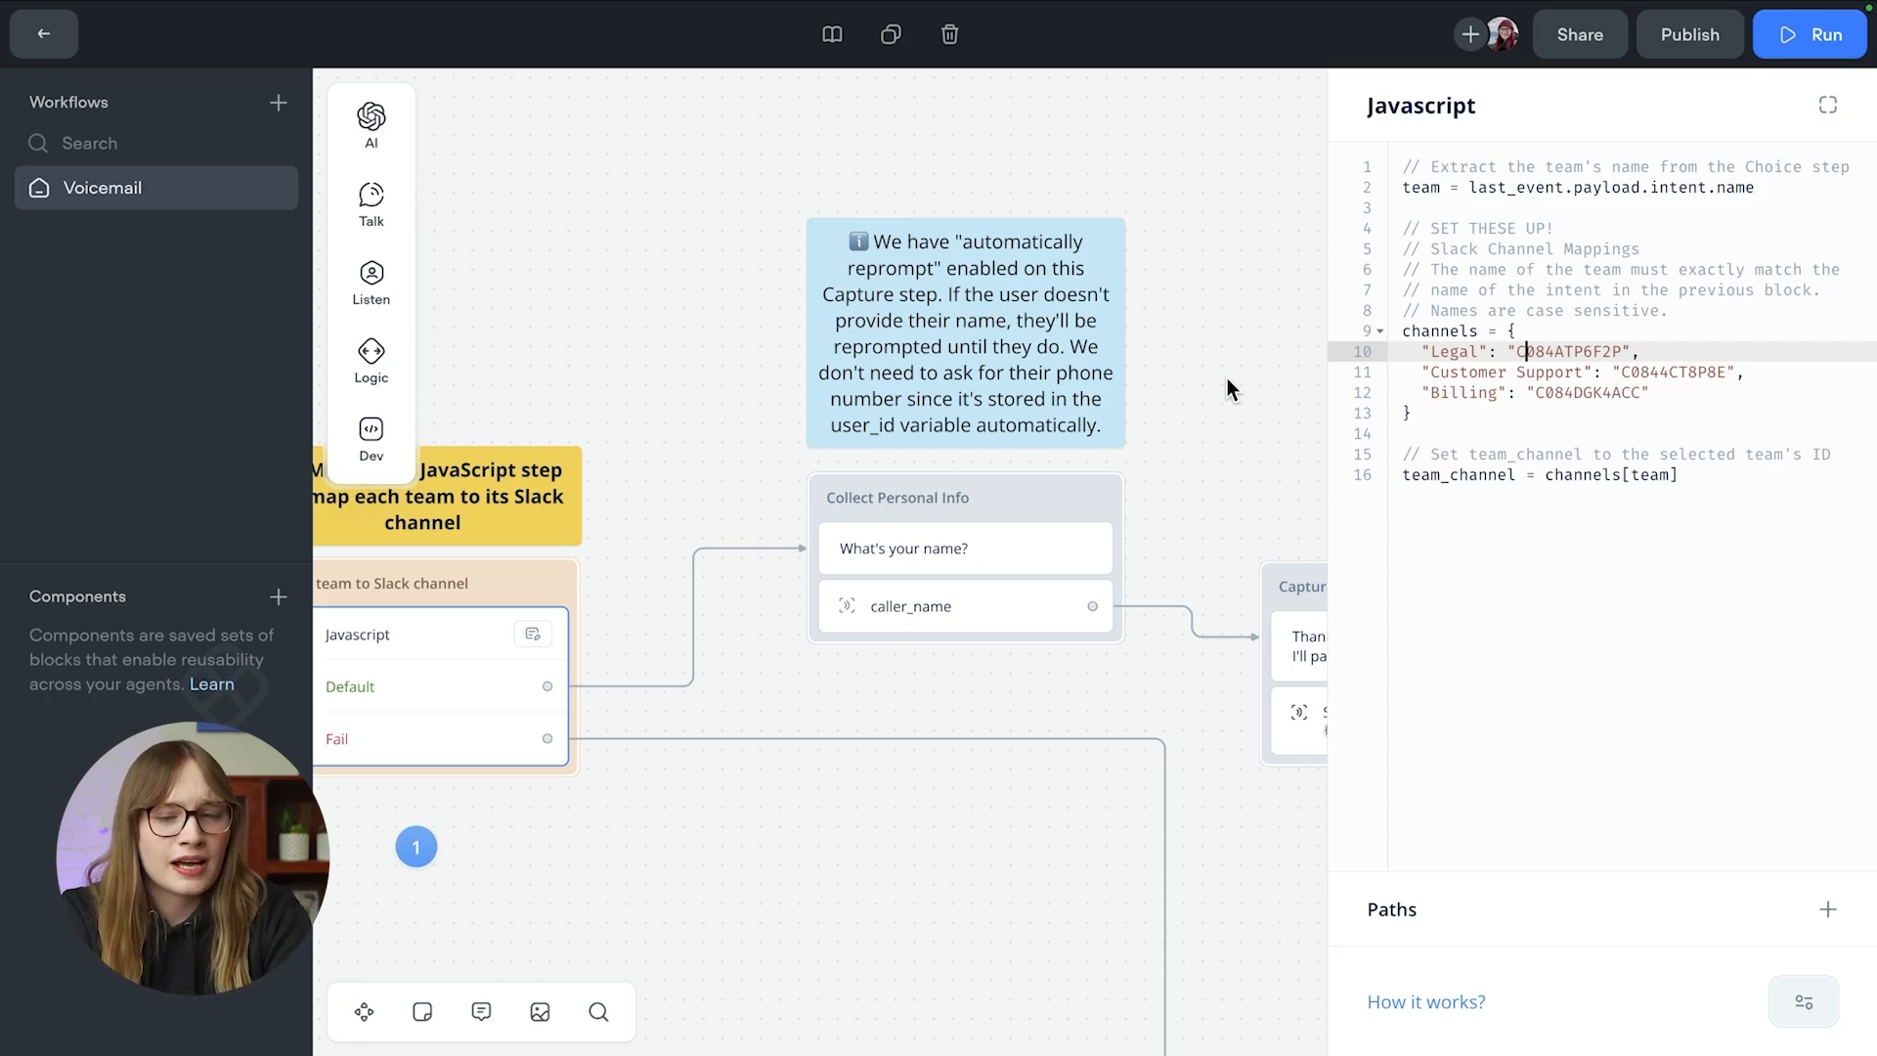
# Step: Inspect the Collect Personal Info capture and its caller_name Name-type entity, then close the entity
pyautogui.click(916, 606)
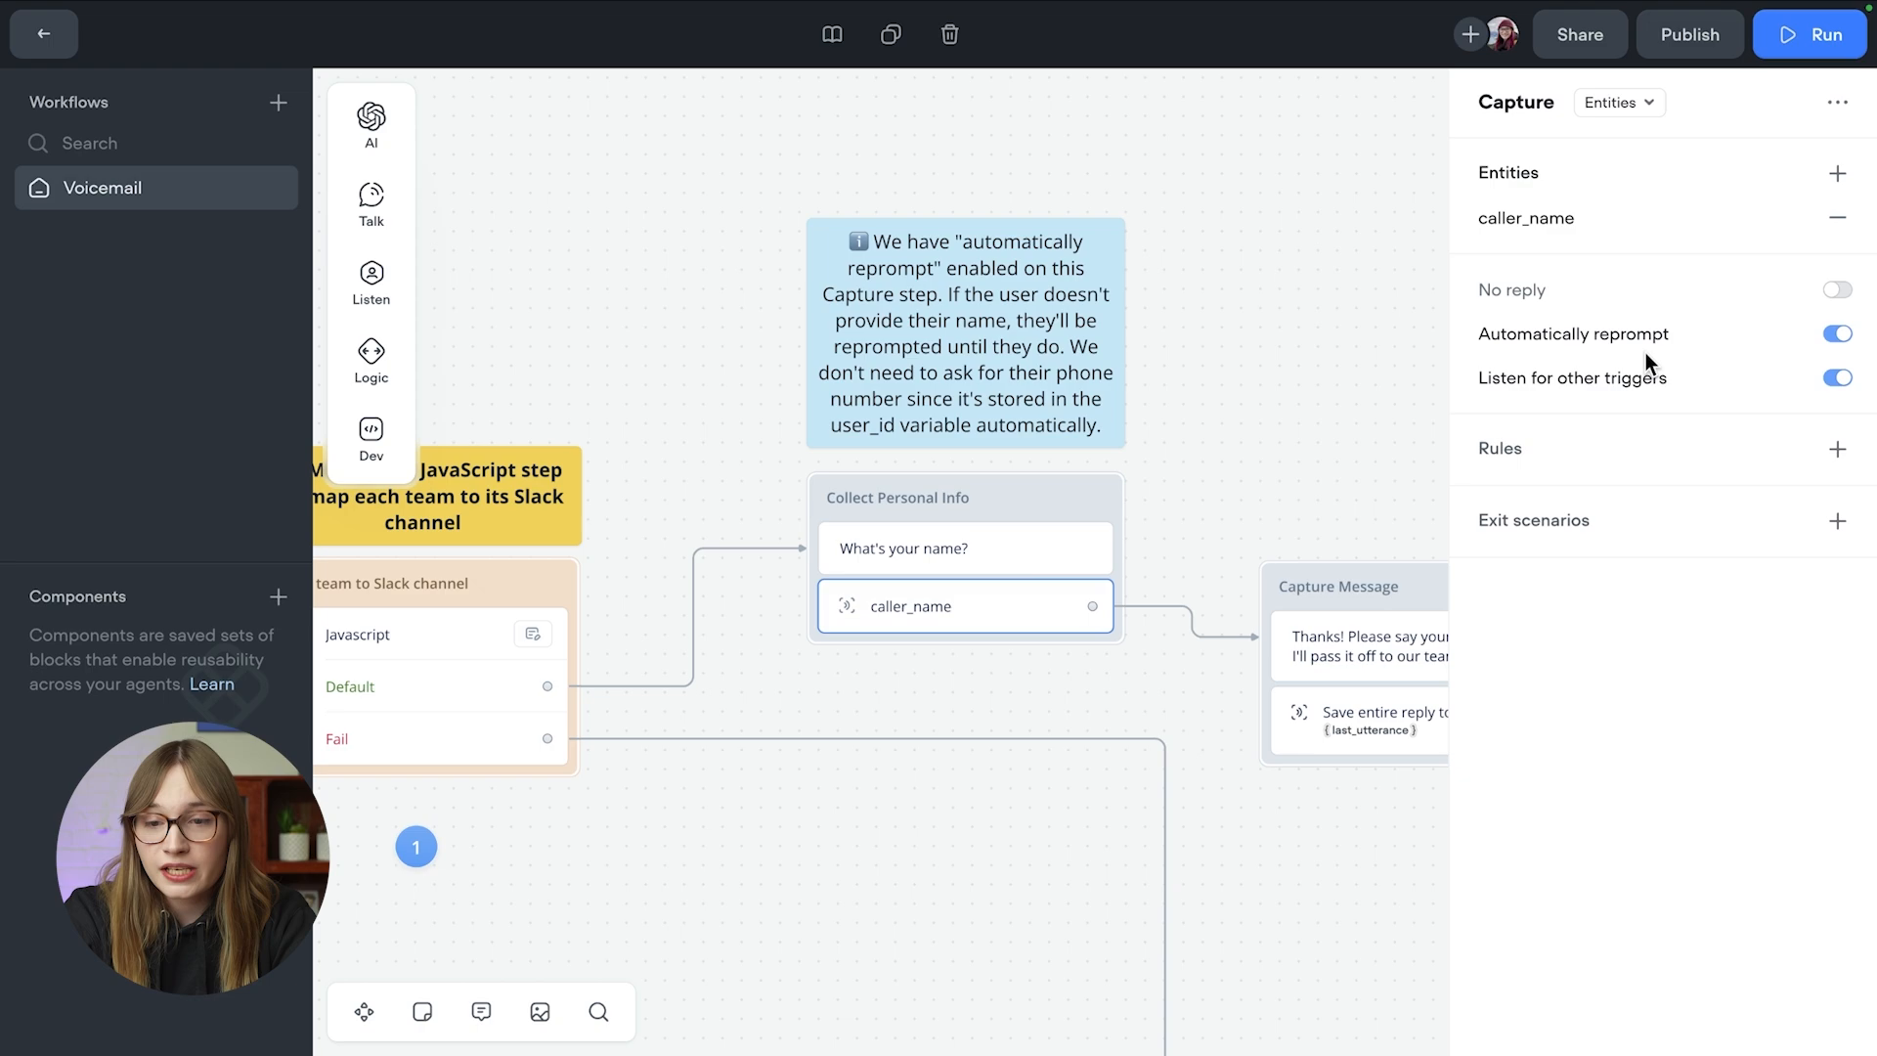
pyautogui.moveTo(1641, 334)
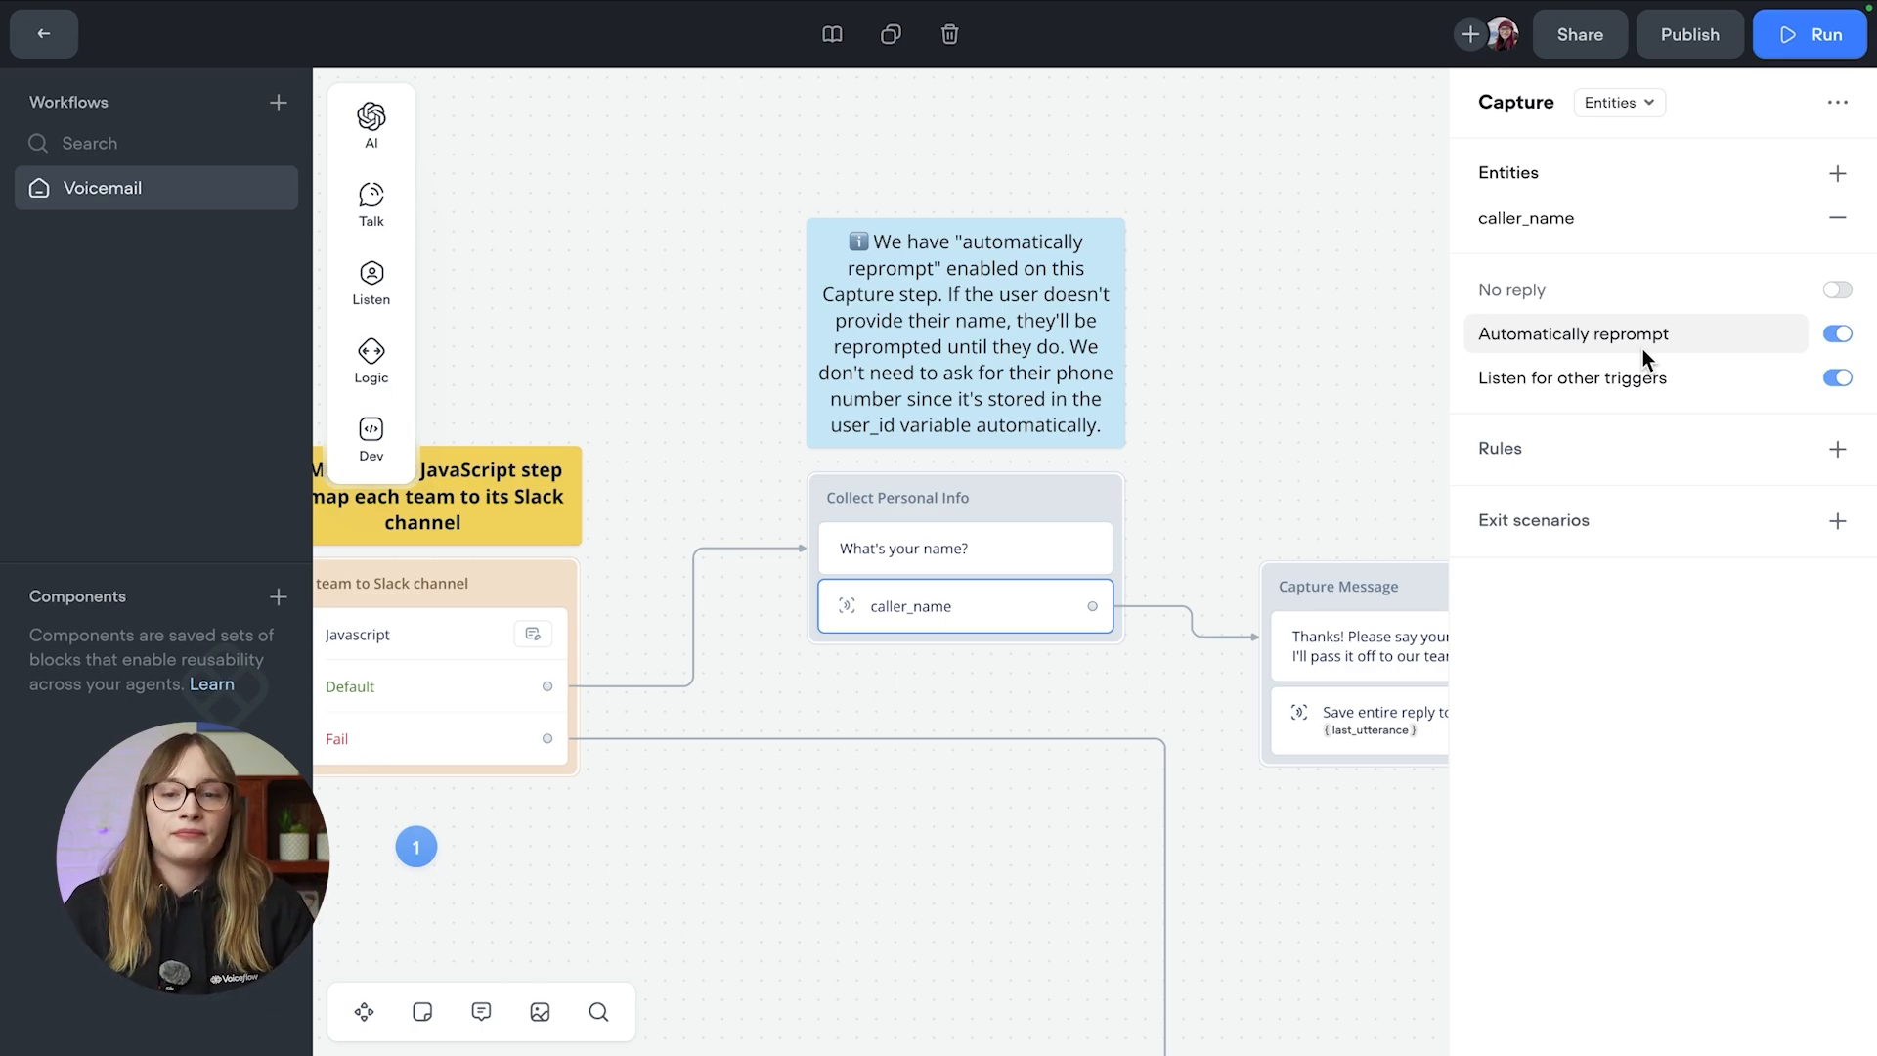
pyautogui.click(1527, 217)
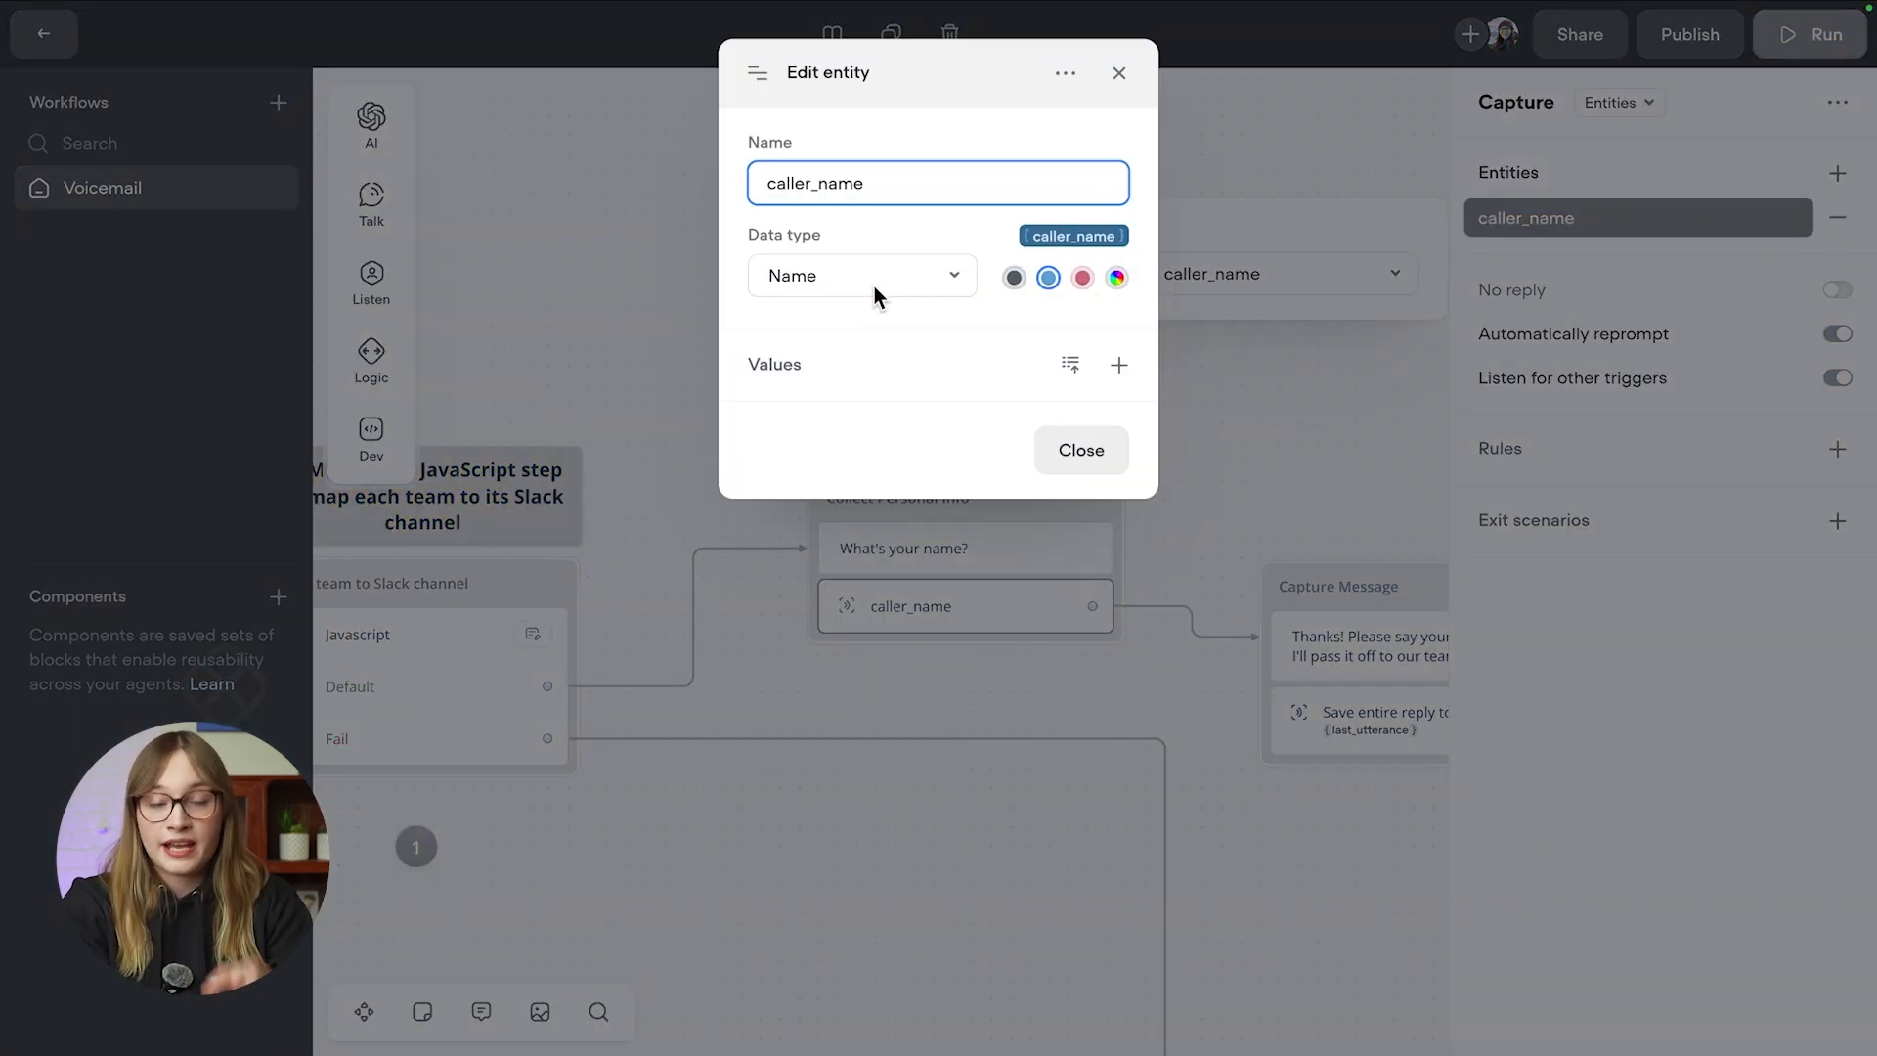
pyautogui.click(1079, 450)
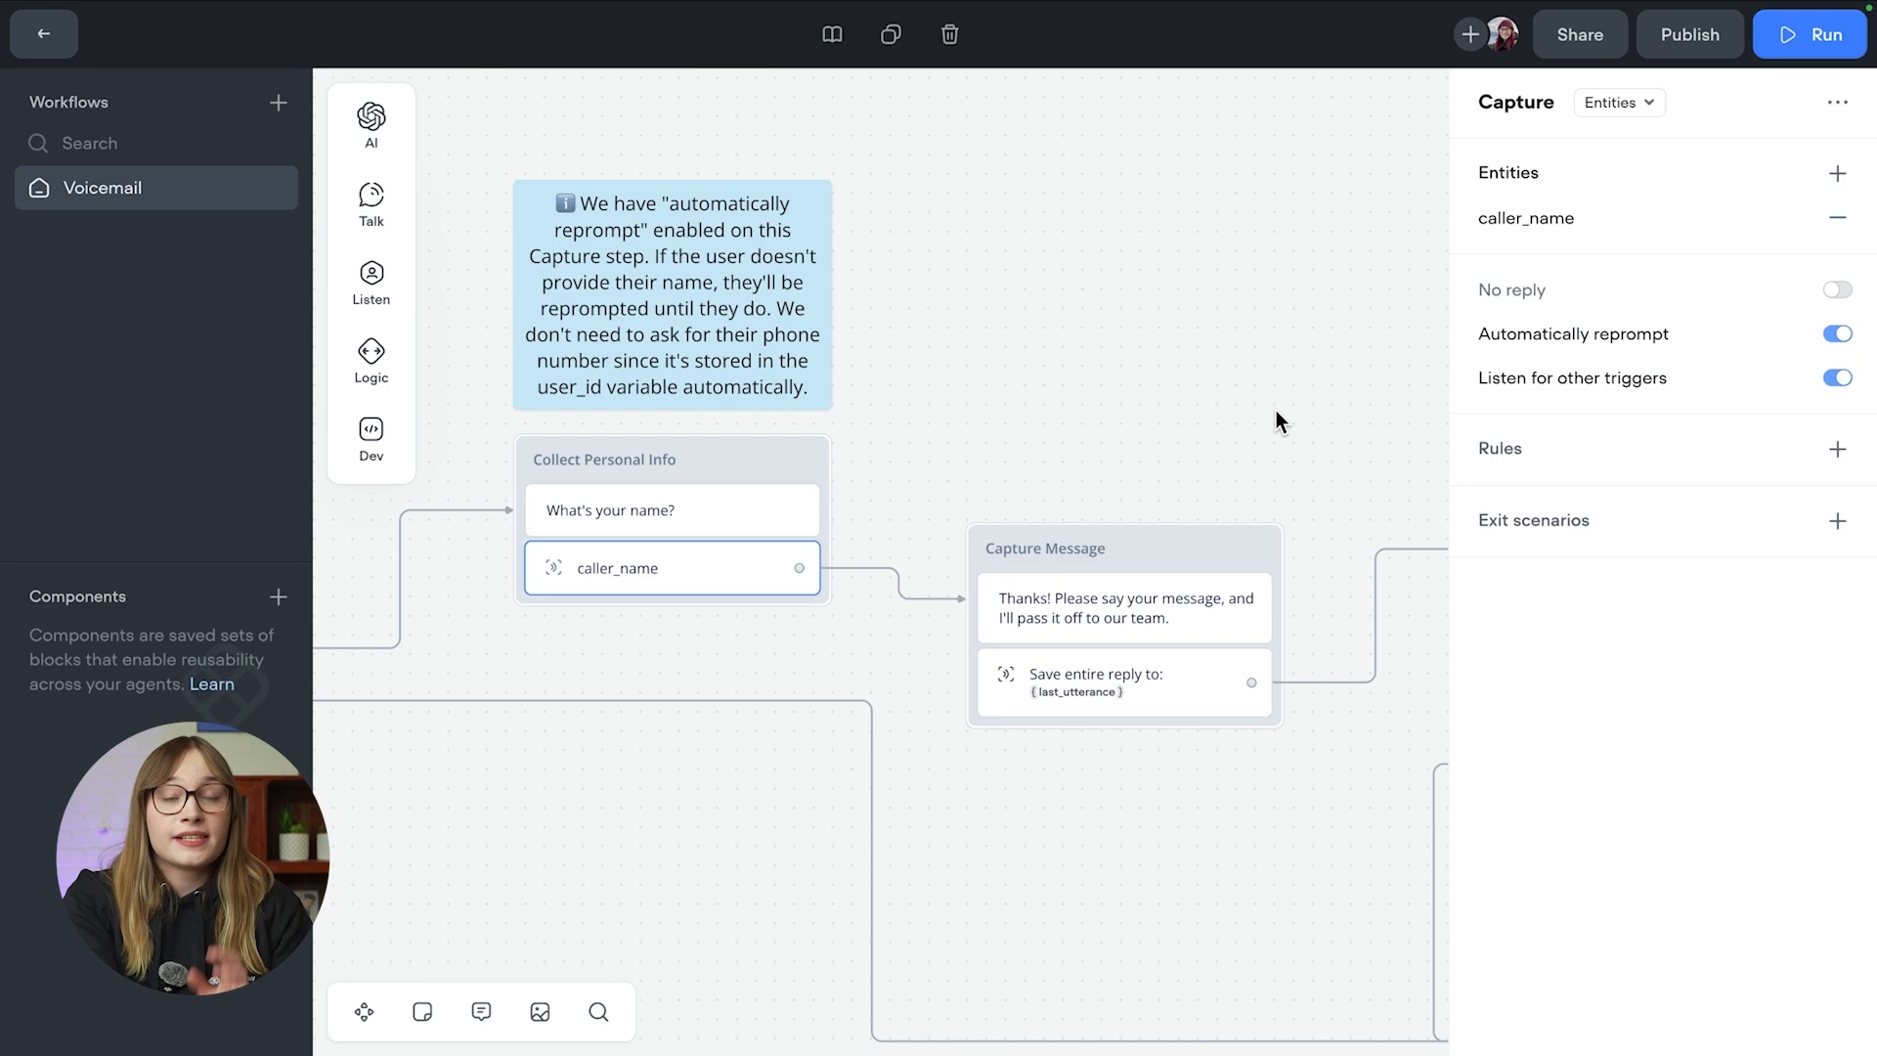
# Step: Show the Capture Message step saving the entire user reply to last_utterance
pyautogui.click(1122, 682)
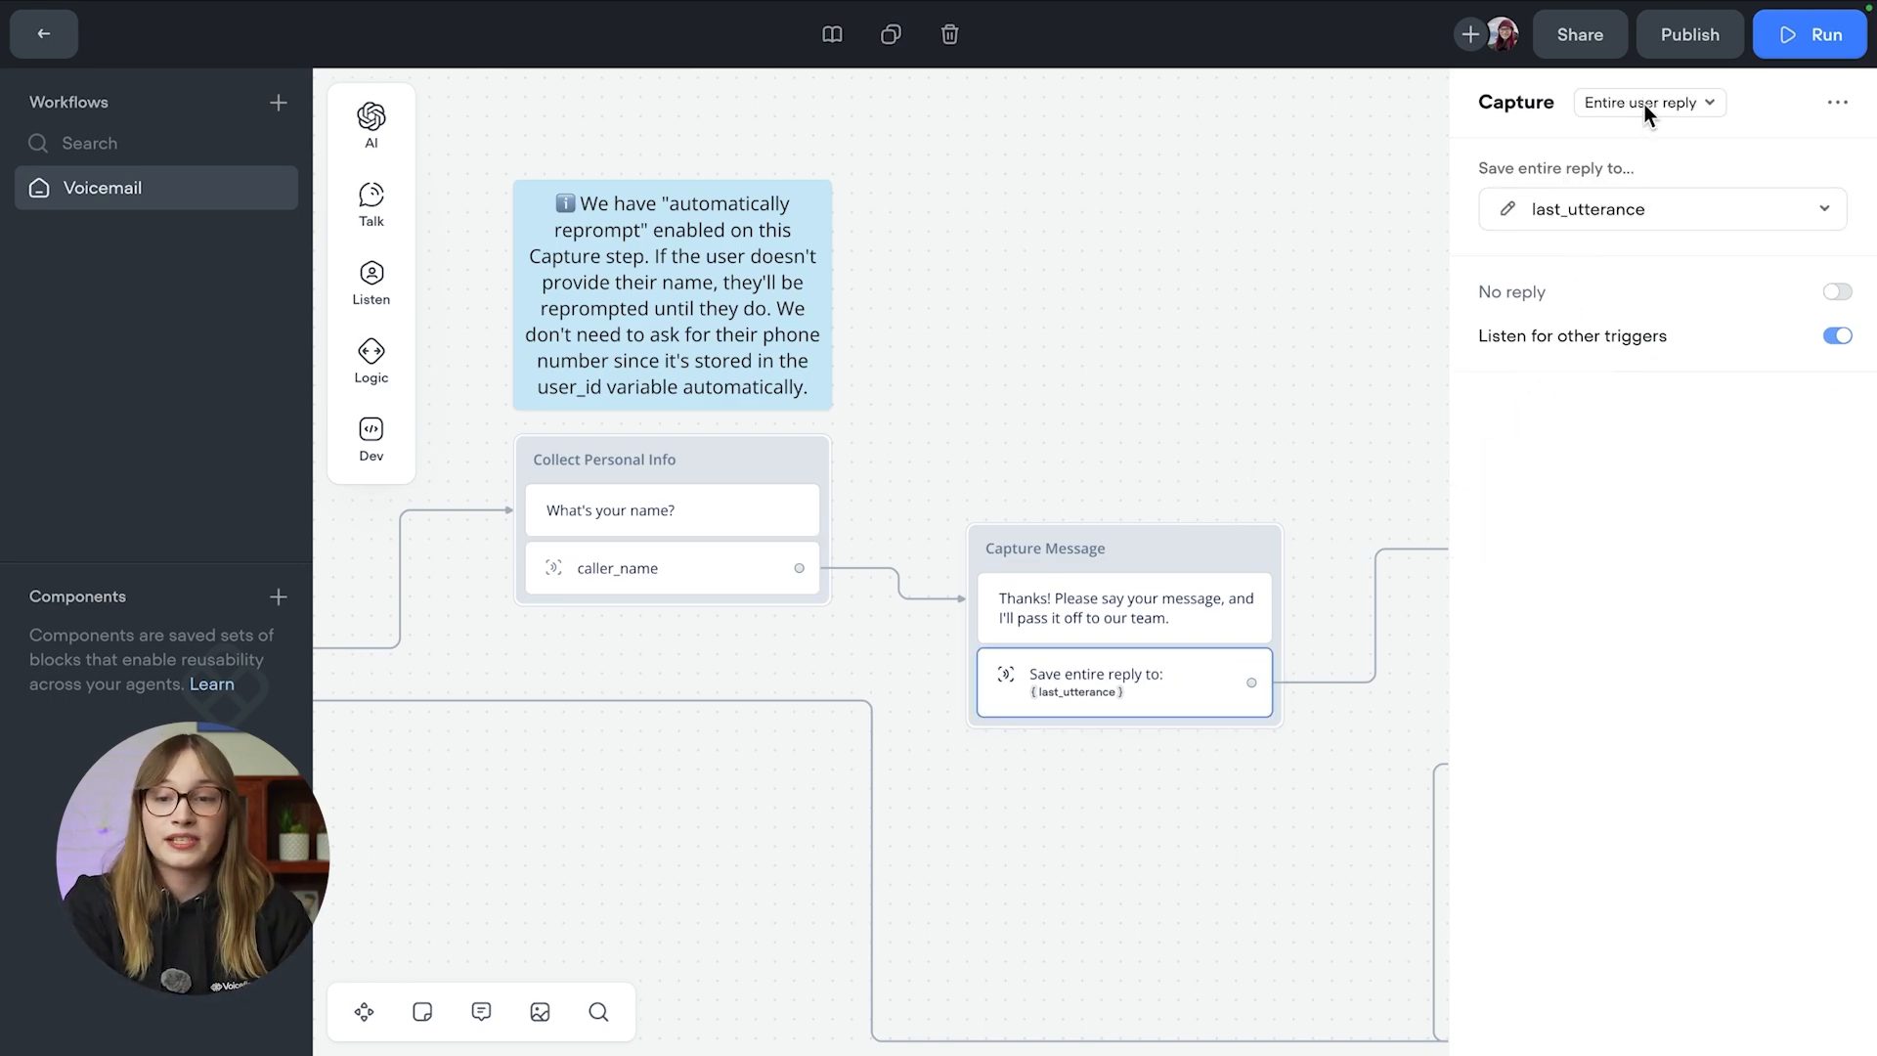
pyautogui.moveTo(1316, 279)
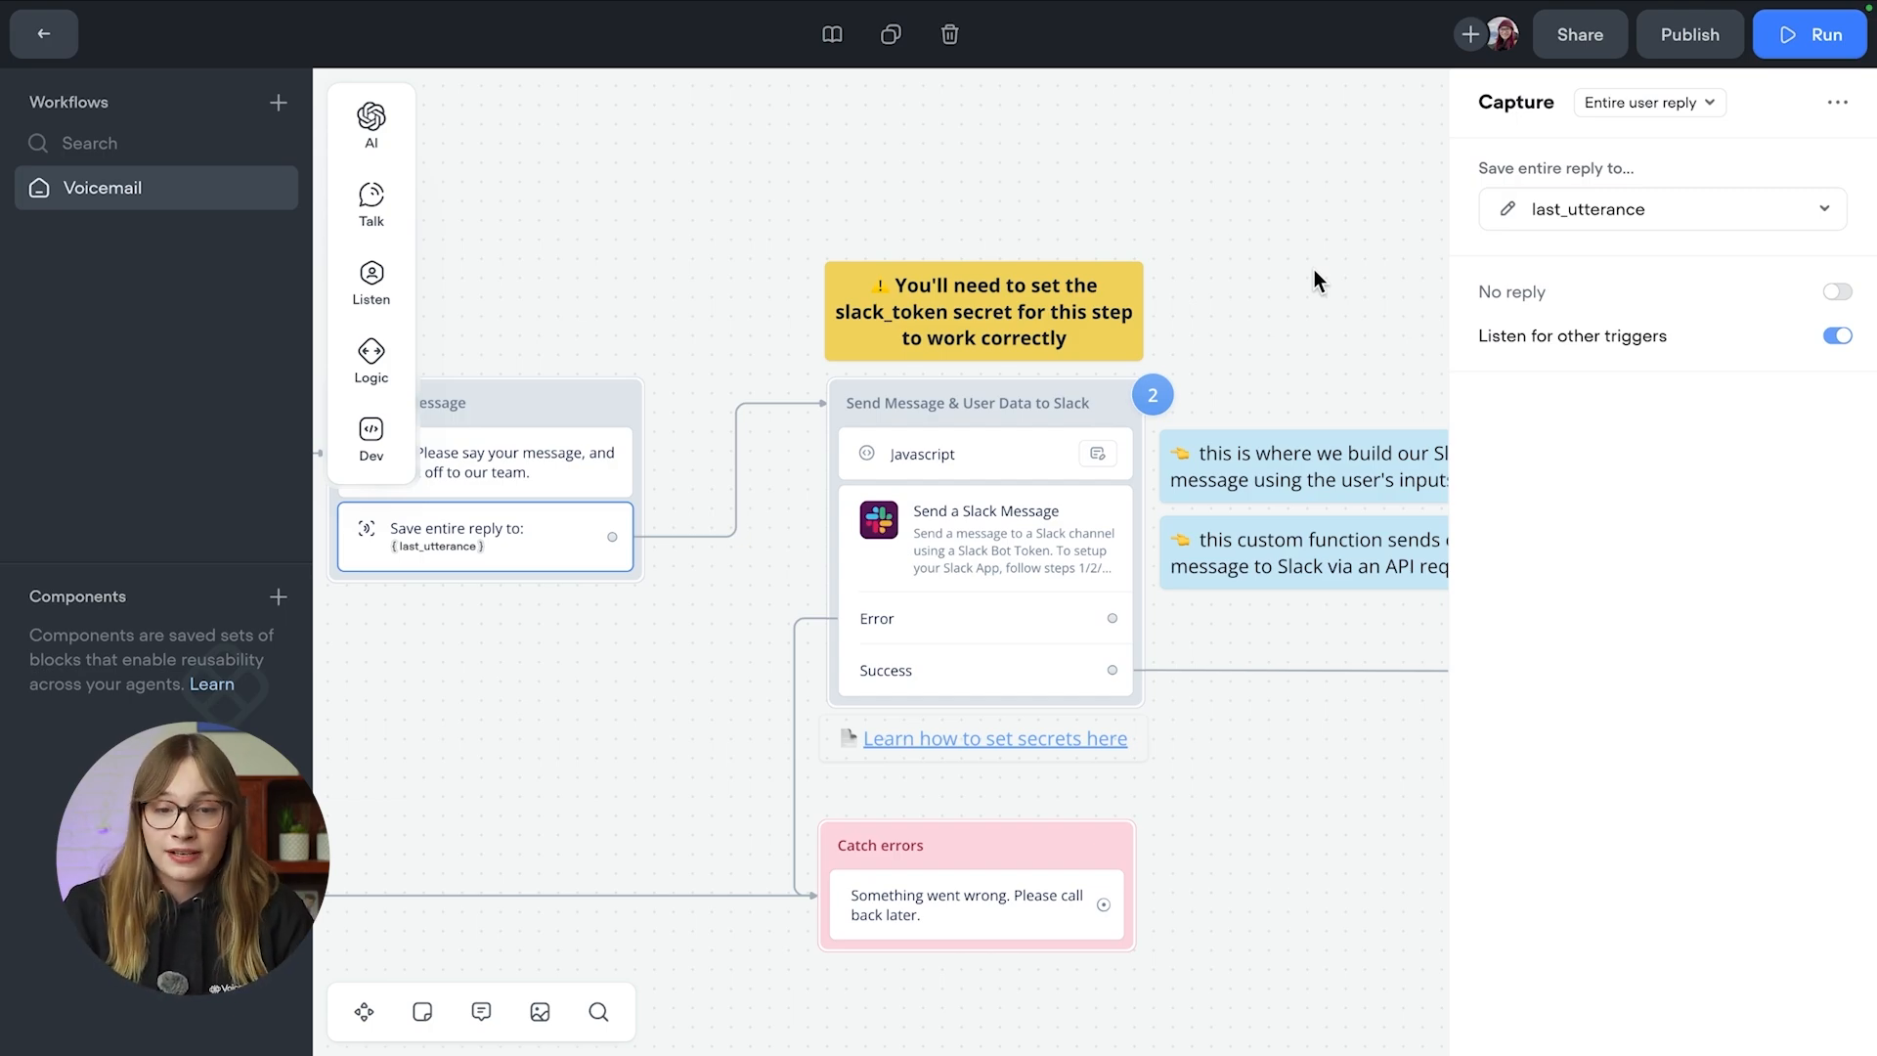
# Step: Show the JavaScript building slack_message from user_id, caller_name and last_utterance
pyautogui.click(970, 452)
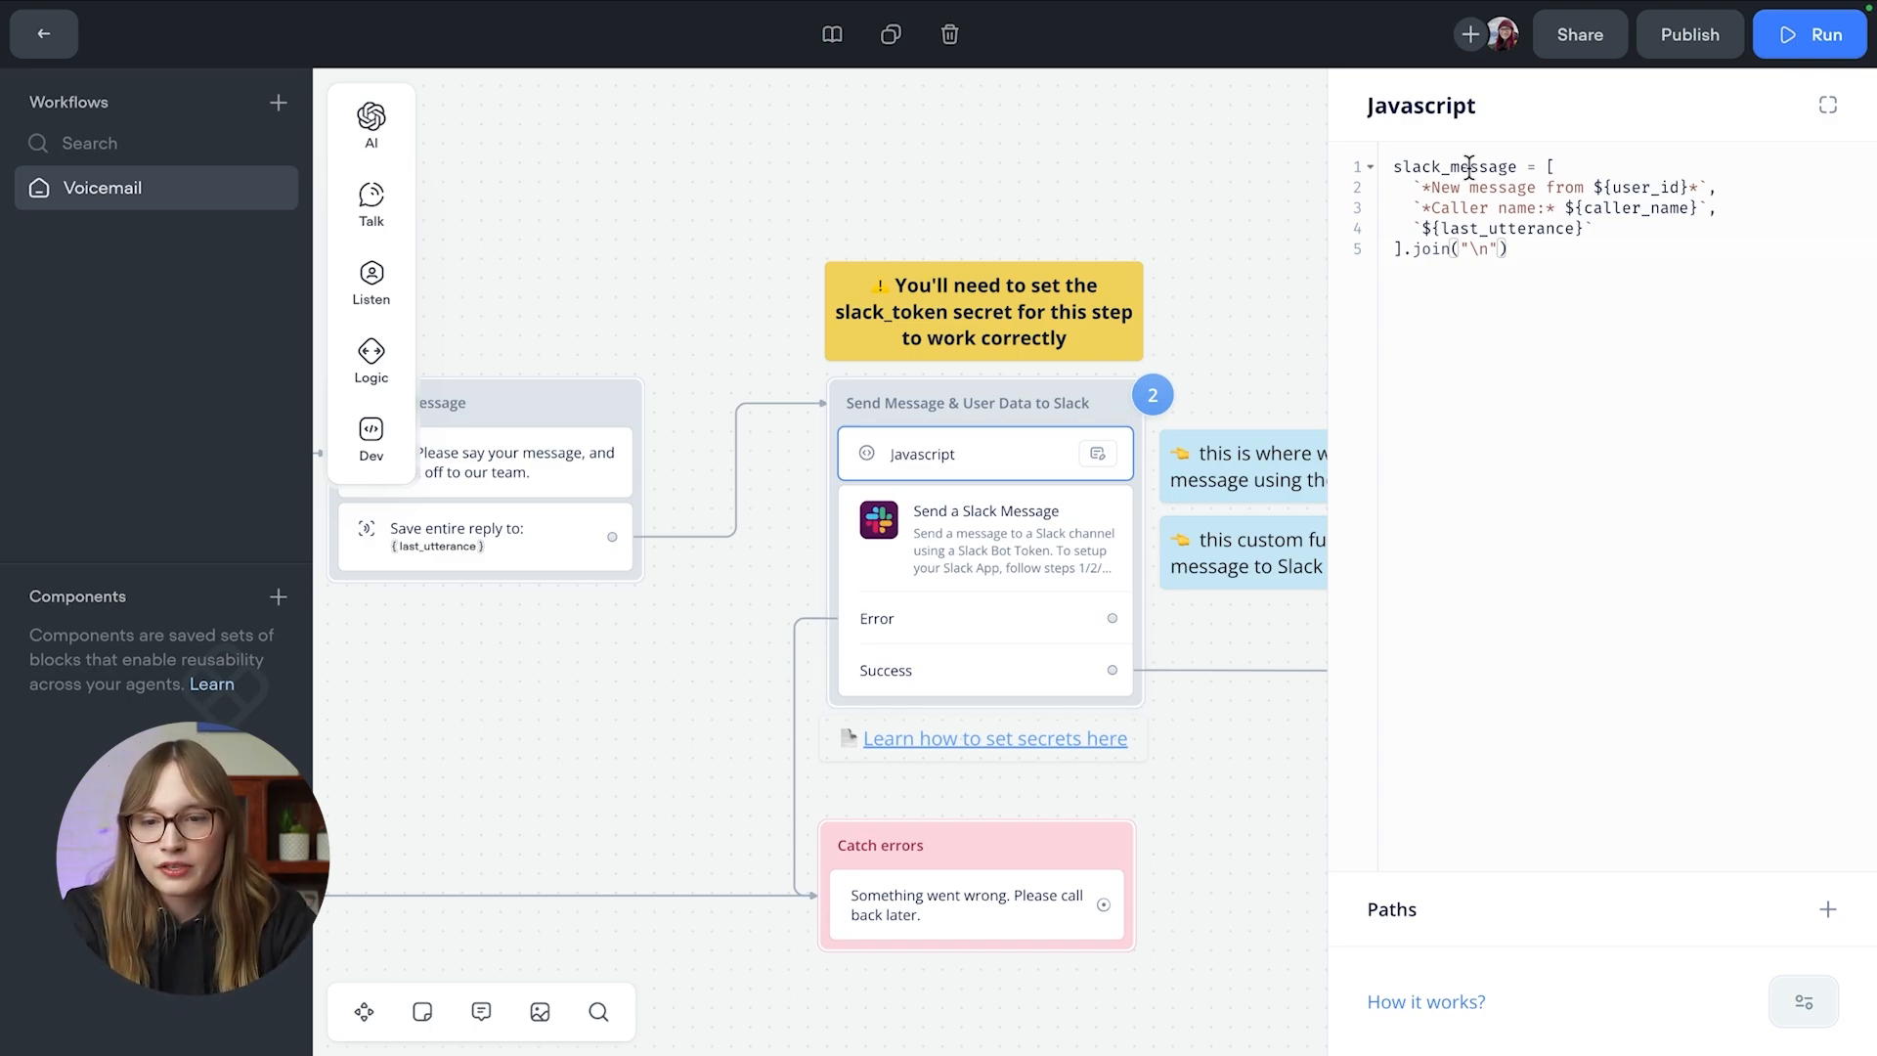
pyautogui.moveTo(1807, 131)
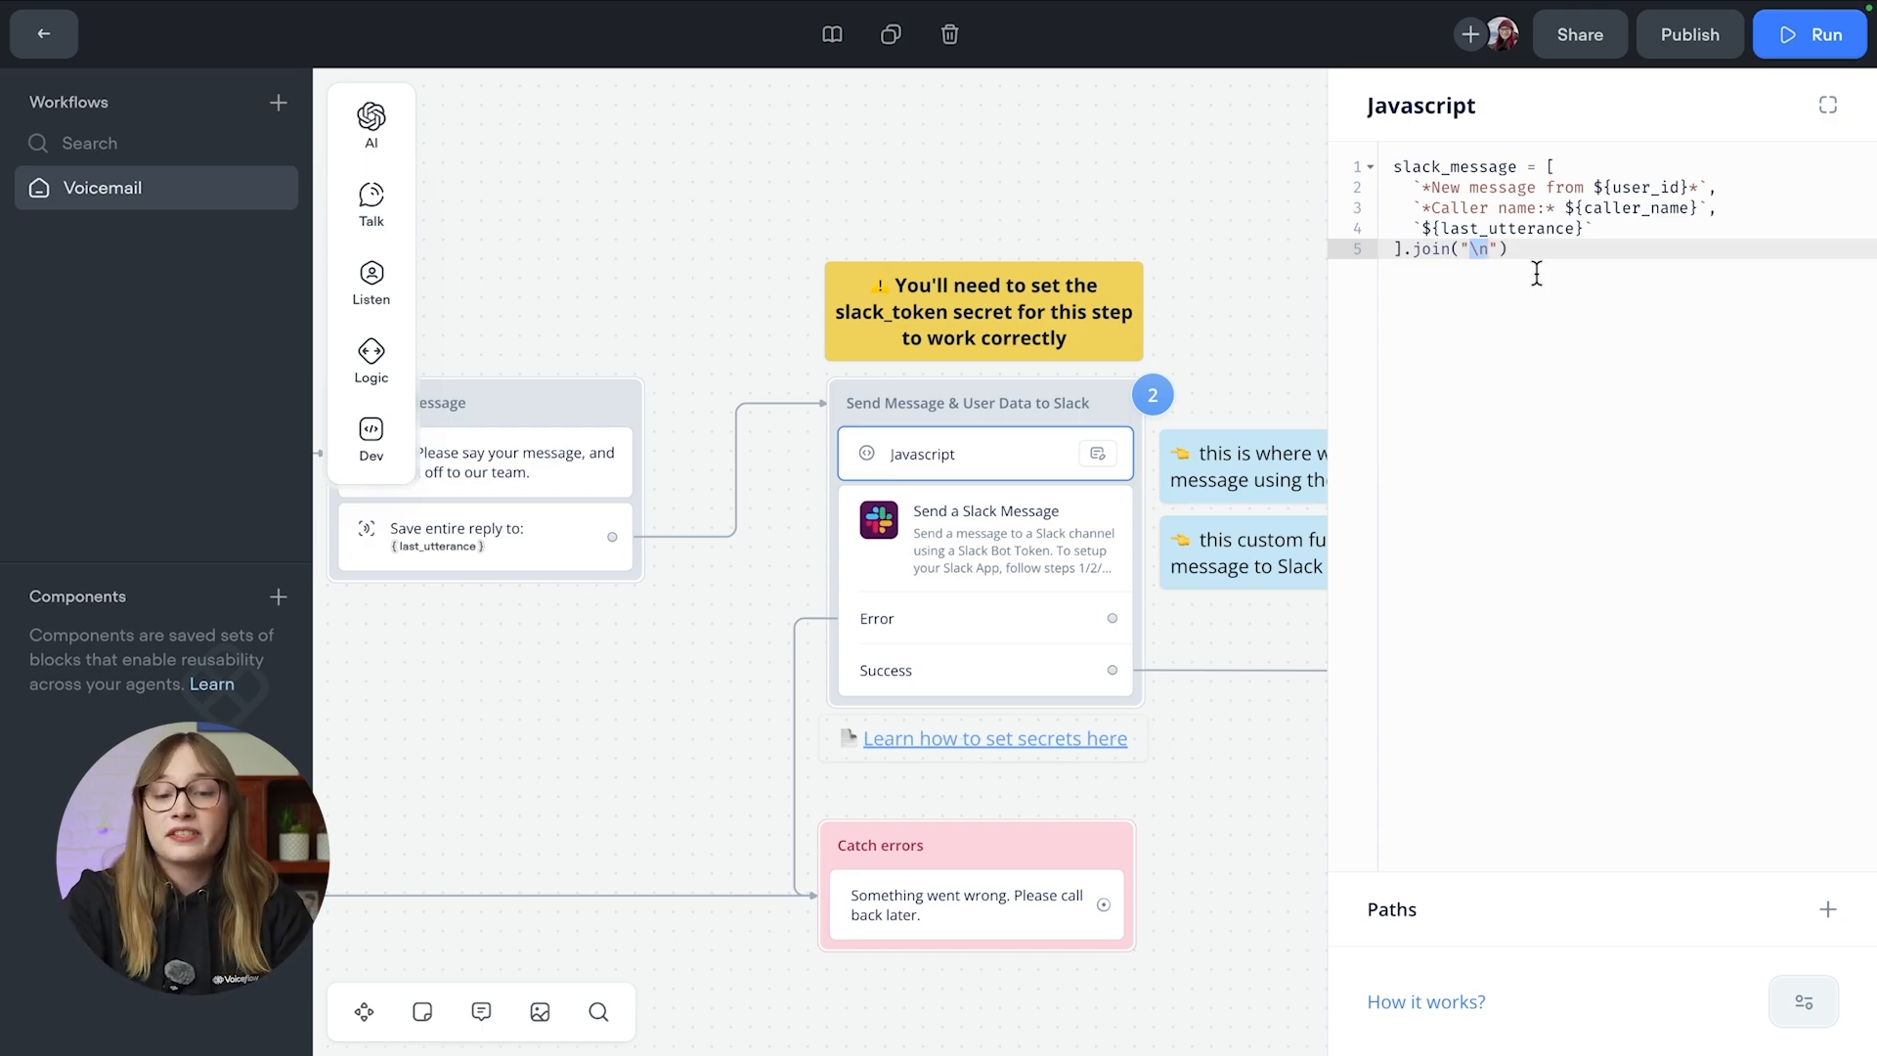
# Step: Check the Send a Slack Message function step, then go to the agent's Secrets listing slack_token
pyautogui.click(984, 539)
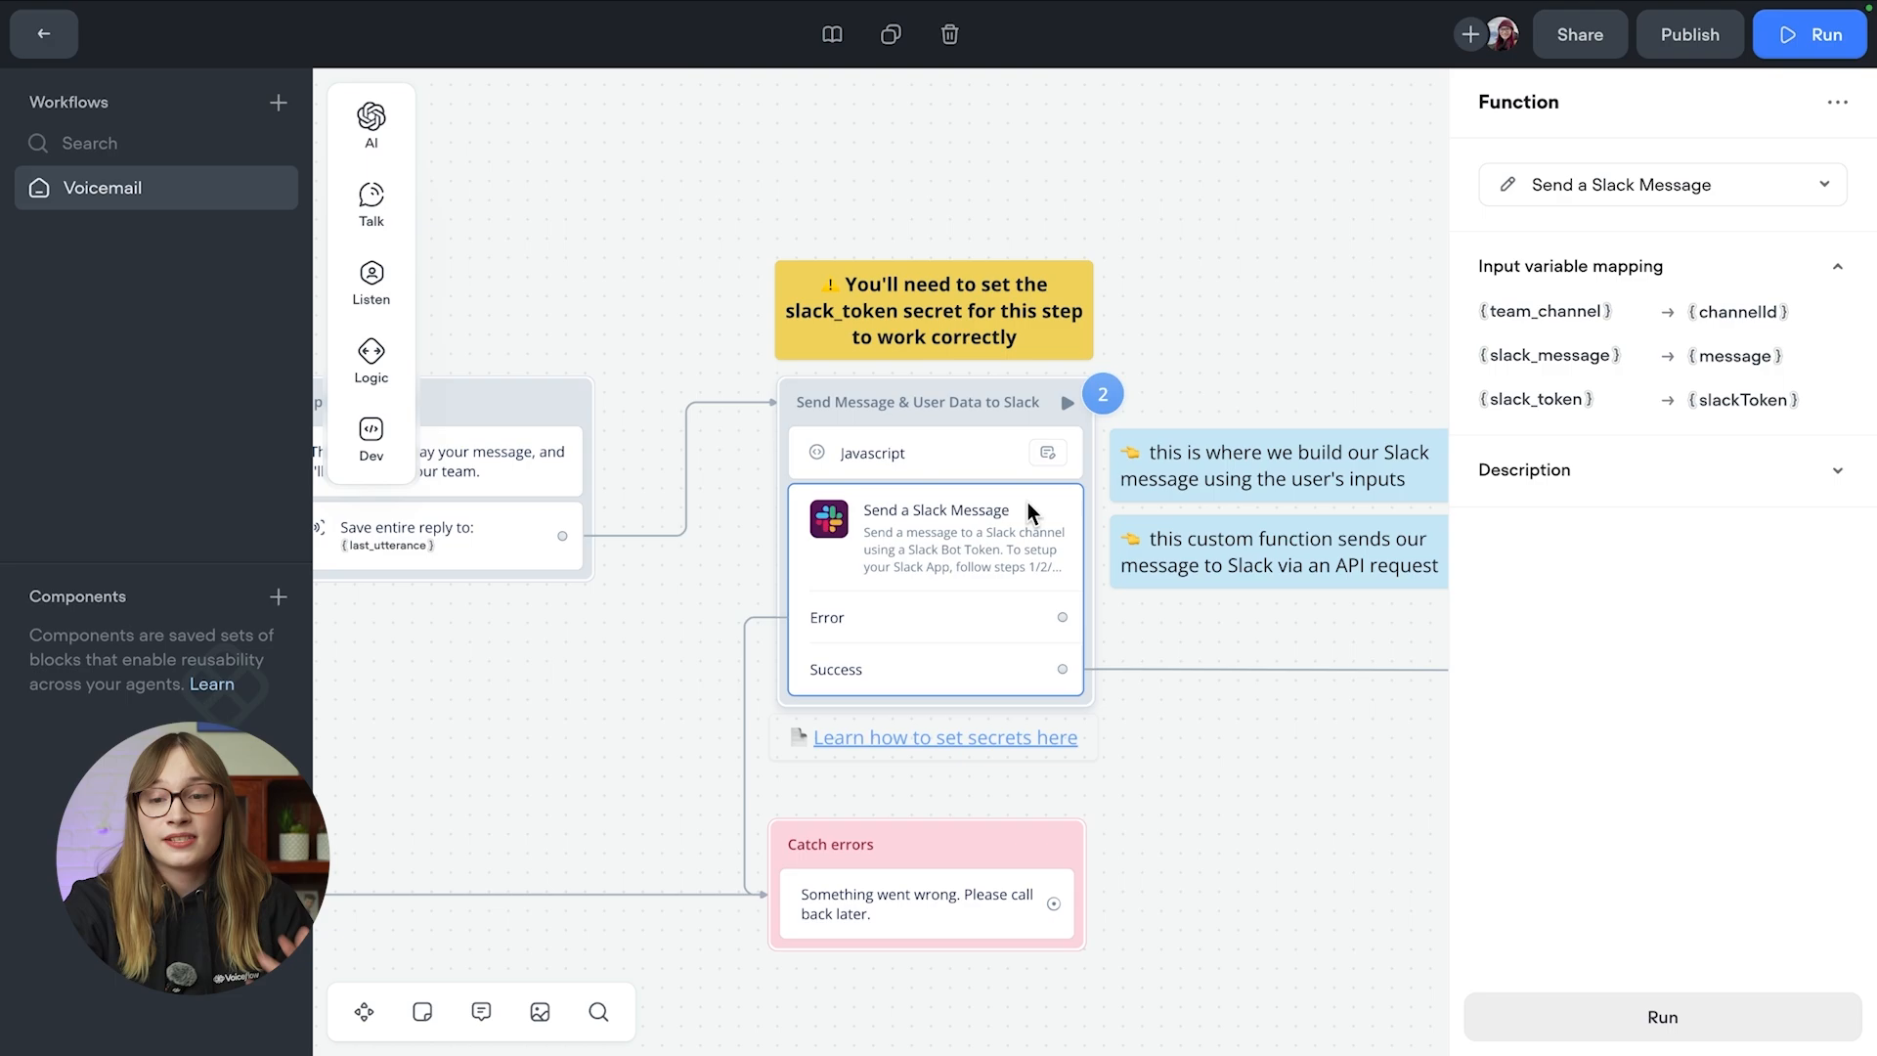
pyautogui.moveTo(1617, 360)
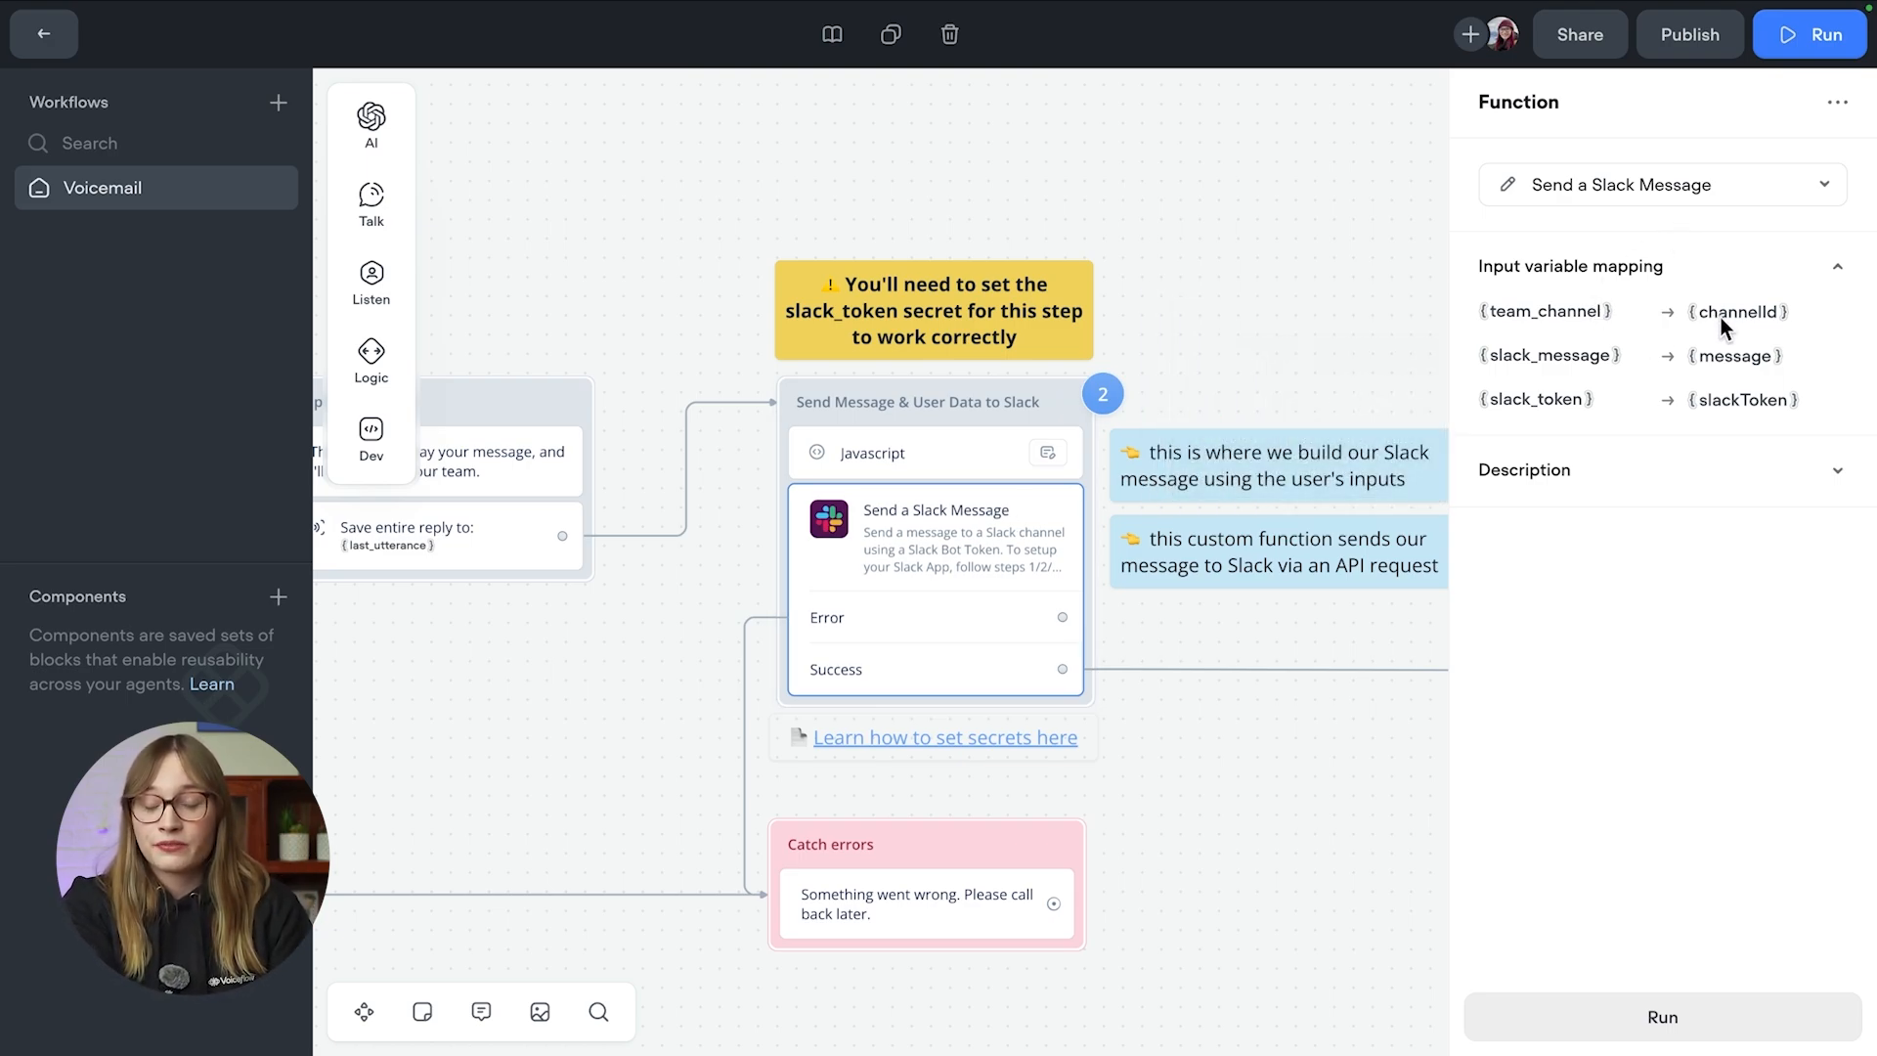
pyautogui.moveTo(1631, 299)
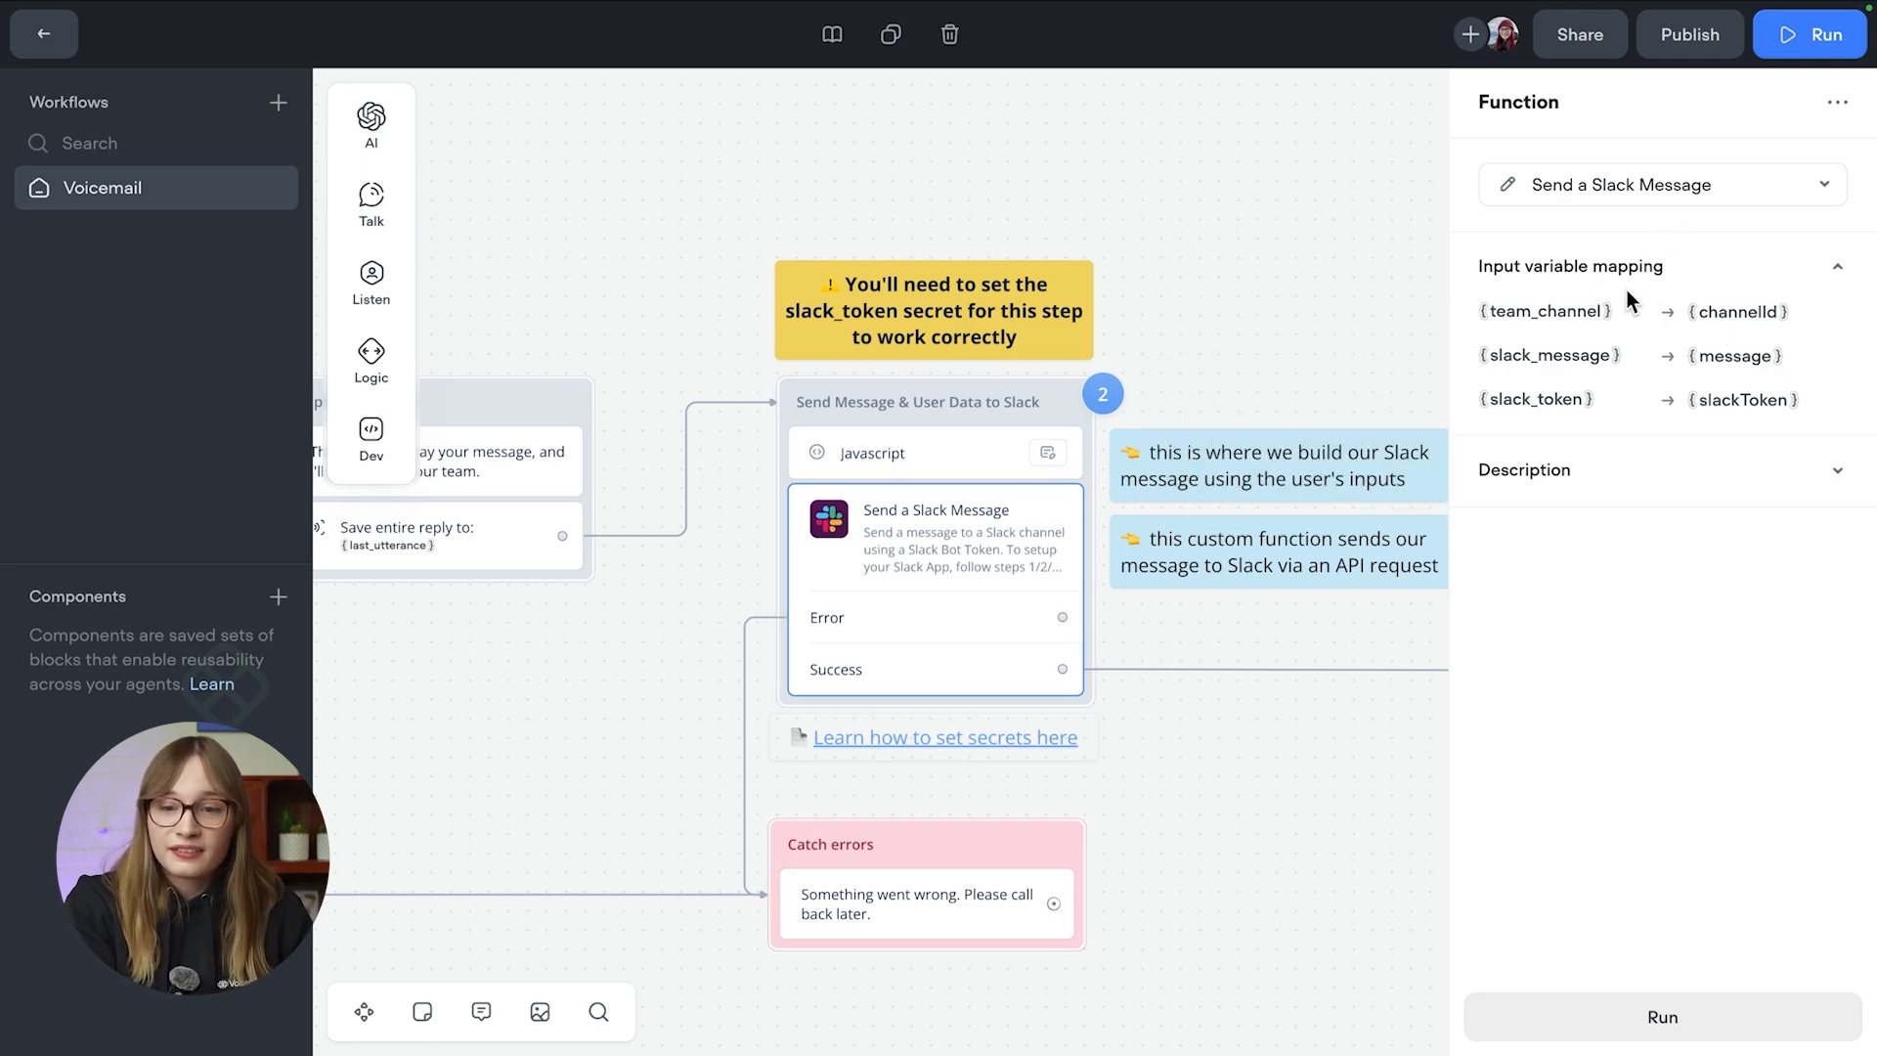
pyautogui.moveTo(1557, 360)
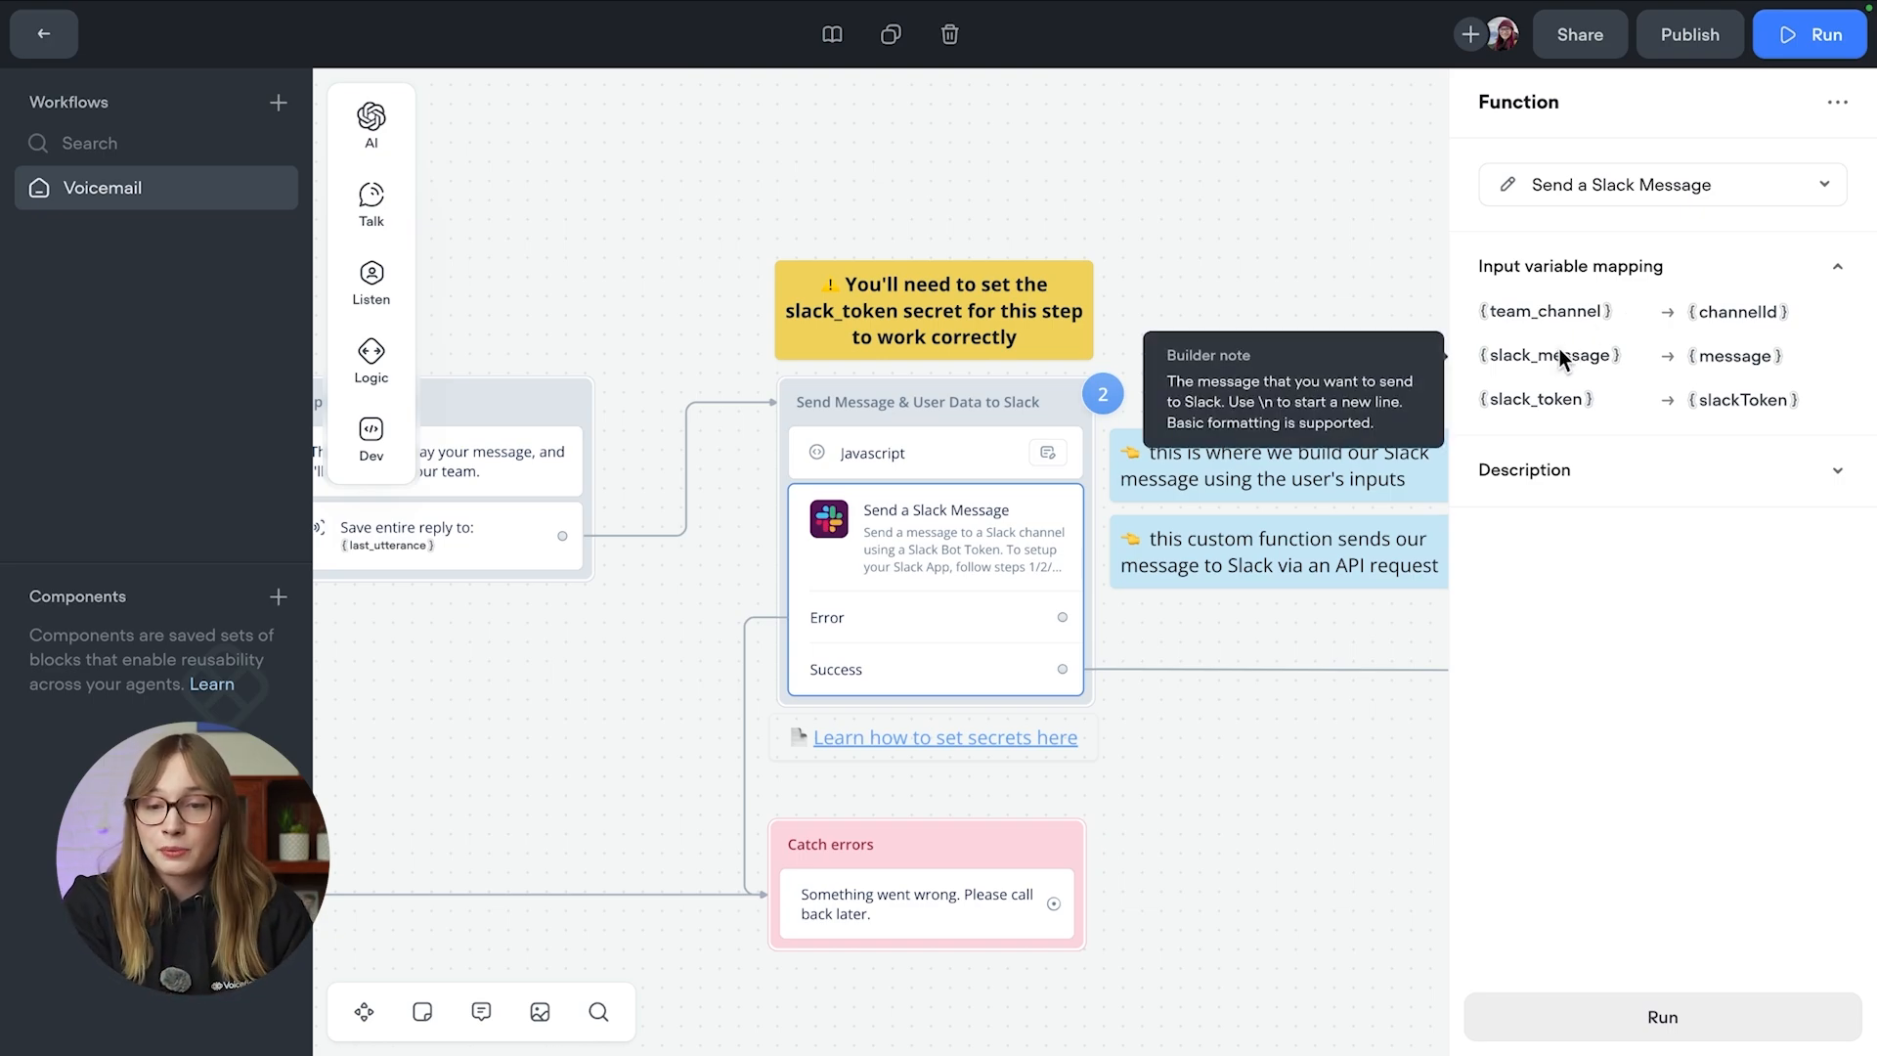
pyautogui.moveTo(1537, 399)
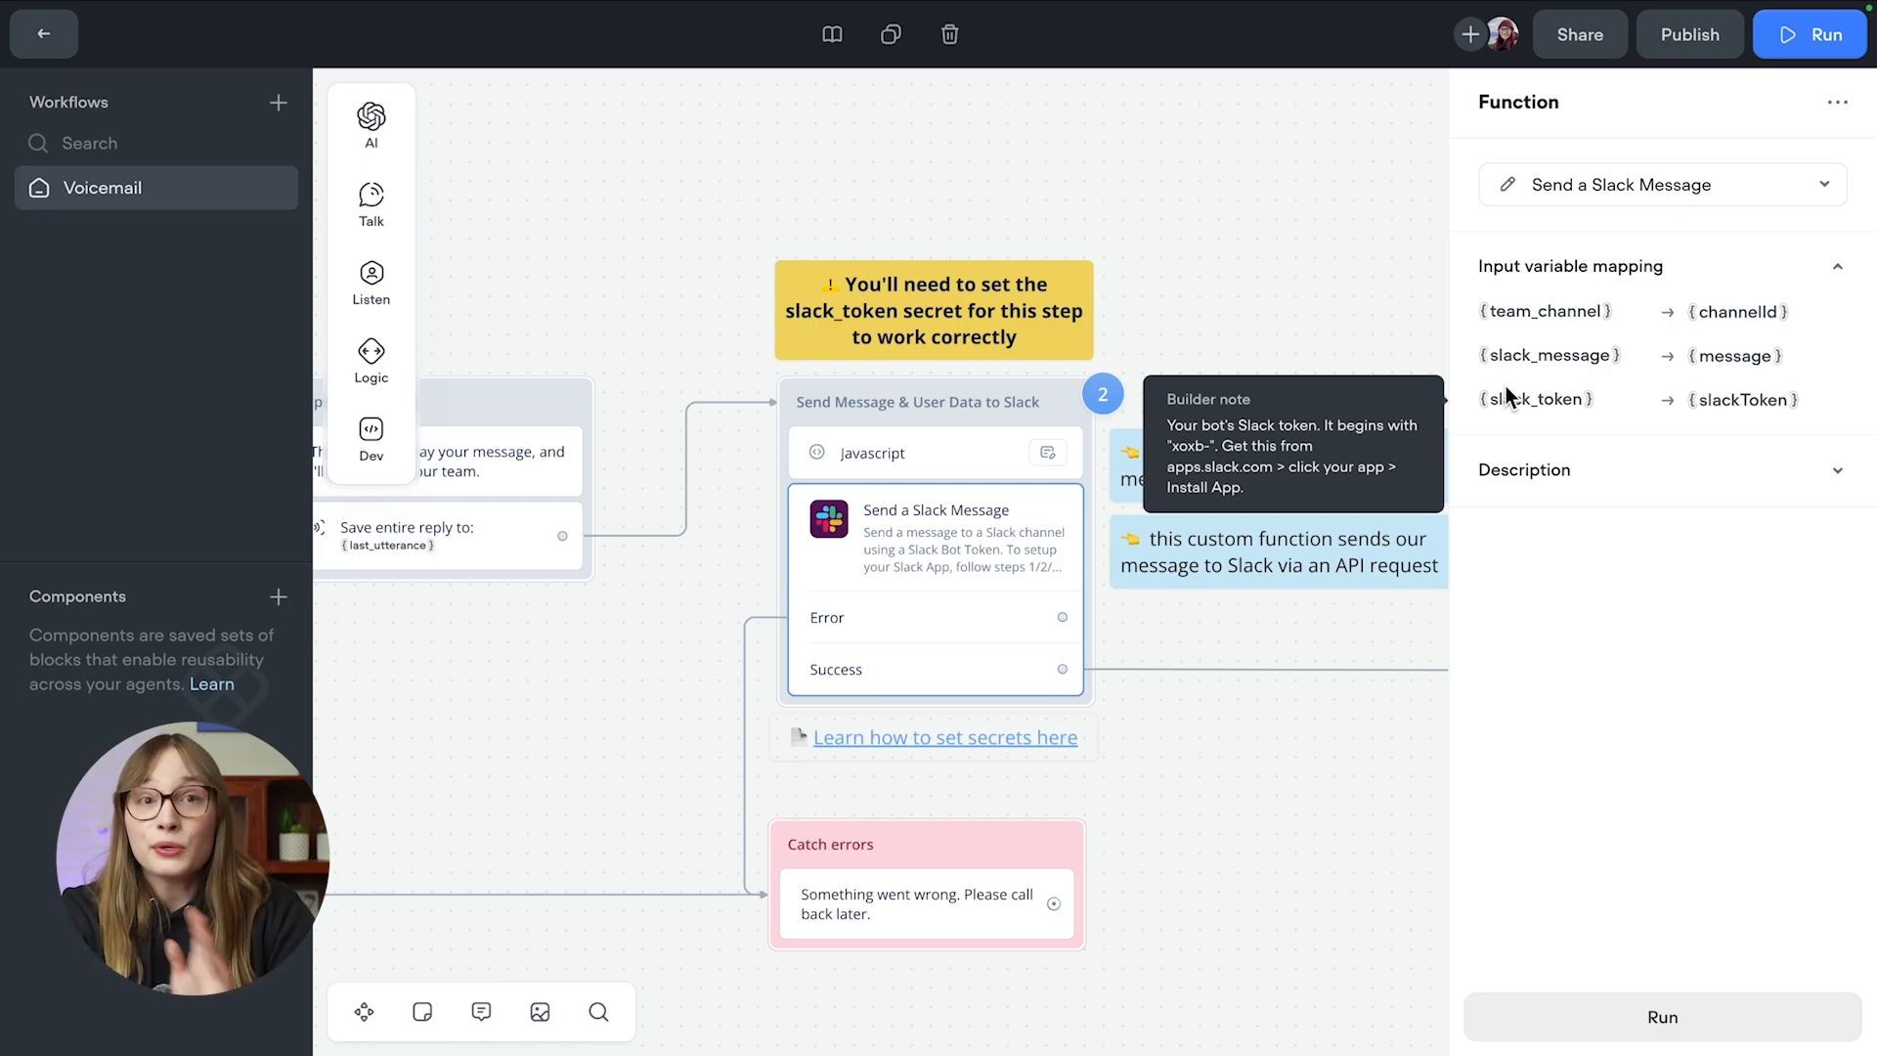
pyautogui.click(43, 33)
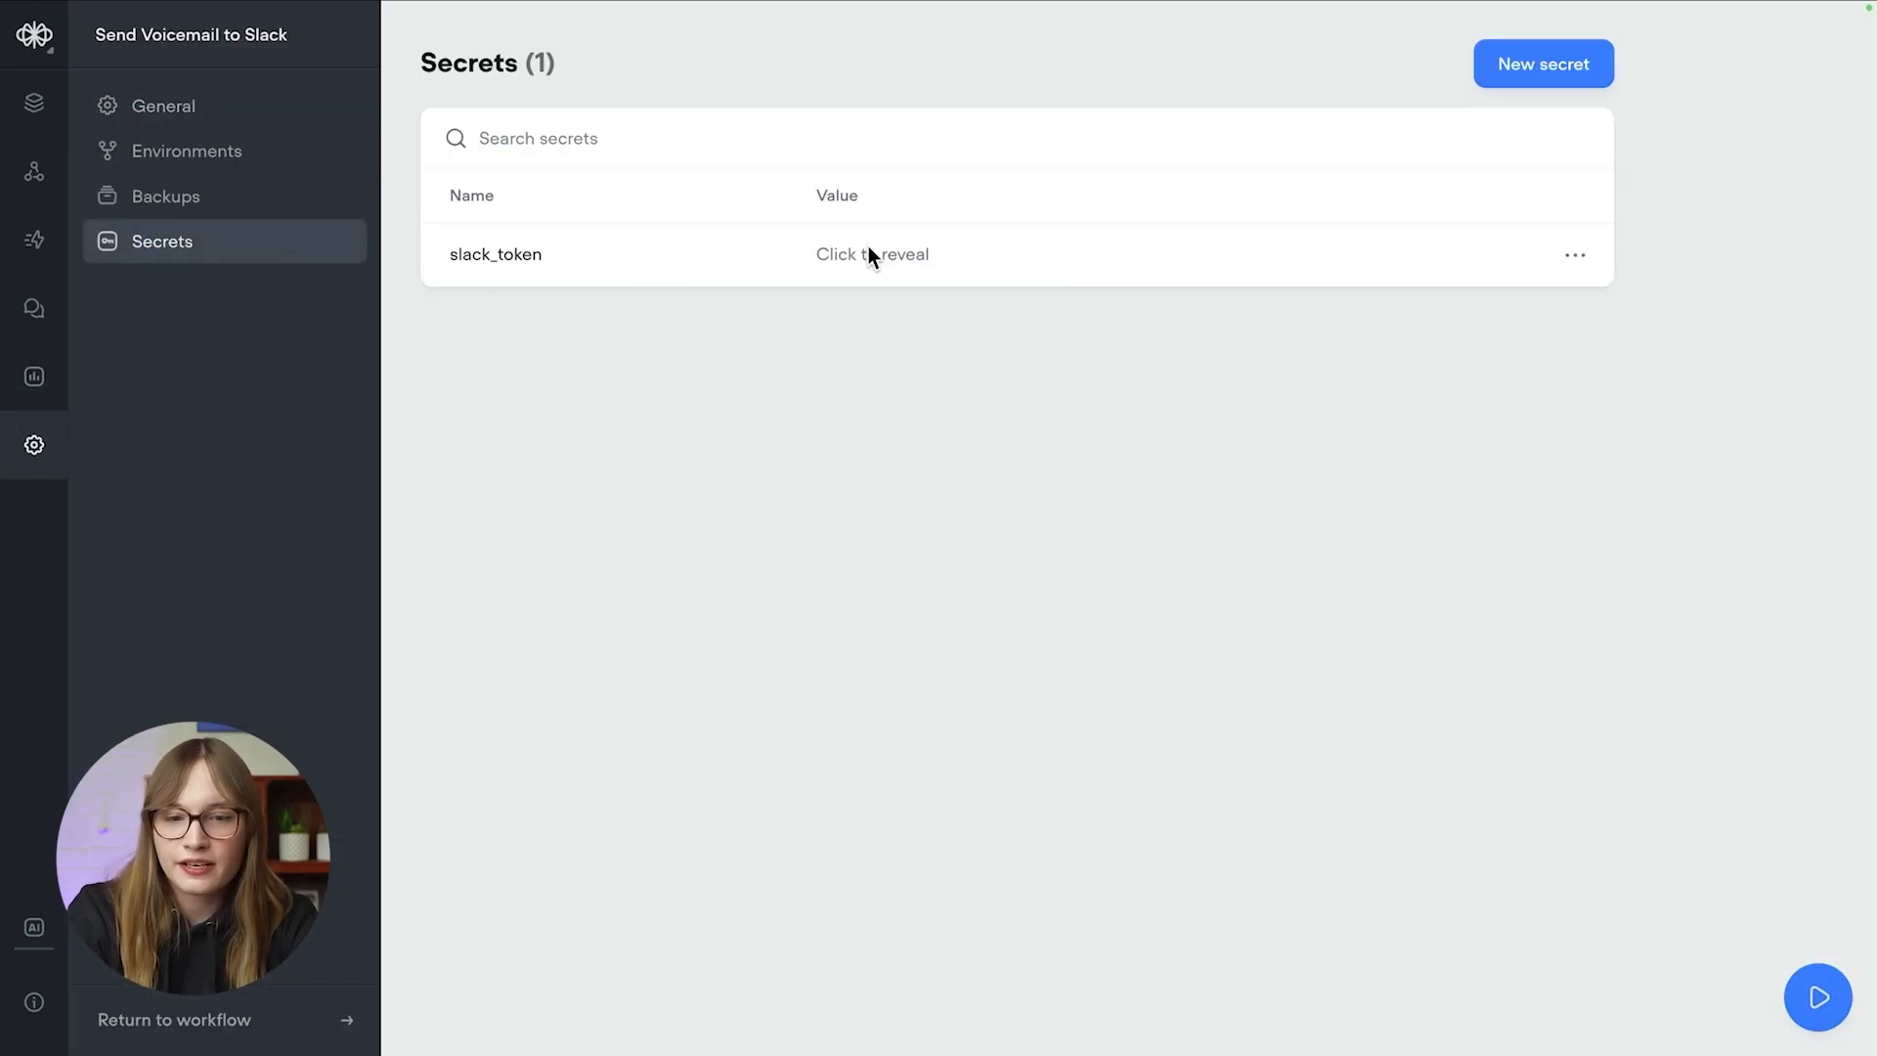
# Step: Reveal the slack_token secret's value, then return to the Voicemail workflow canvas
pyautogui.click(872, 254)
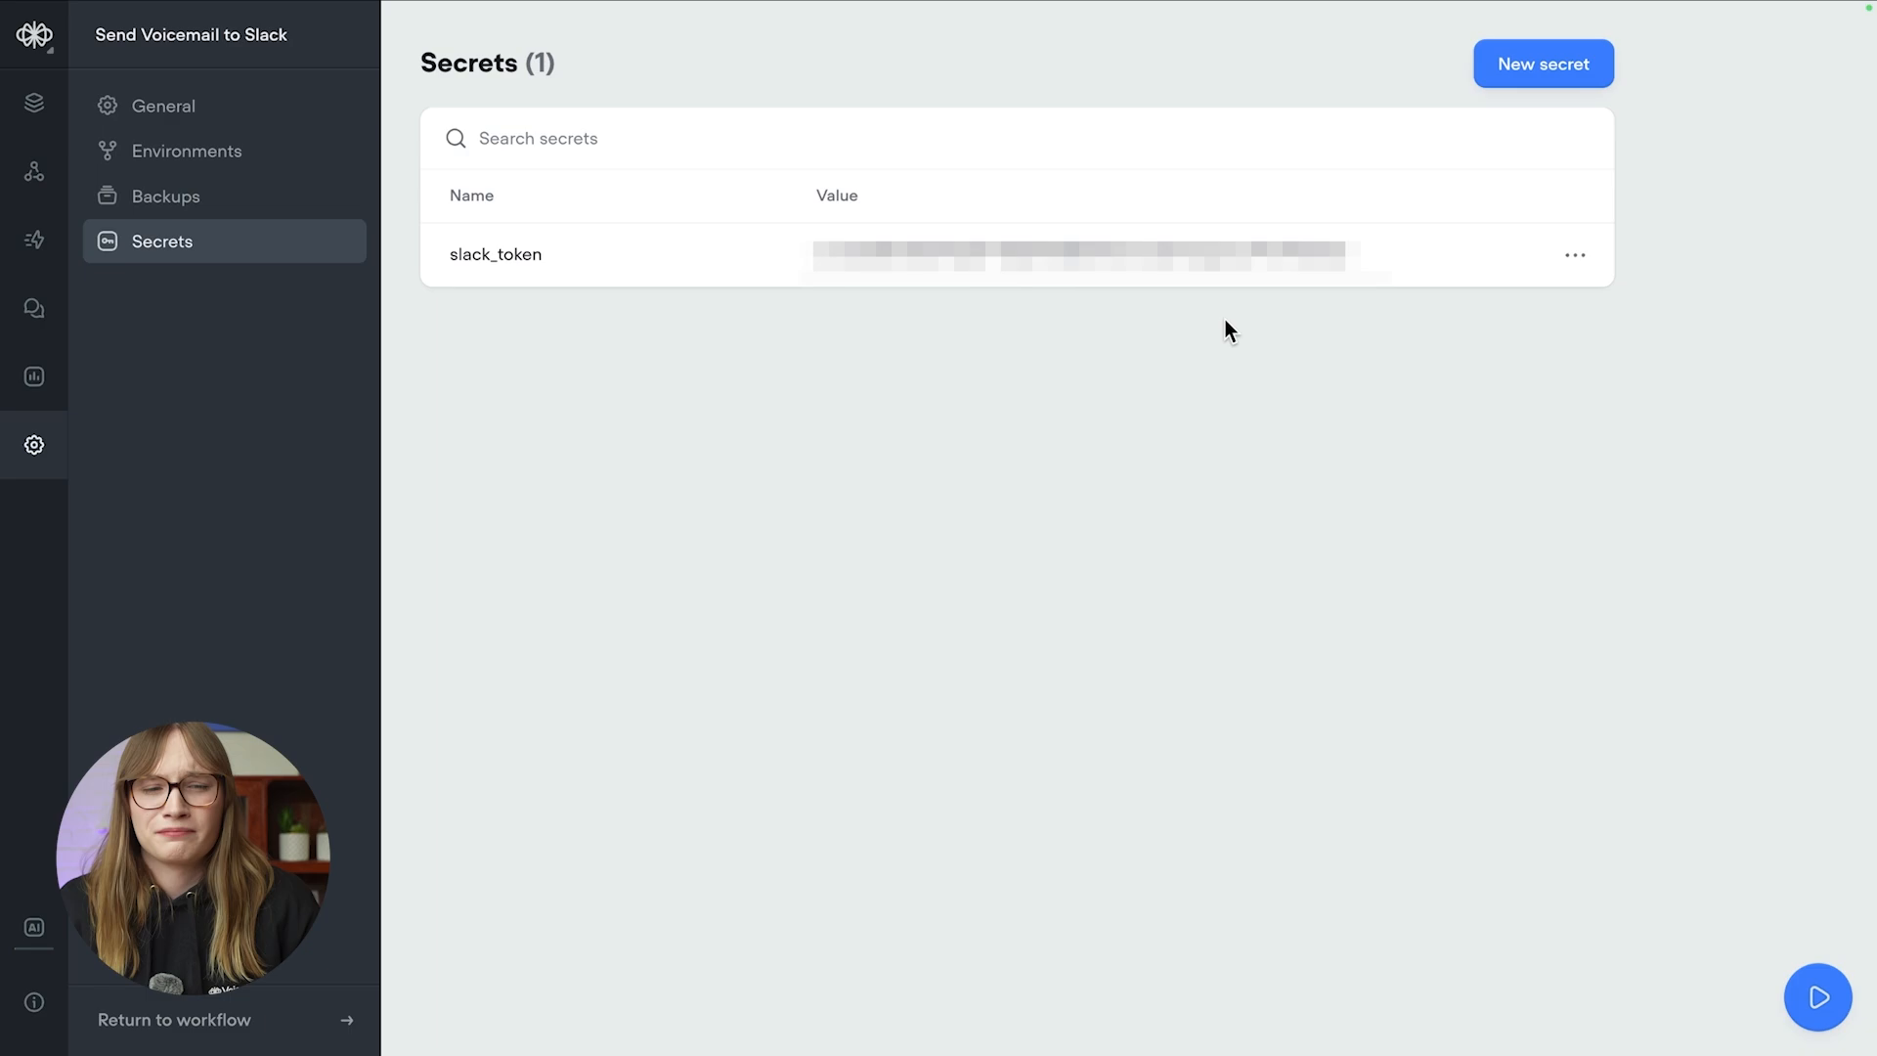
pyautogui.moveTo(853, 335)
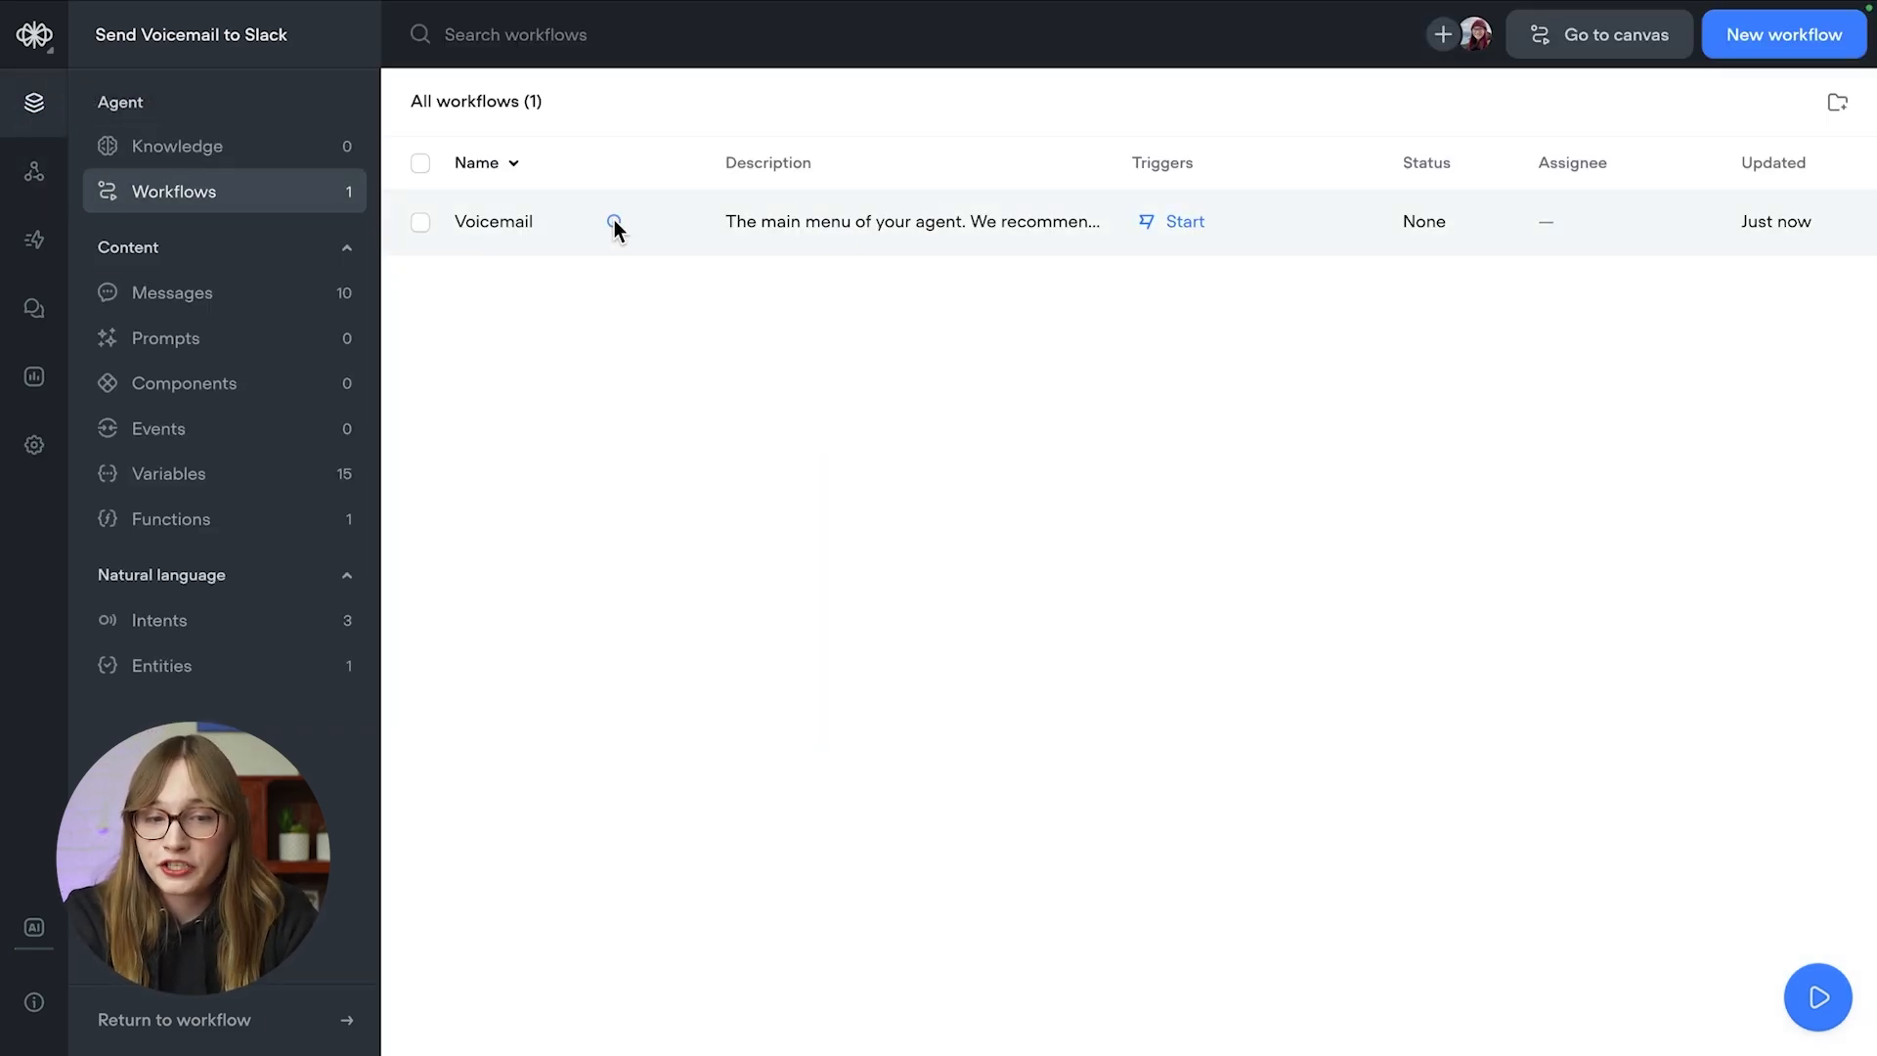
pyautogui.click(492, 221)
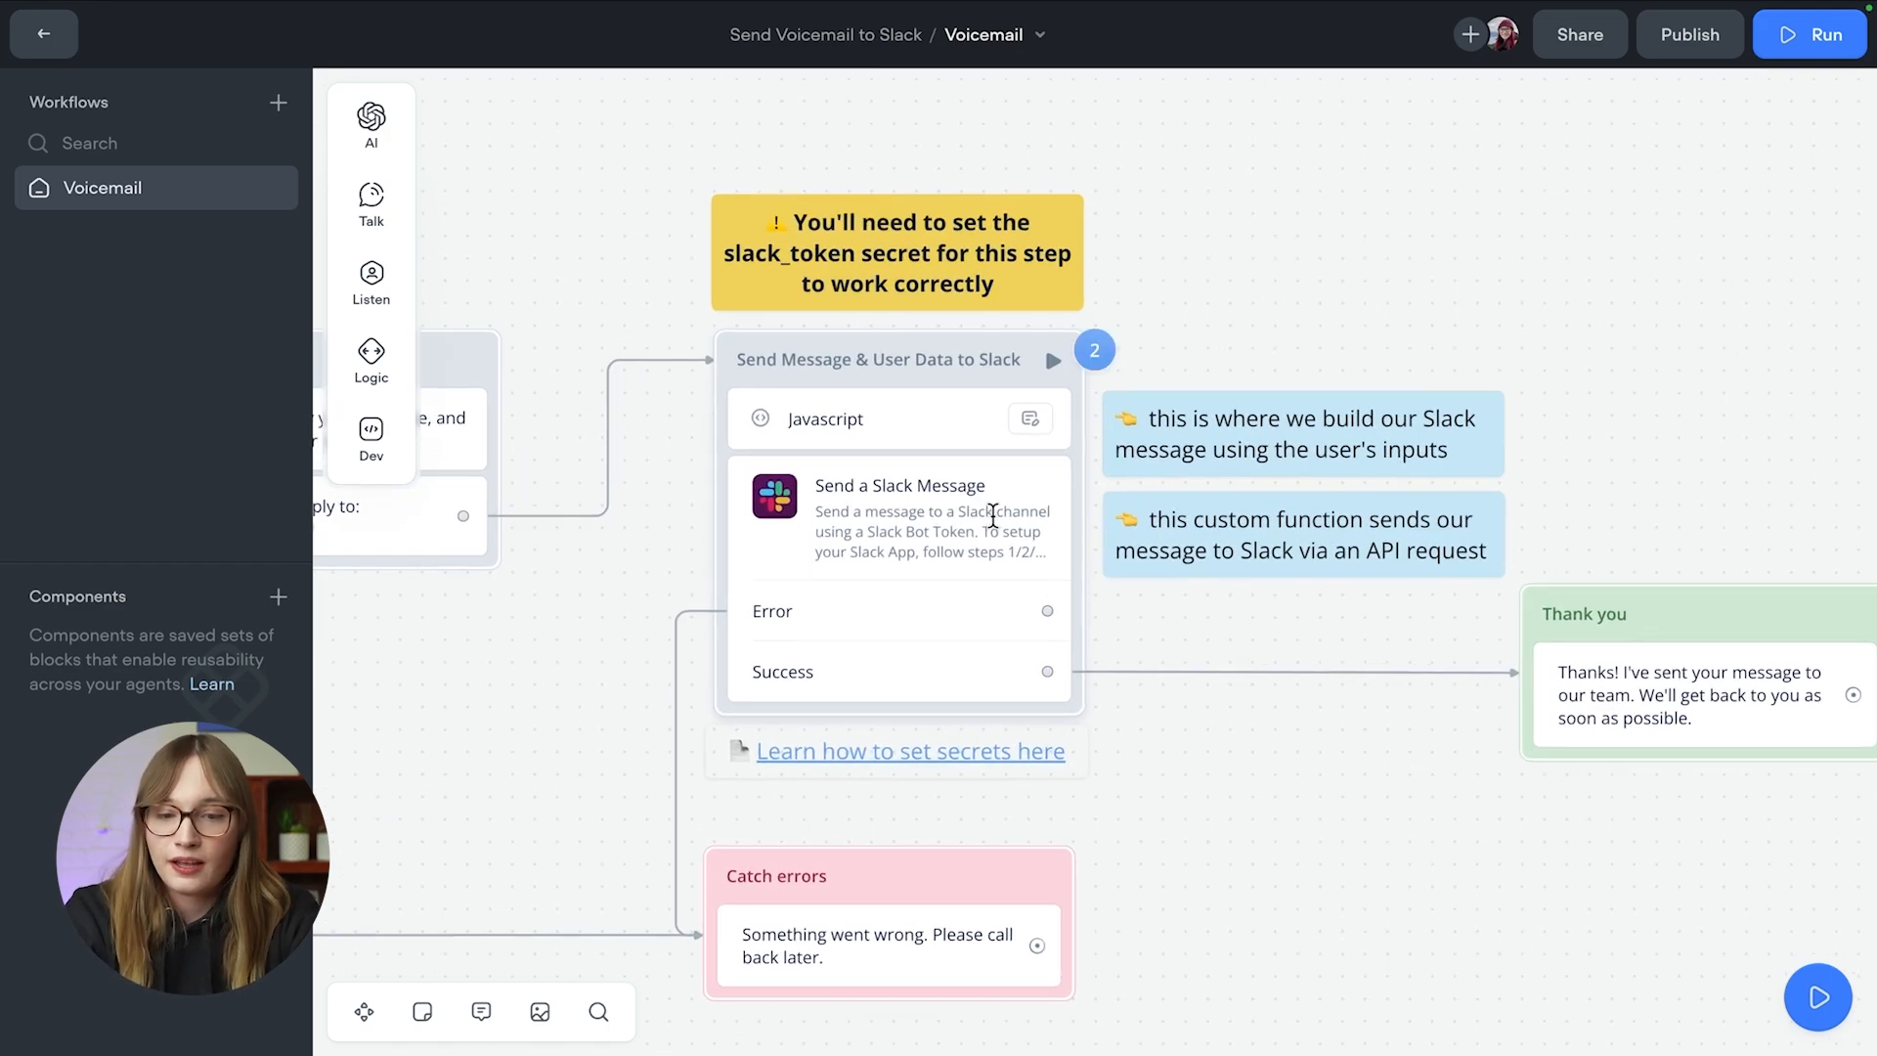
pyautogui.moveTo(839, 901)
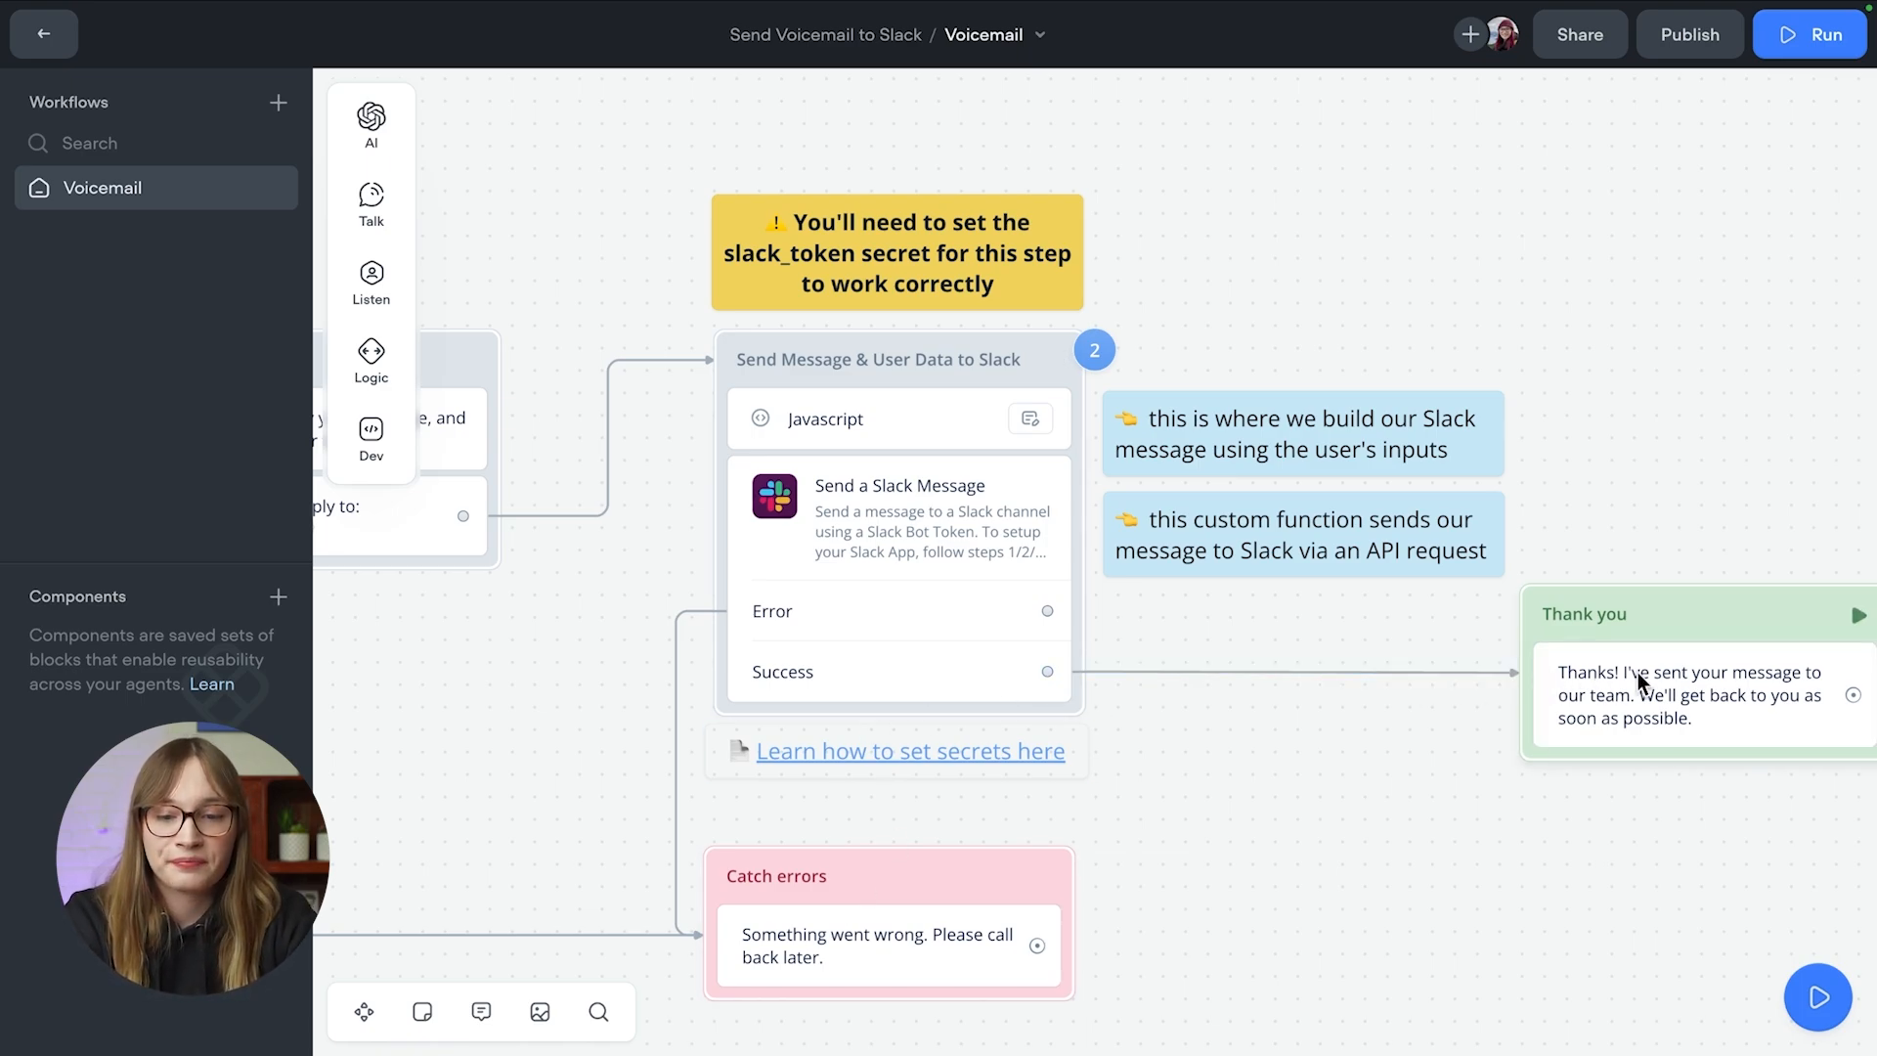
pyautogui.moveTo(874, 556)
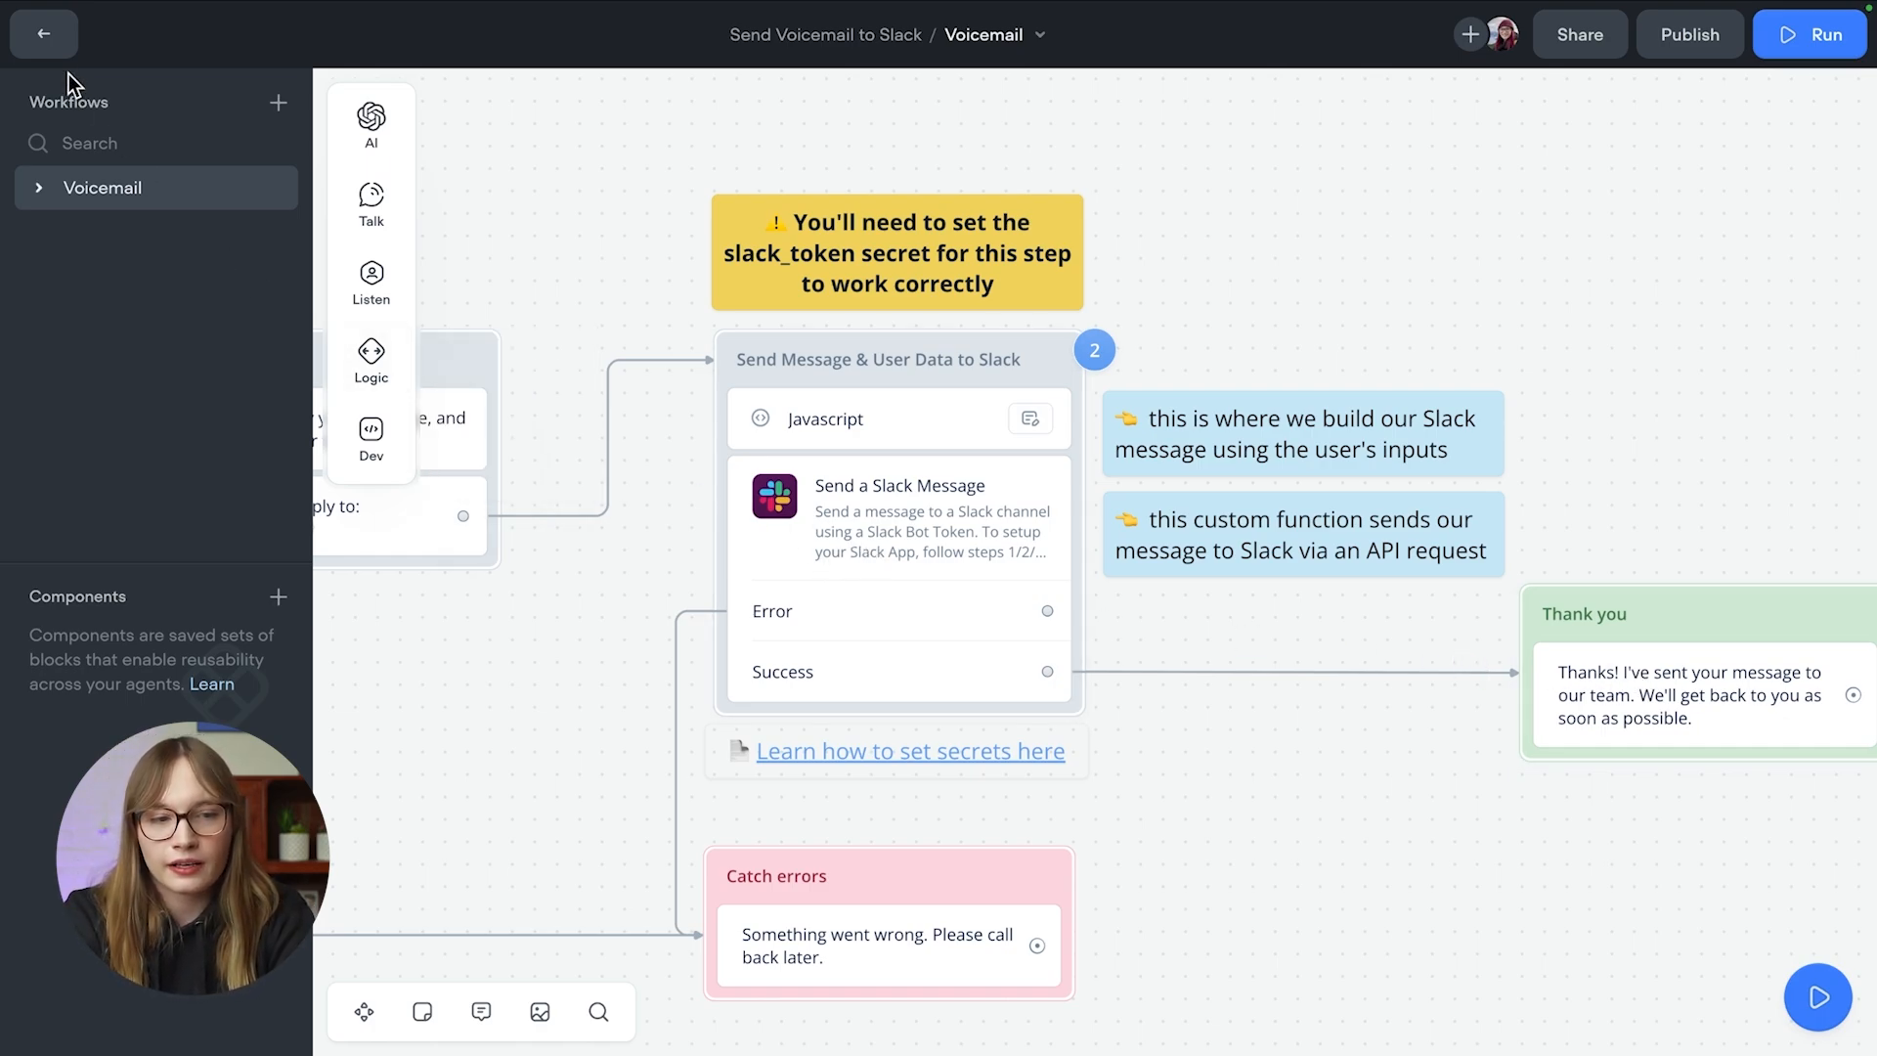
# Step: From Functions, open Send a Slack Message showing its code and slackToken, channelId, message inputs
pyautogui.click(43, 33)
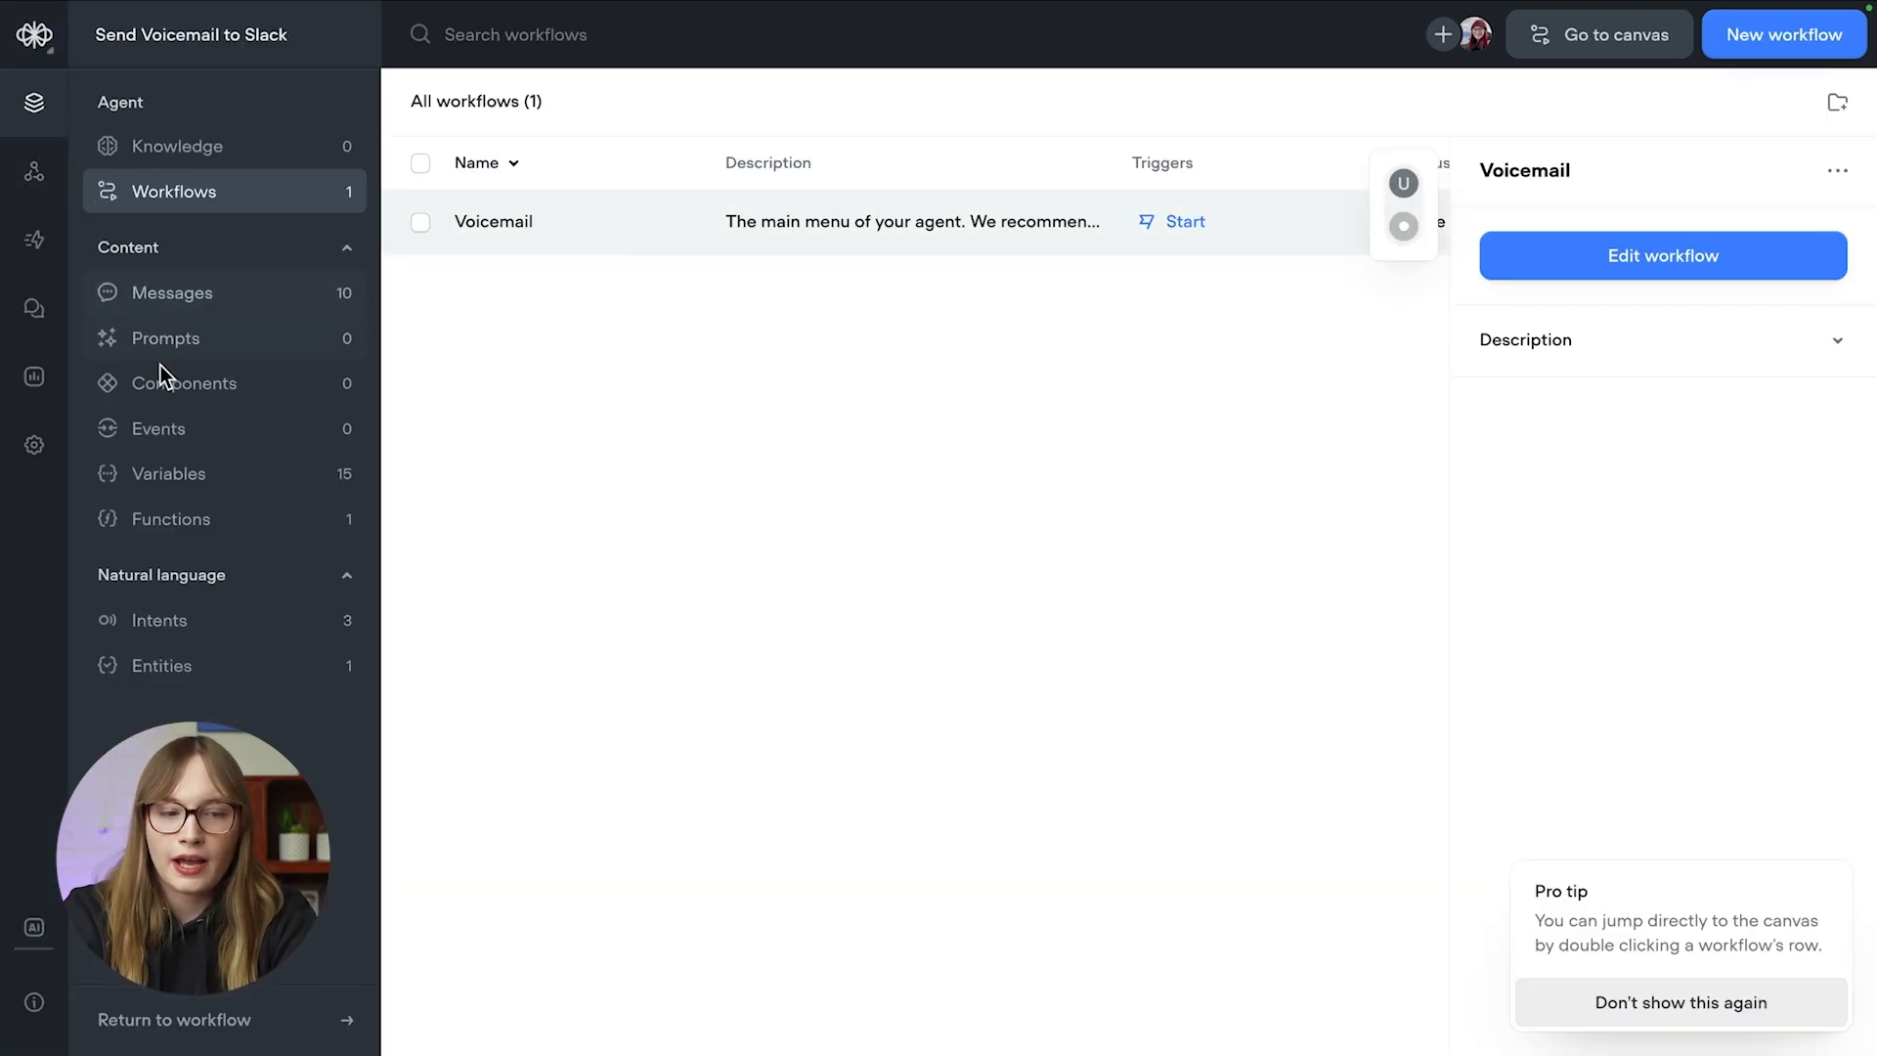
pyautogui.click(172, 518)
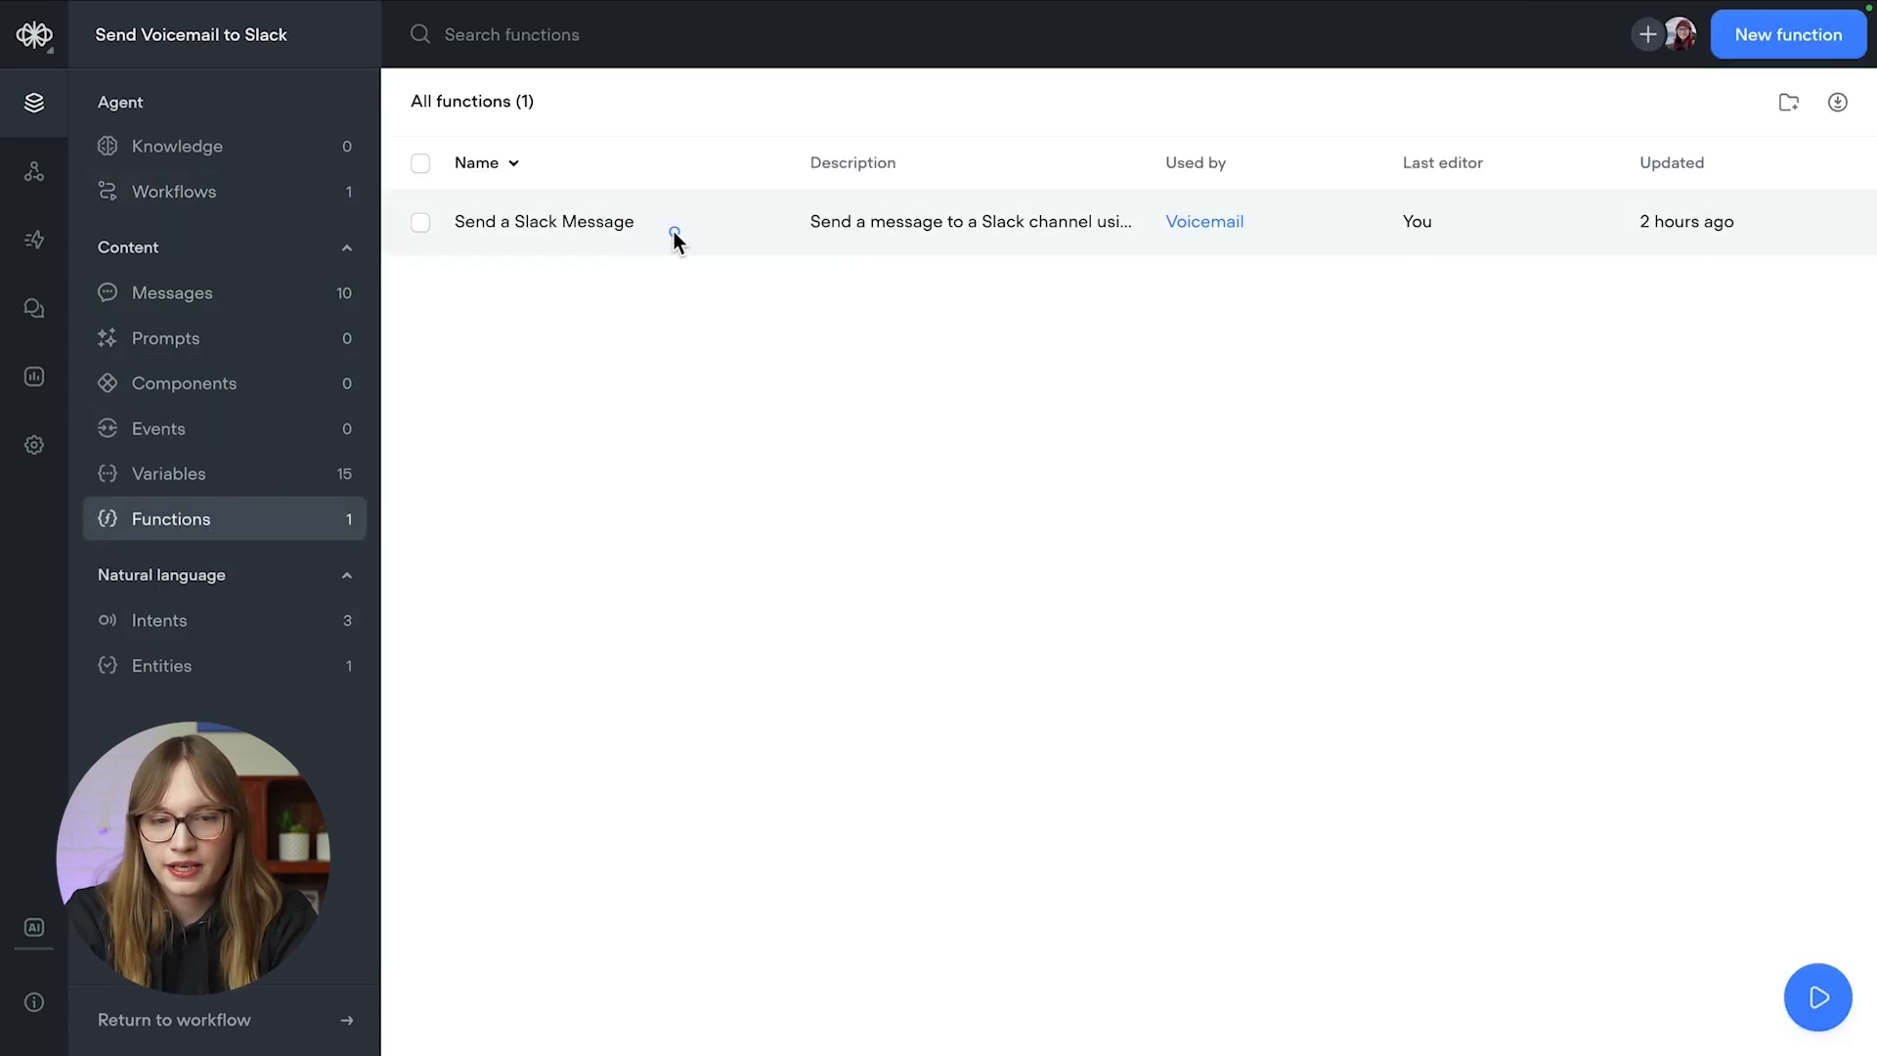
pyautogui.click(544, 221)
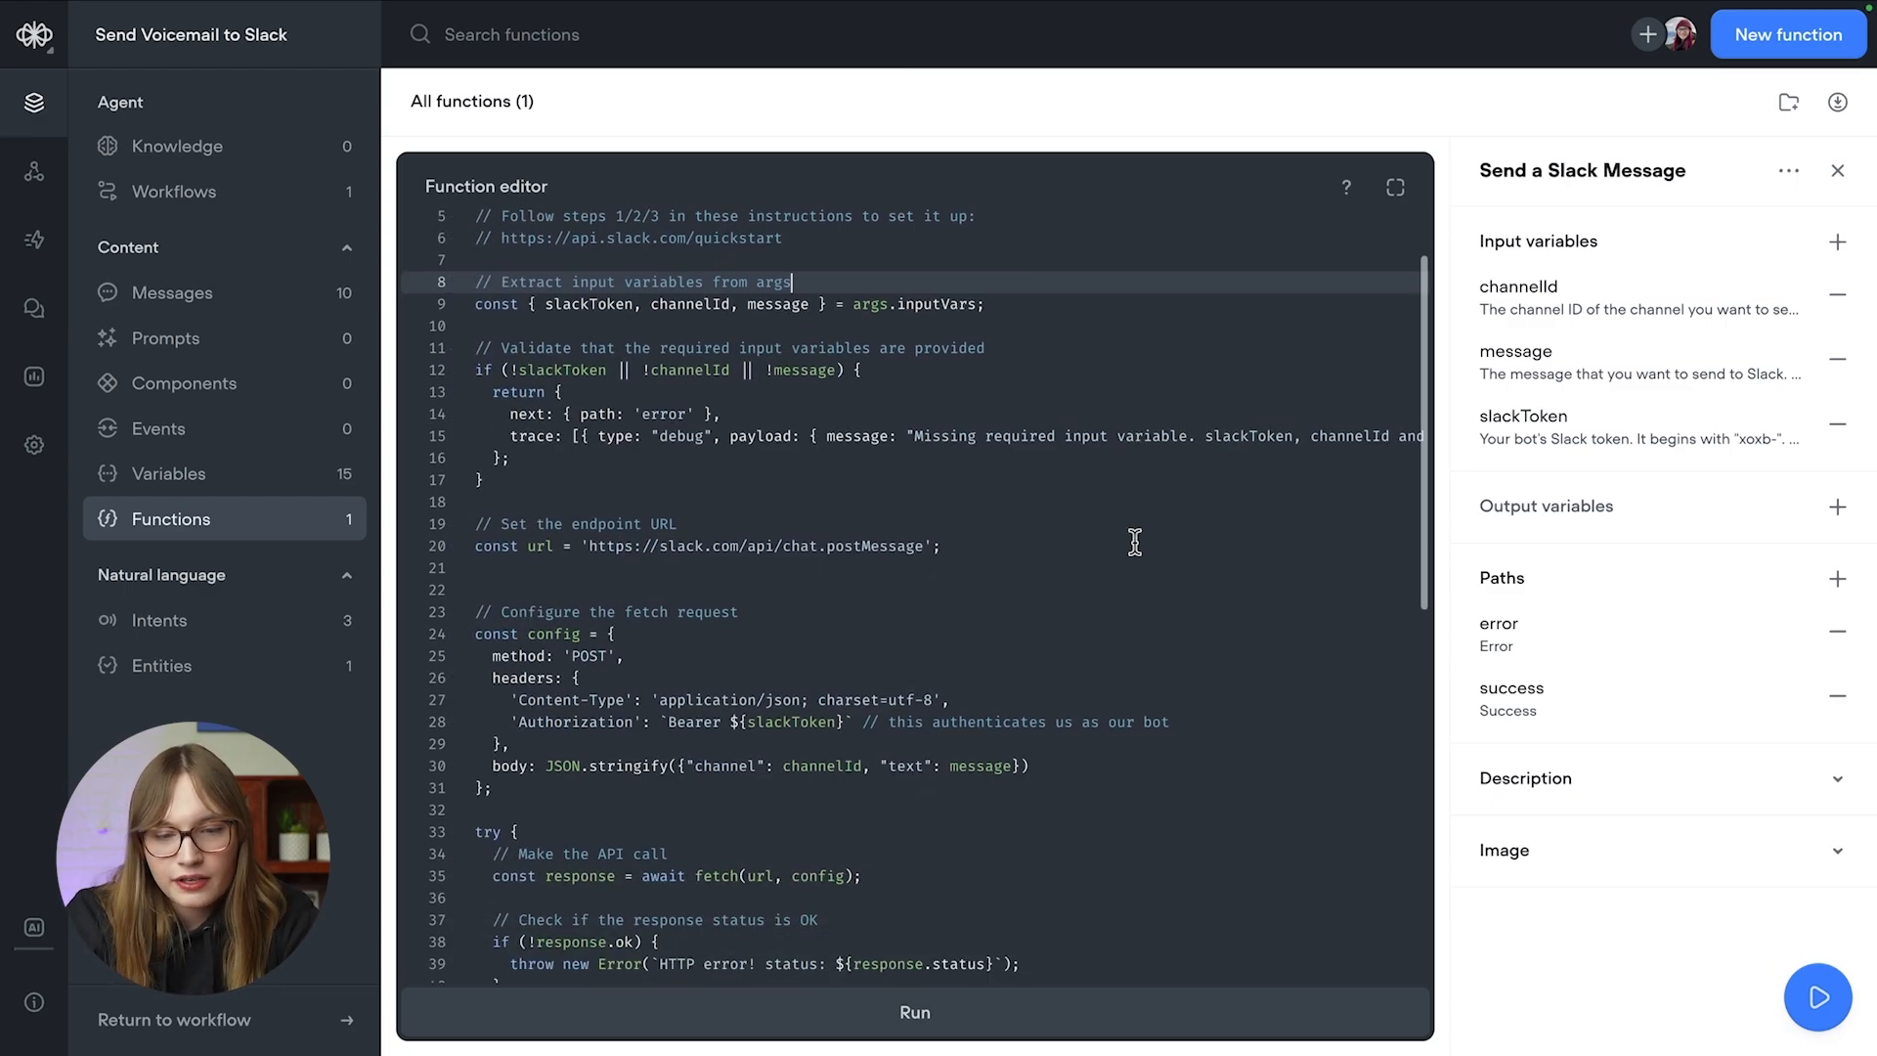
pyautogui.scroll(-3)
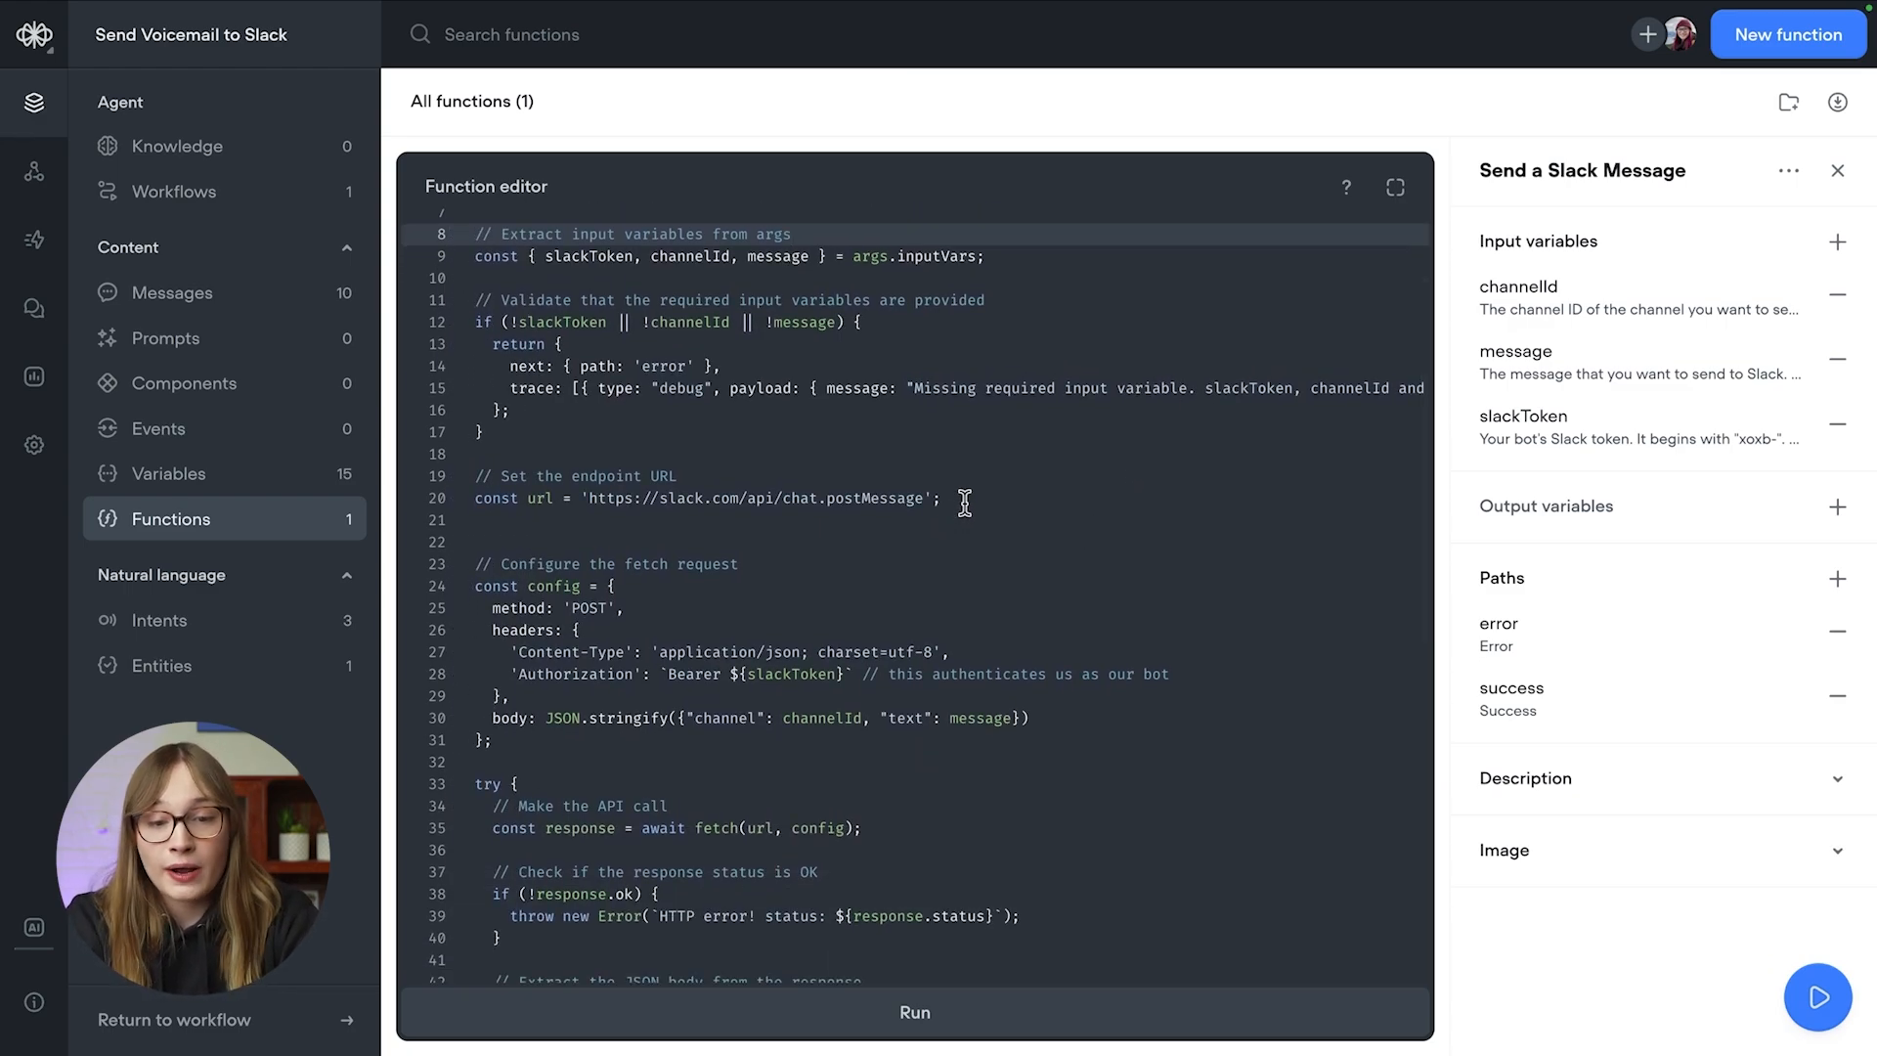
pyautogui.scroll(-3)
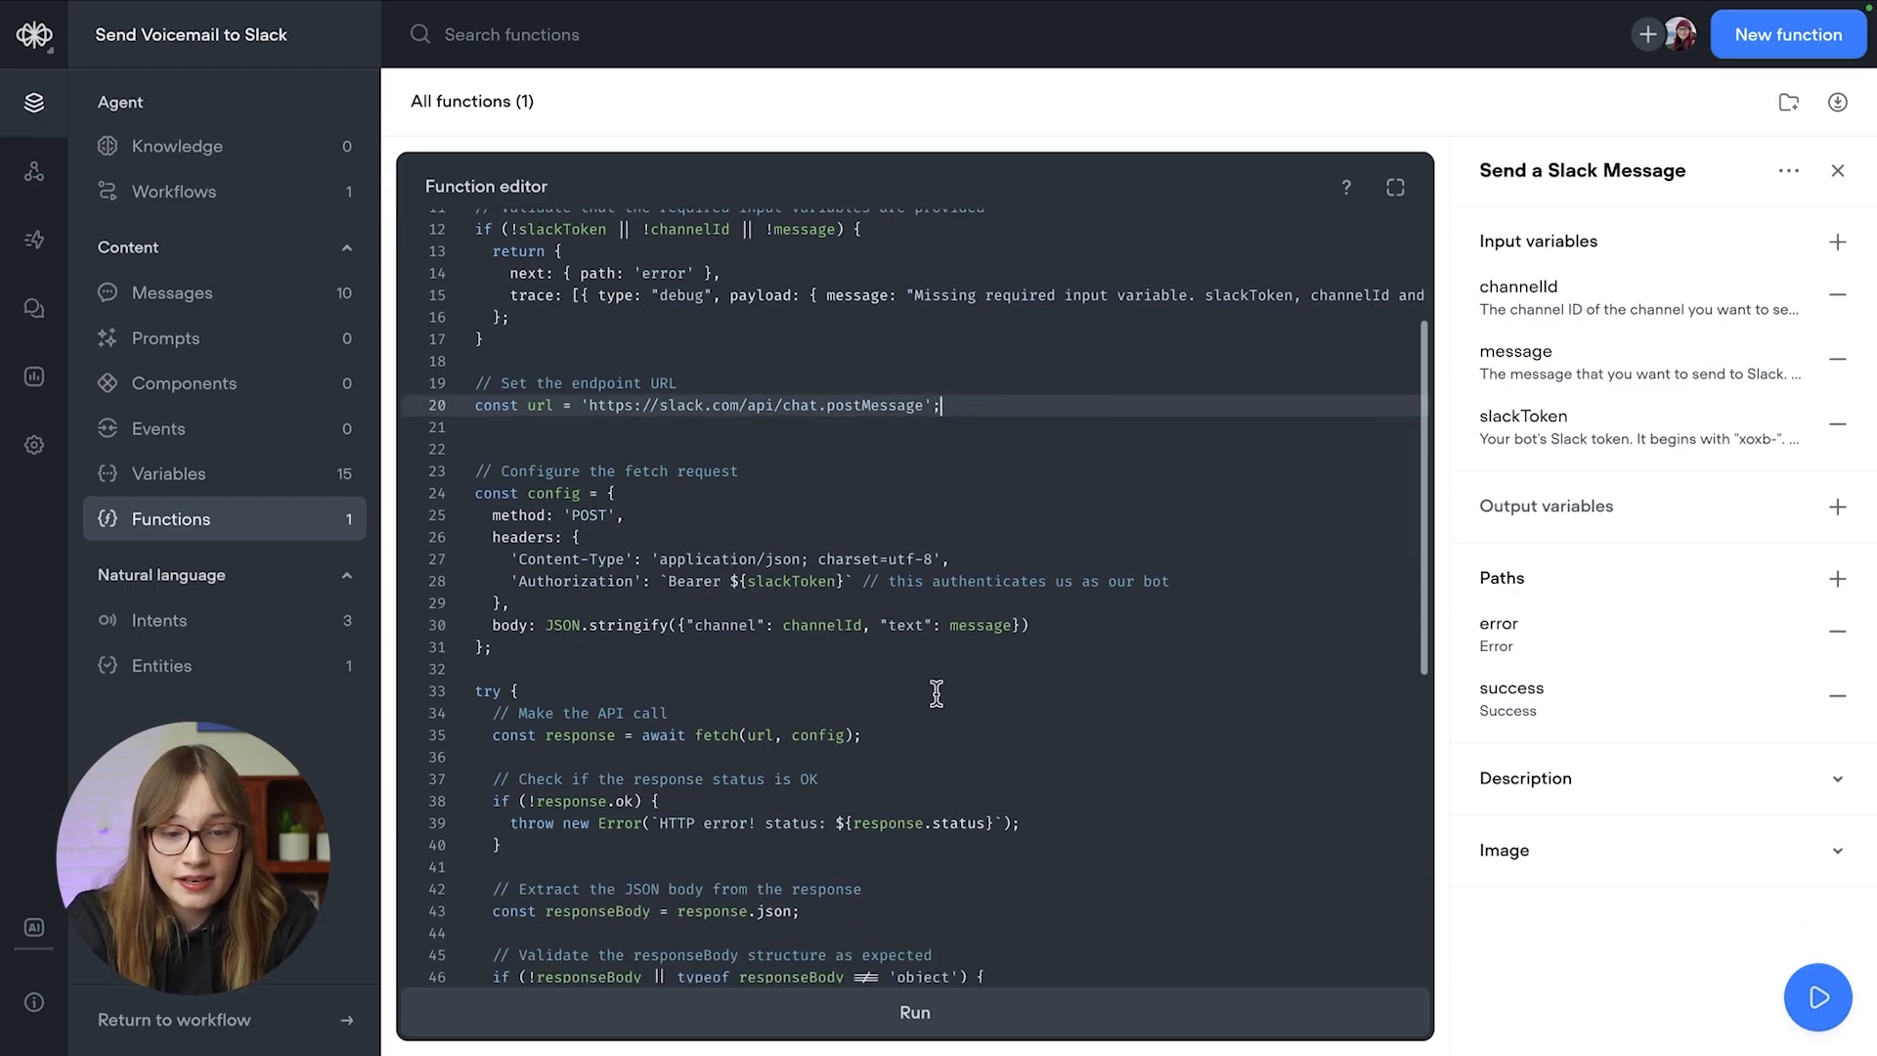
pyautogui.scroll(-3)
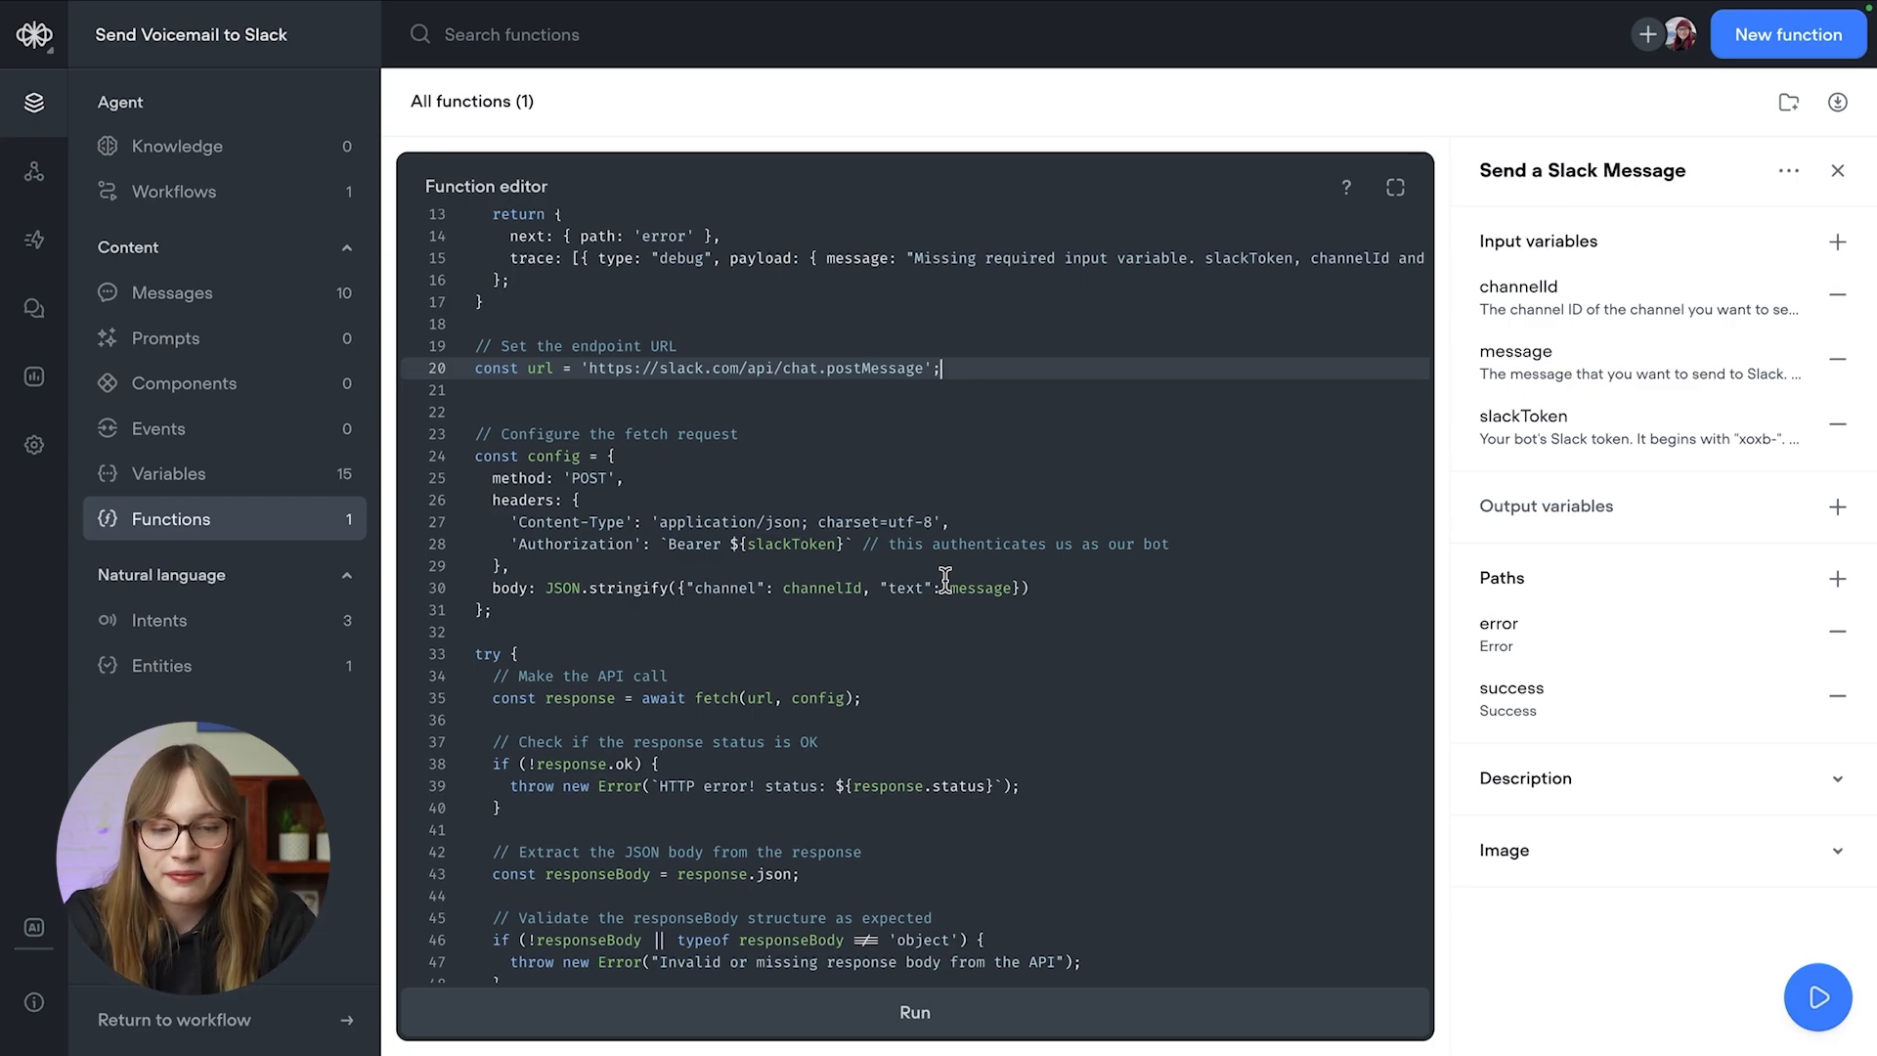
pyautogui.scroll(-3)
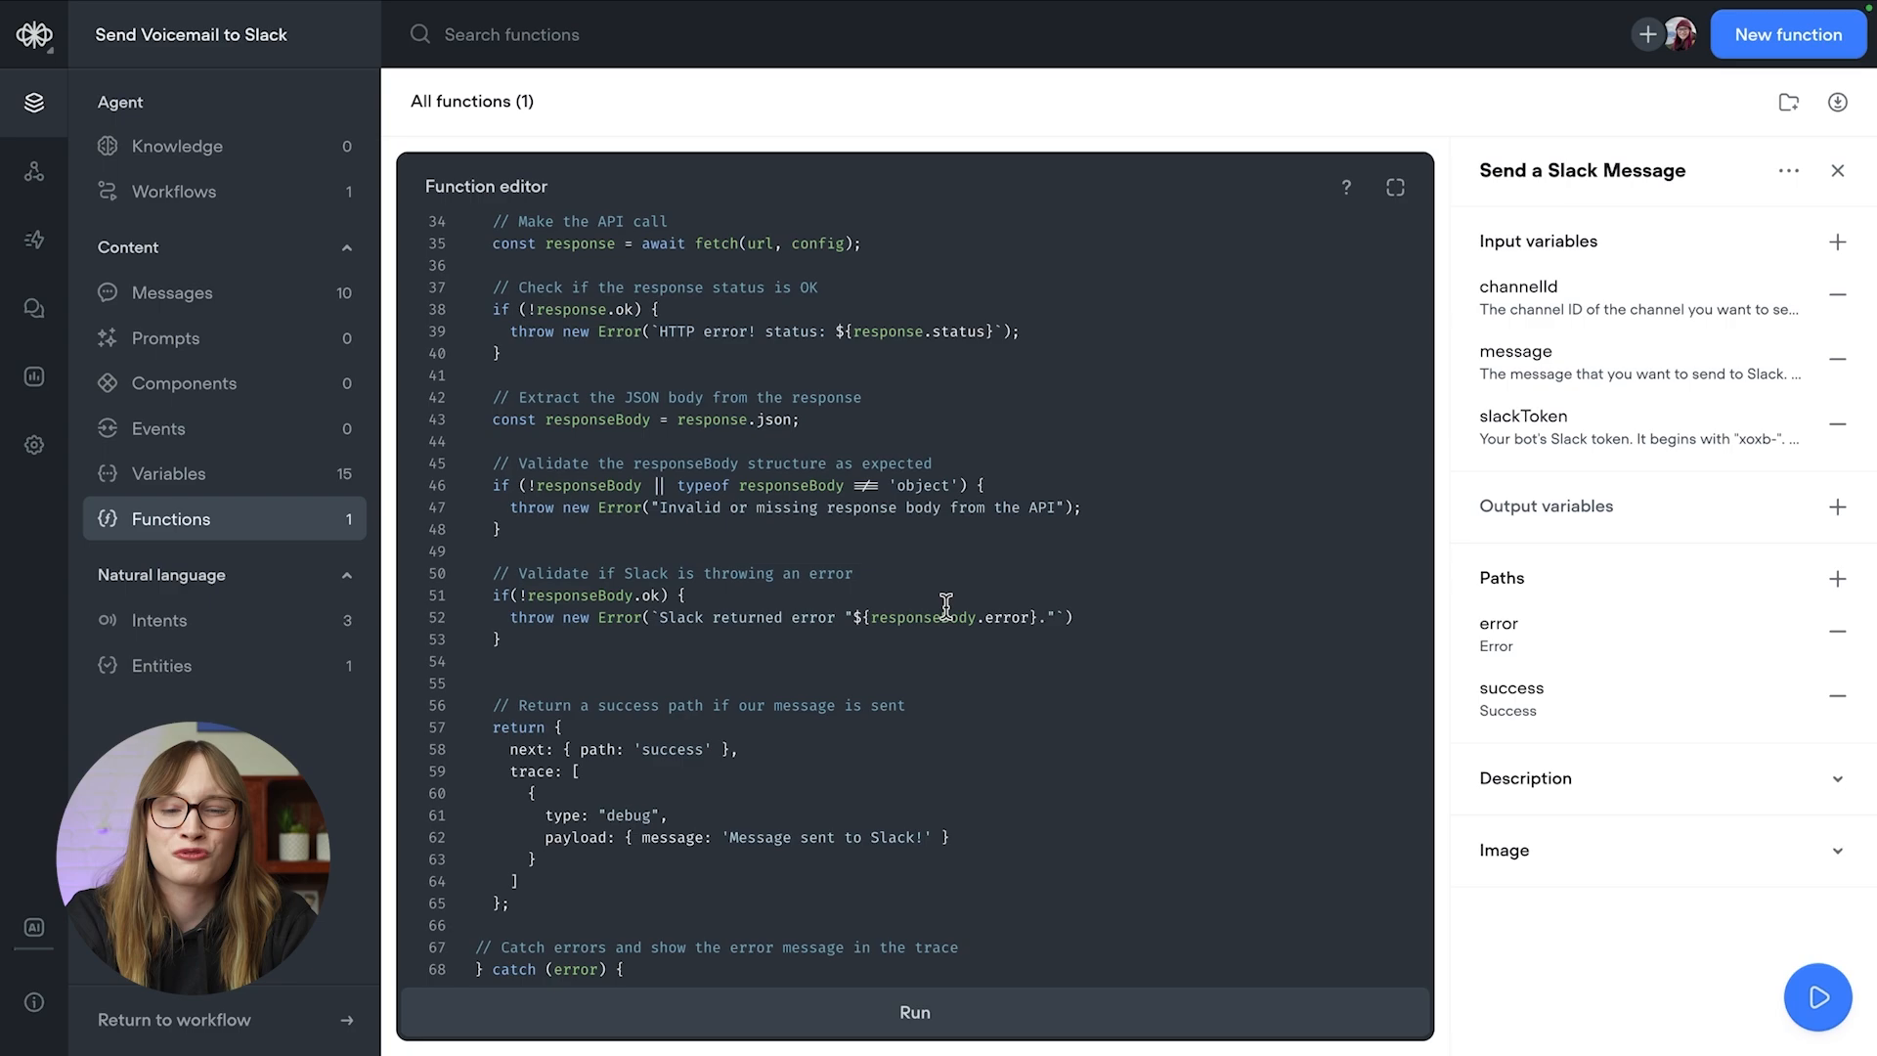
pyautogui.scroll(-3)
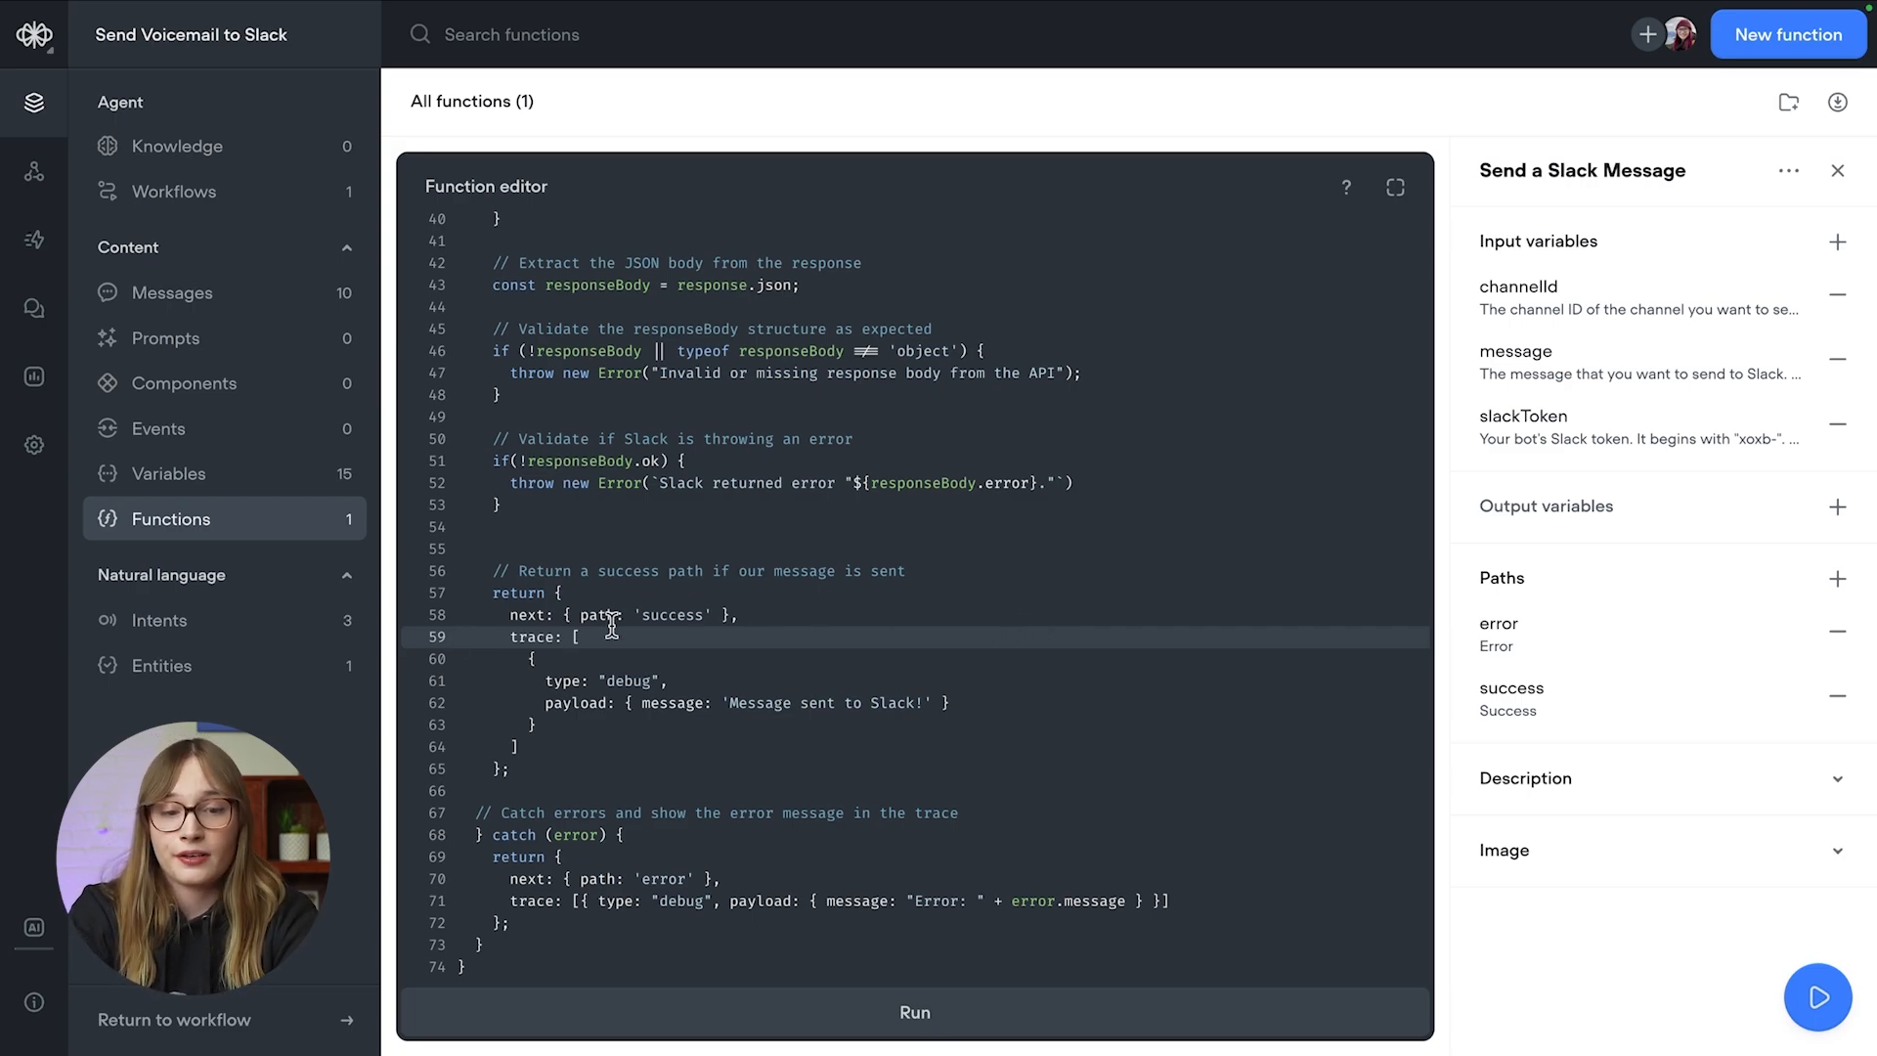
pyautogui.moveTo(509, 620)
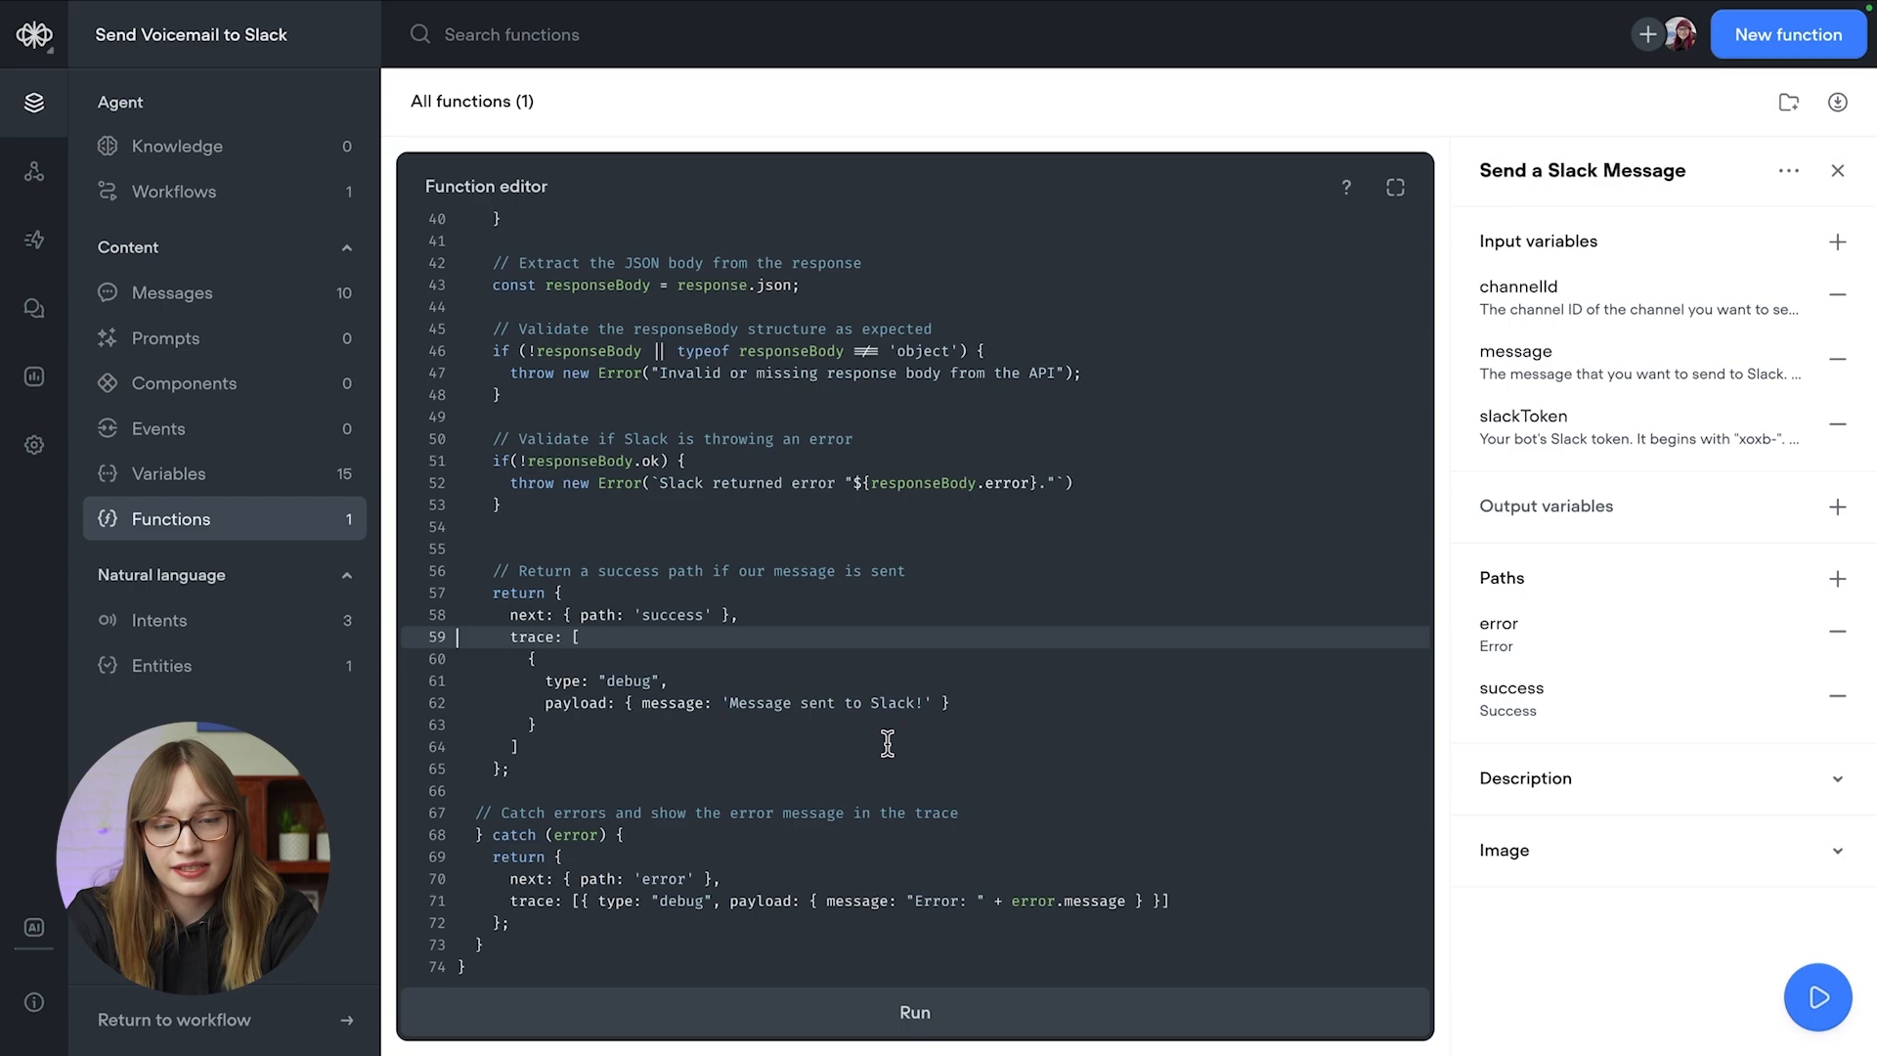
pyautogui.moveTo(852, 729)
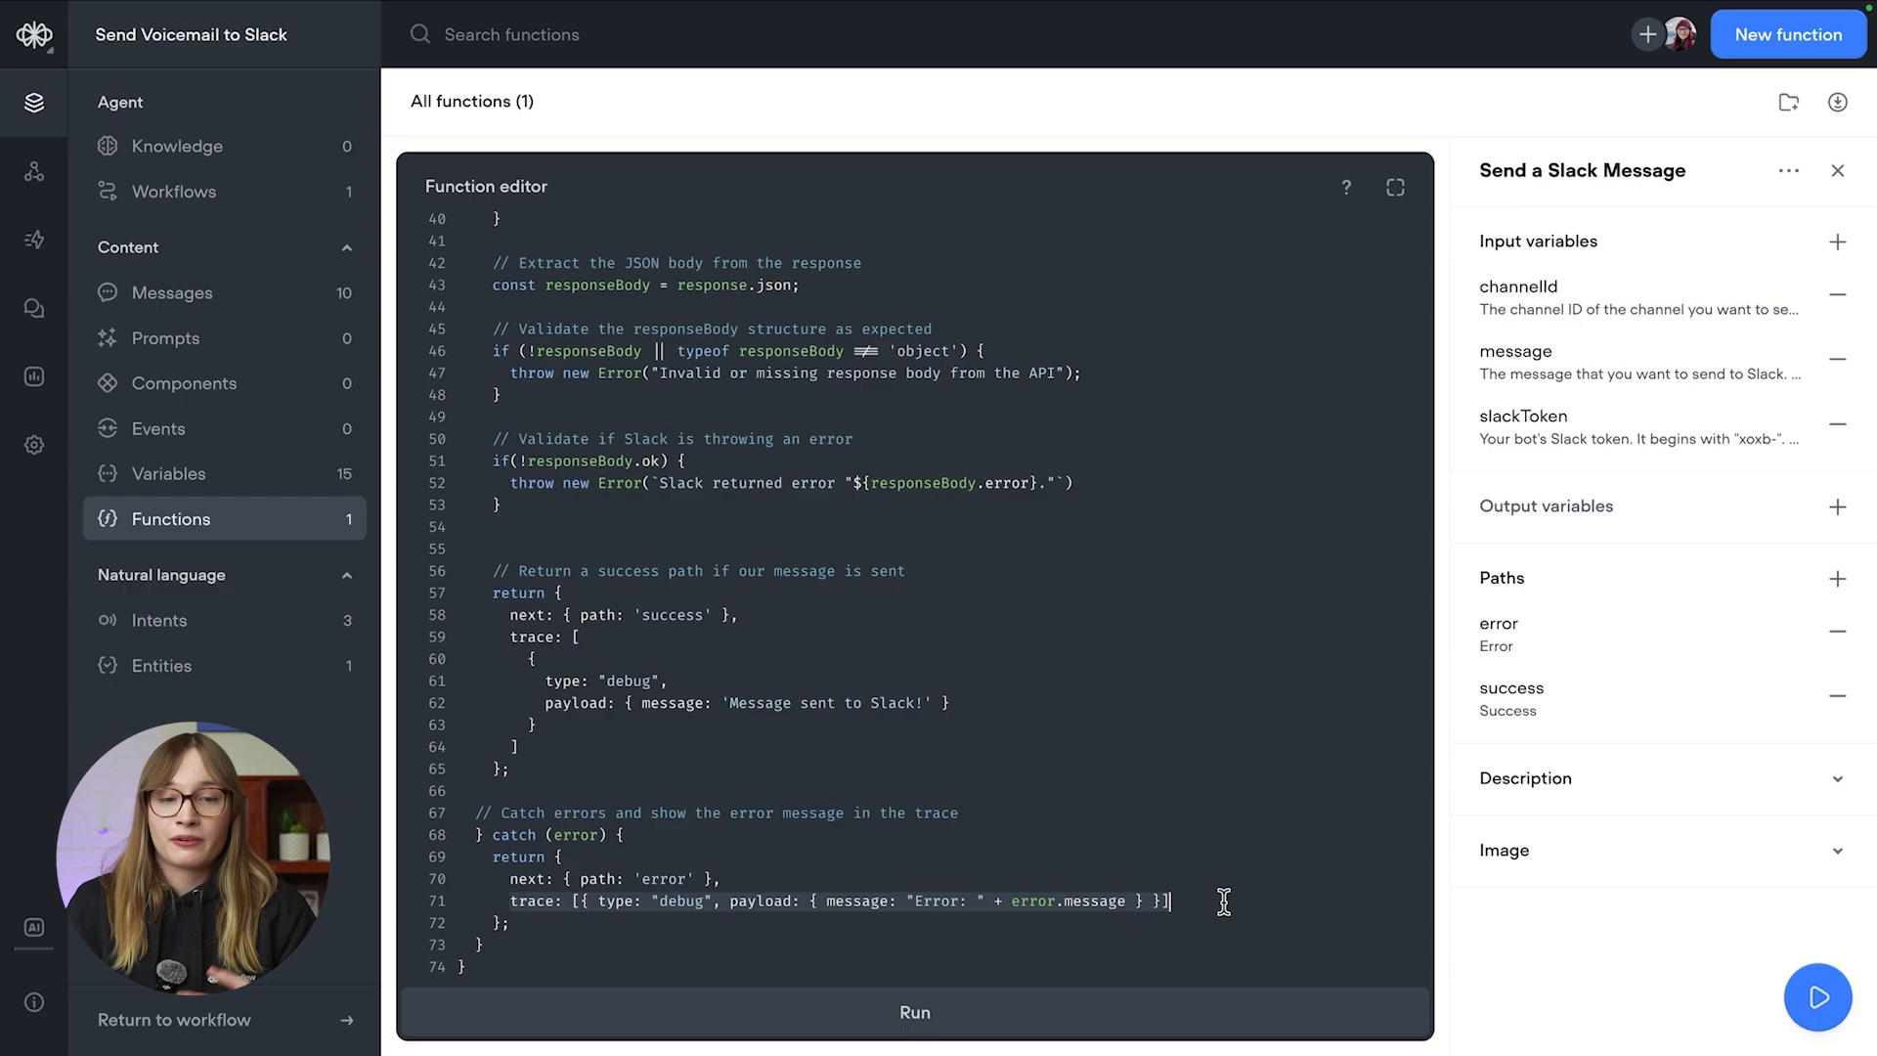
pyautogui.moveTo(743, 385)
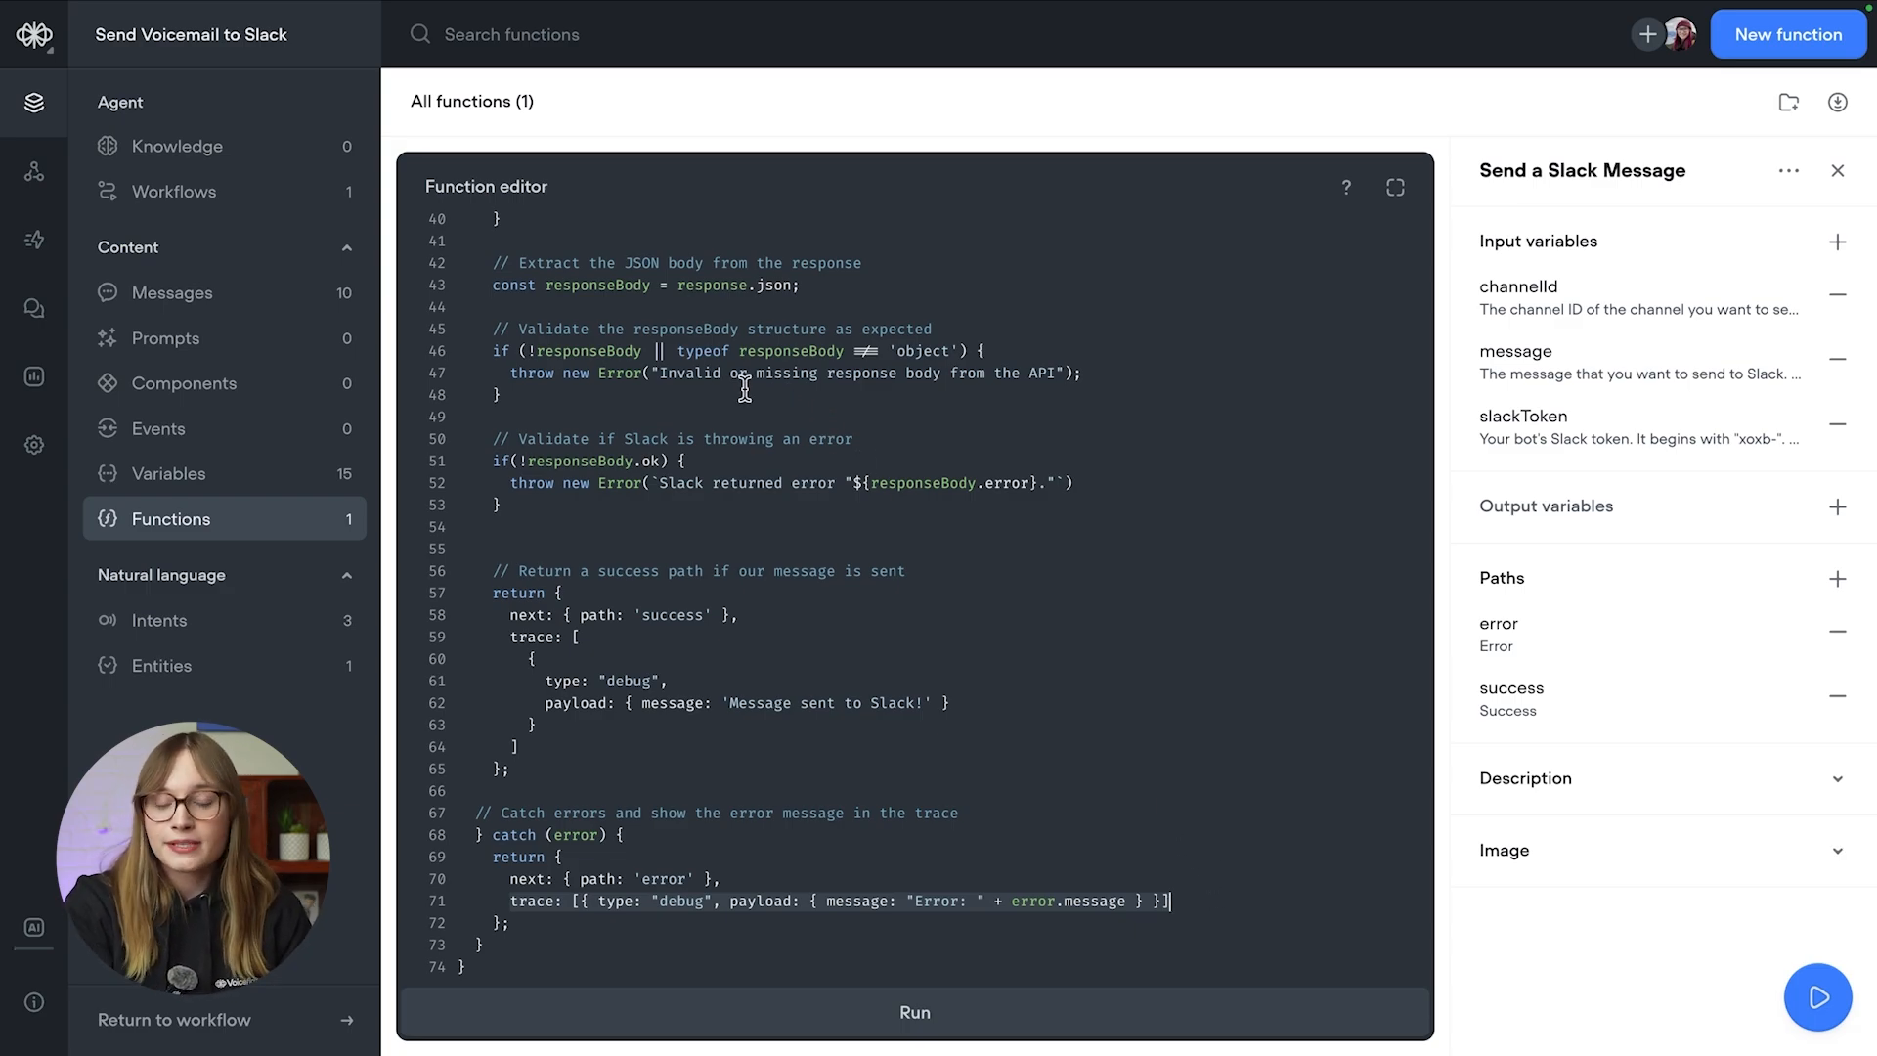